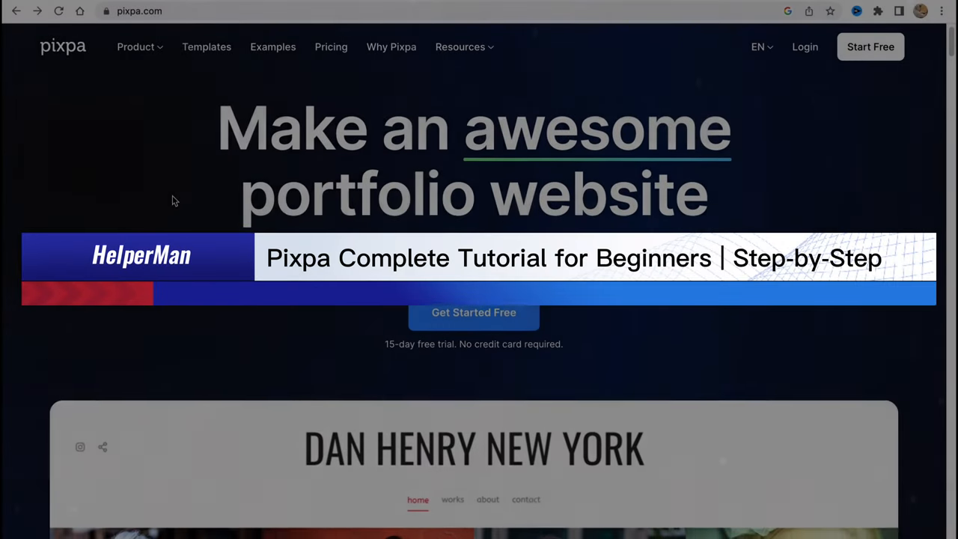
Step: Browse the pixpa.com home page and enter the studio dashboard via Get Started Free
{"action": "scroll", "scroll_direction": "down", "scroll_amount": 3}
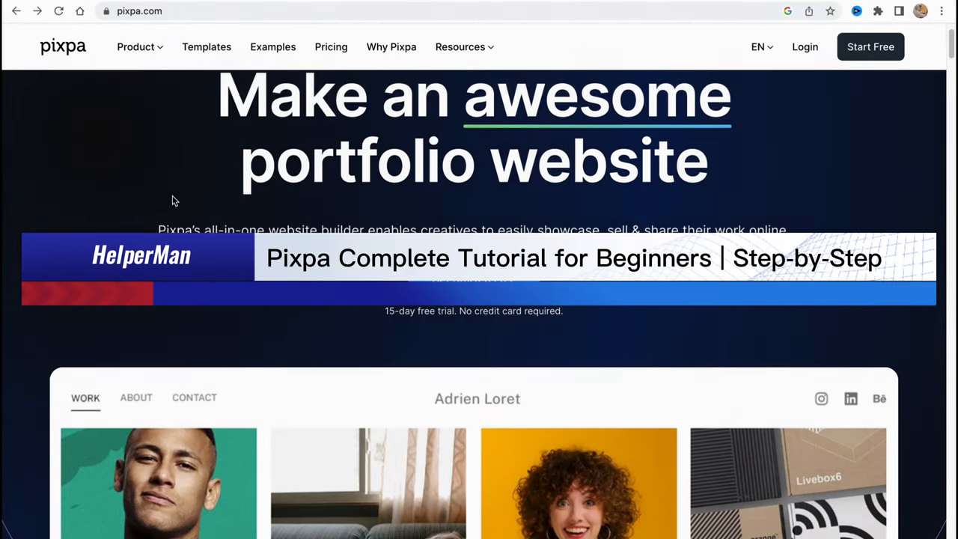
{"action": "scroll", "scroll_direction": "down", "scroll_amount": 3}
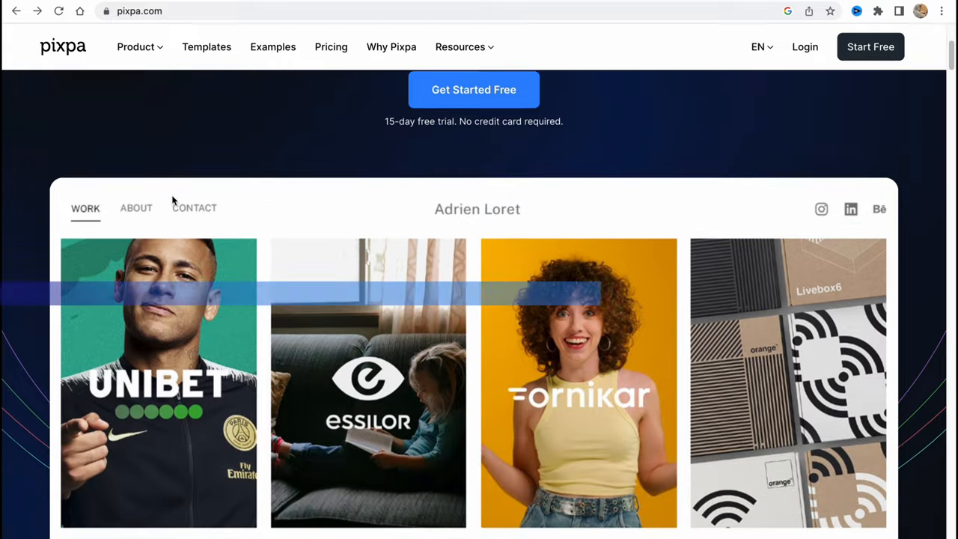
{"action": "scroll", "scroll_direction": "down", "scroll_amount": 3}
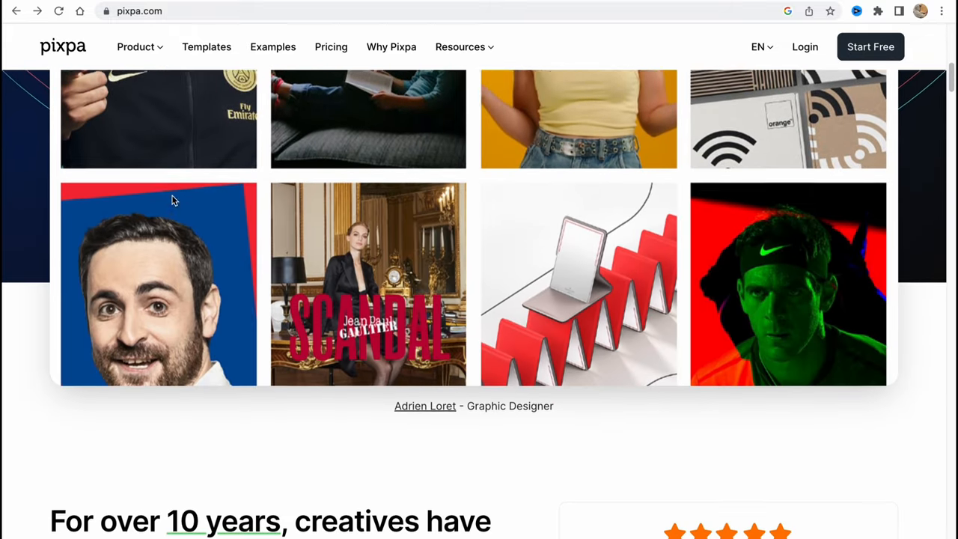
{"action": "scroll", "scroll_direction": "down", "scroll_amount": 3}
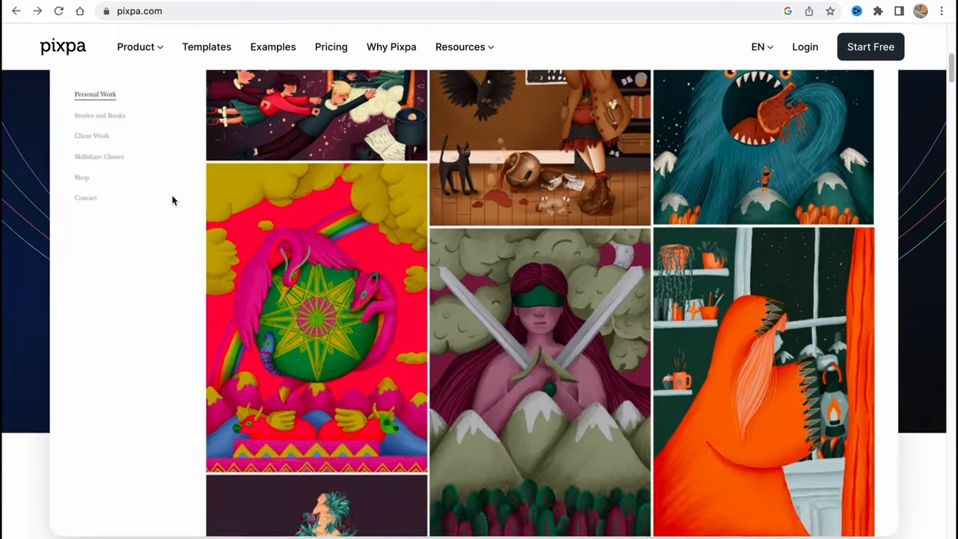
{"action": "scroll", "scroll_direction": "up", "scroll_amount": 3}
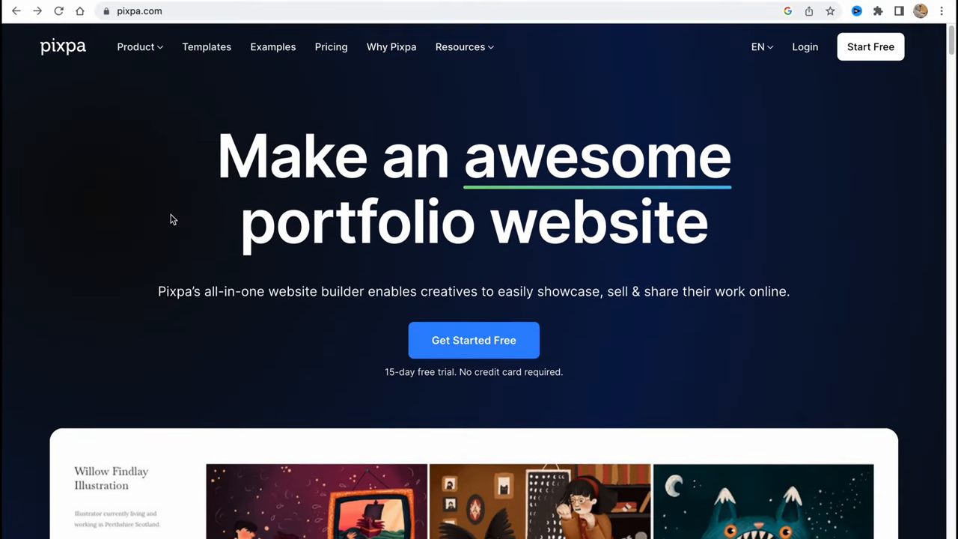
{"action": "mouse_move", "coordinate": [177, 216]}
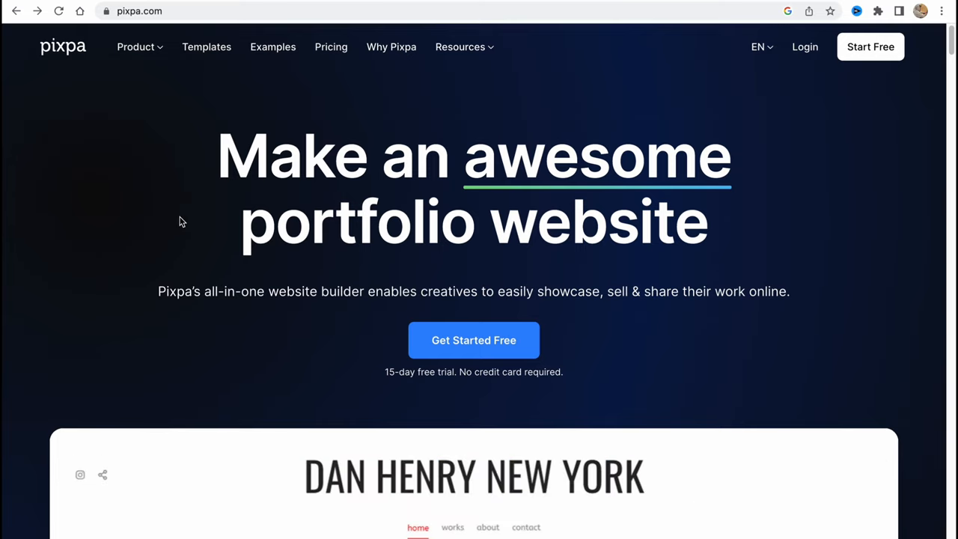
{"action": "mouse_move", "coordinate": [452, 287]}
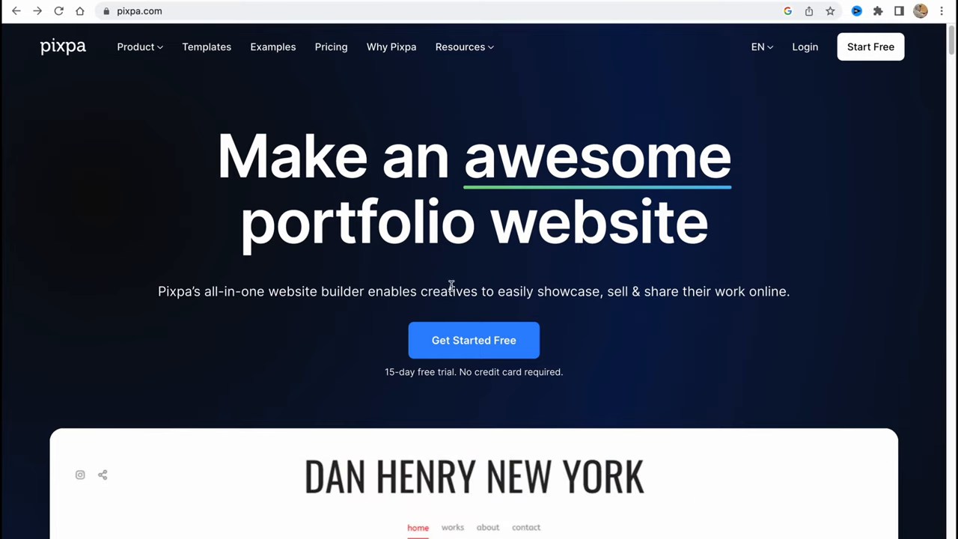
{"action": "left_click", "coordinate": [135, 46]}
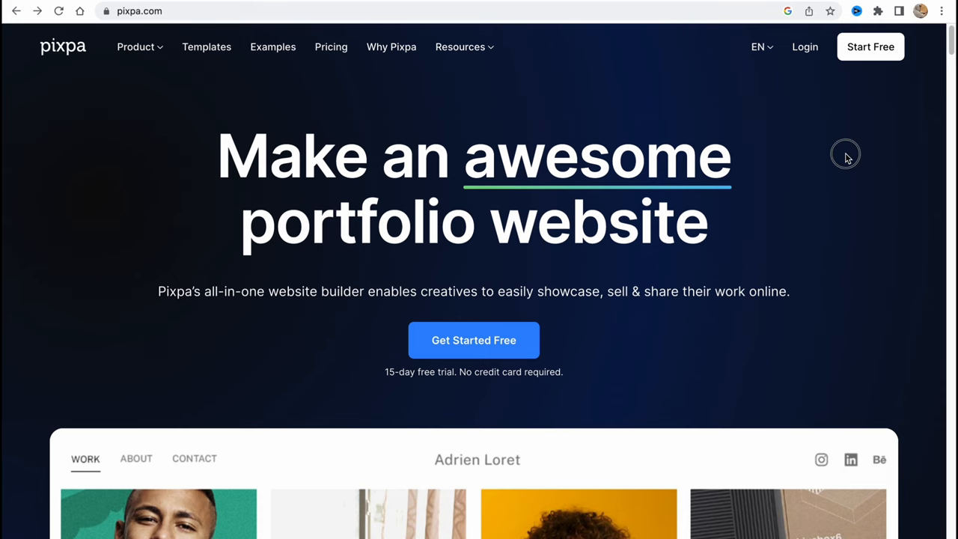
{"action": "mouse_move", "coordinate": [437, 324]}
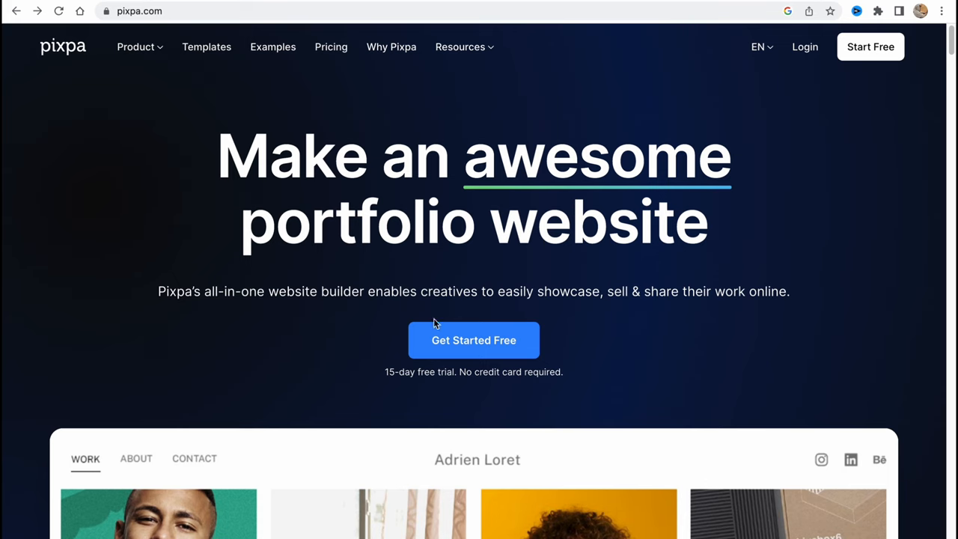
{"action": "scroll", "scroll_direction": "down", "scroll_amount": 3}
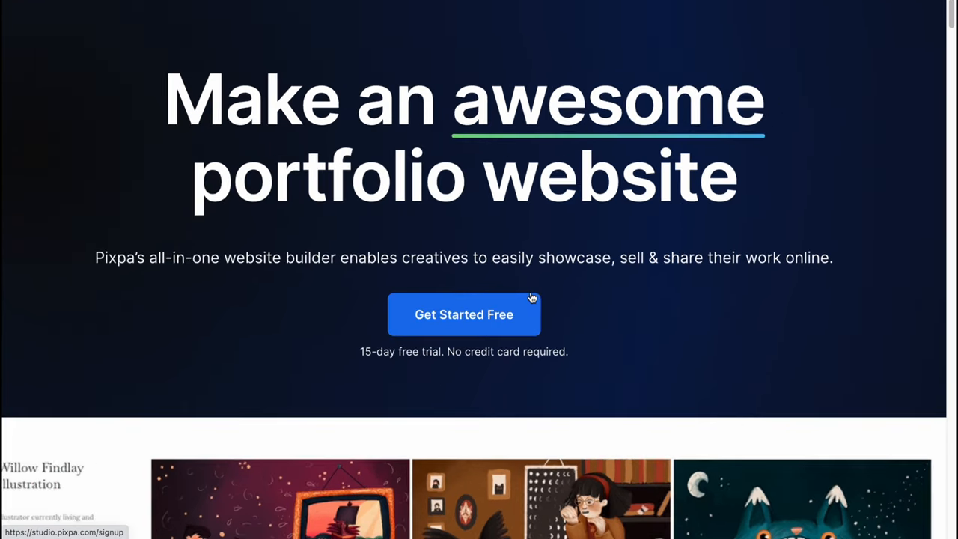
{"action": "scroll", "scroll_direction": "up", "scroll_amount": 3}
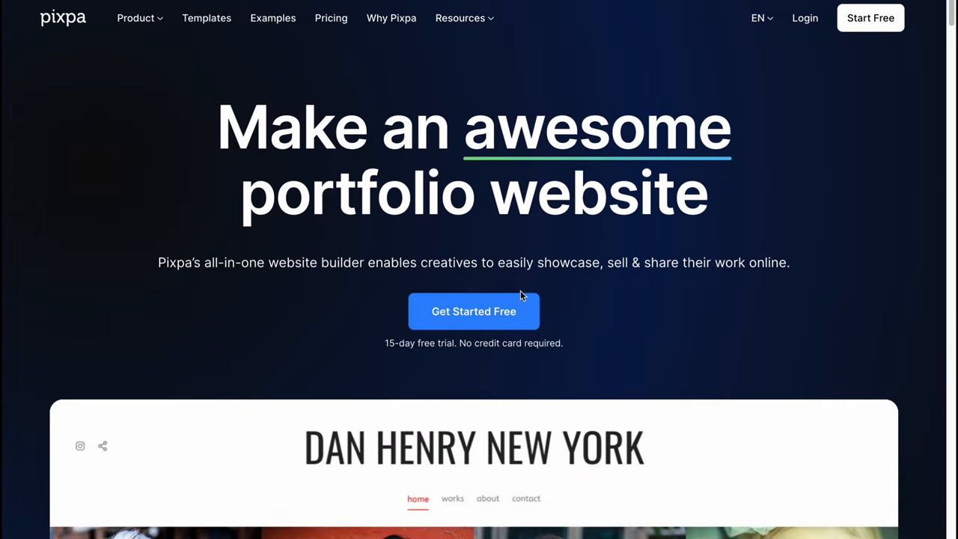
{"action": "left_click", "coordinate": [473, 311]}
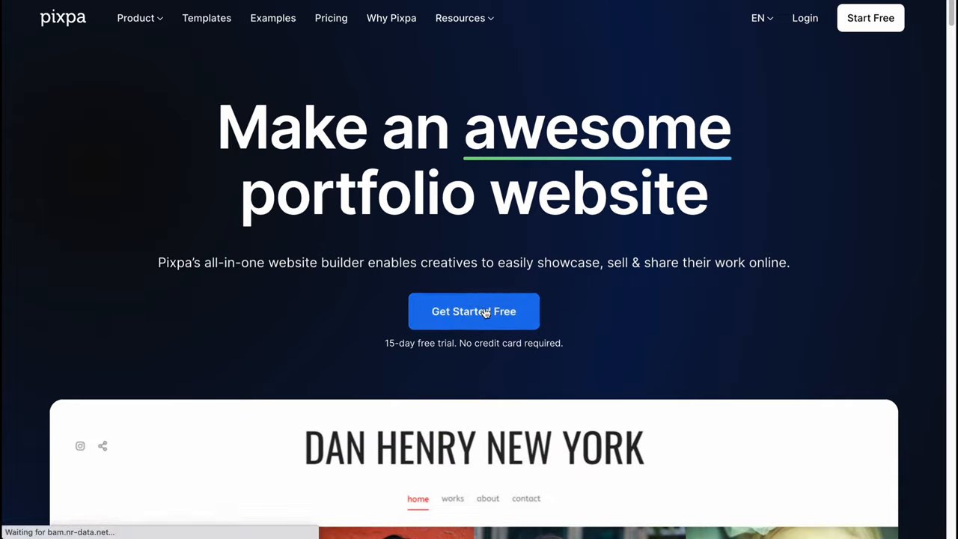
{"action": "left_click", "coordinate": [473, 311]}
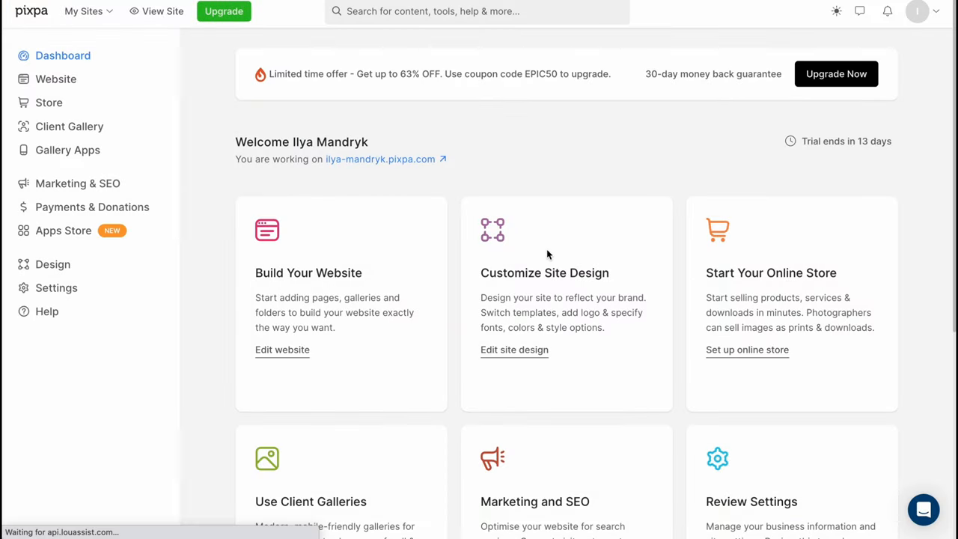
{"action": "mouse_move", "coordinate": [680, 209]}
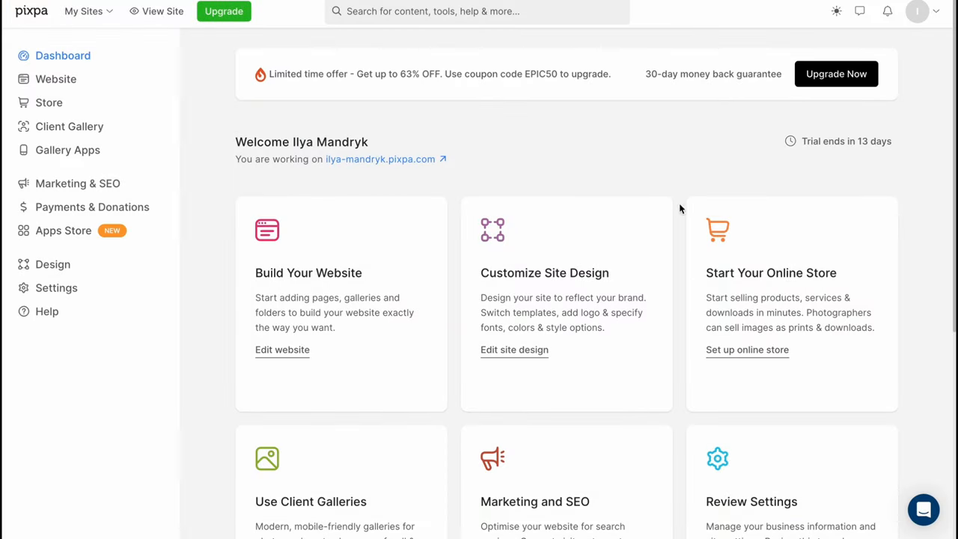
{"action": "mouse_move", "coordinate": [353, 259]}
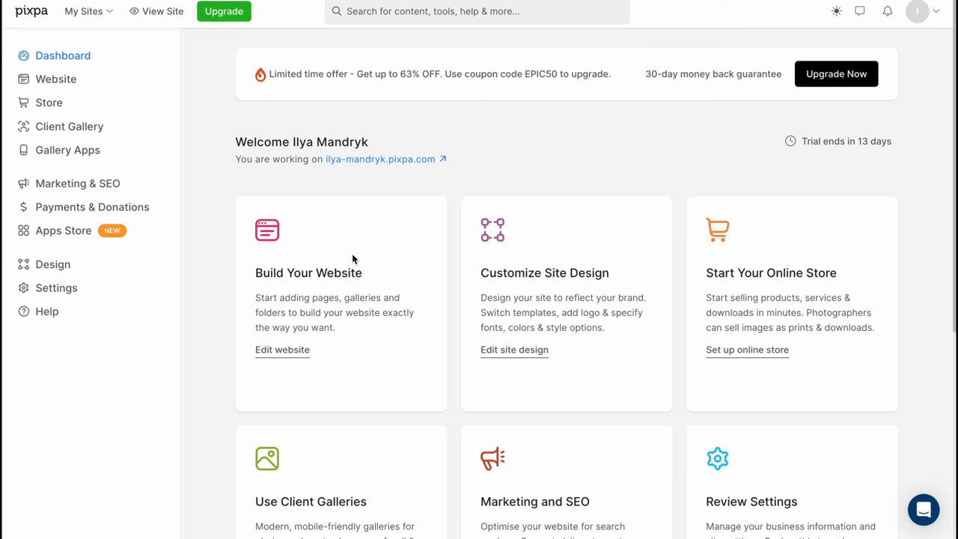
{"action": "mouse_move", "coordinate": [117, 105]}
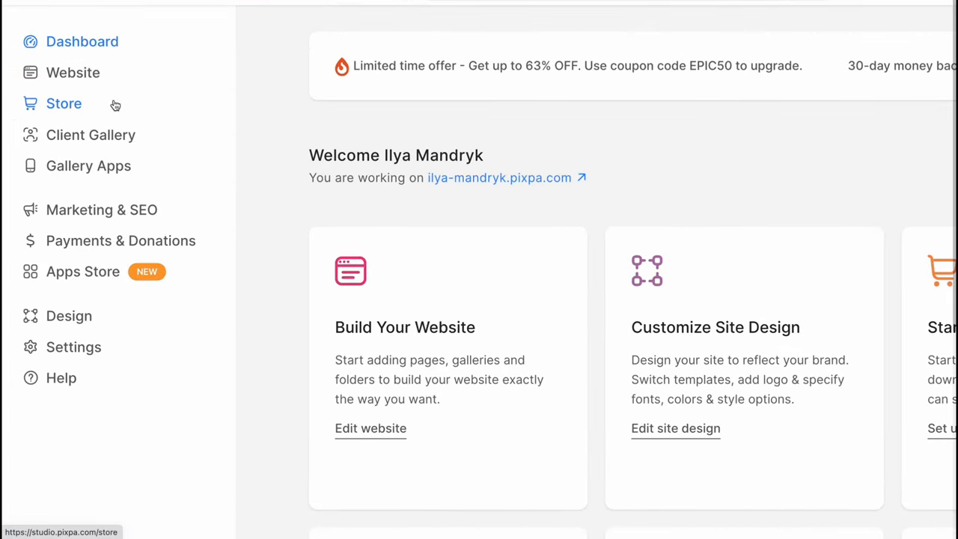
{"action": "mouse_move", "coordinate": [512, 152]}
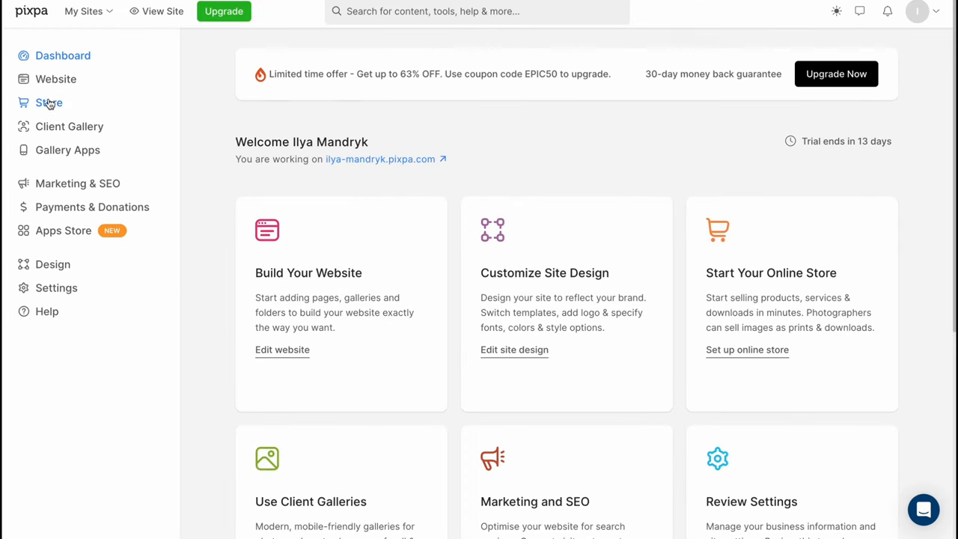
{"action": "mouse_move", "coordinate": [55, 78]}
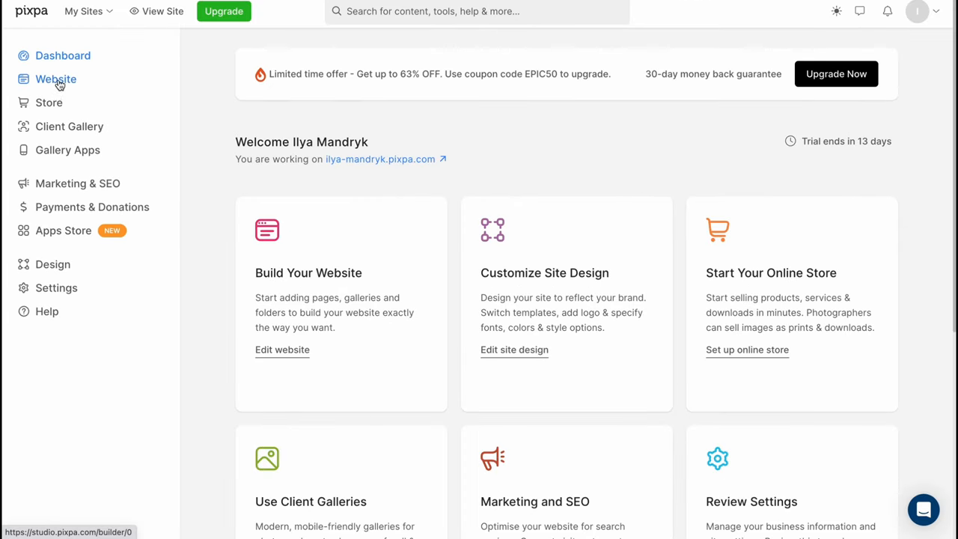
Step: Briefly view the site's page editor, return to the dashboard and show the list of sites
{"action": "left_click", "coordinate": [55, 78]}
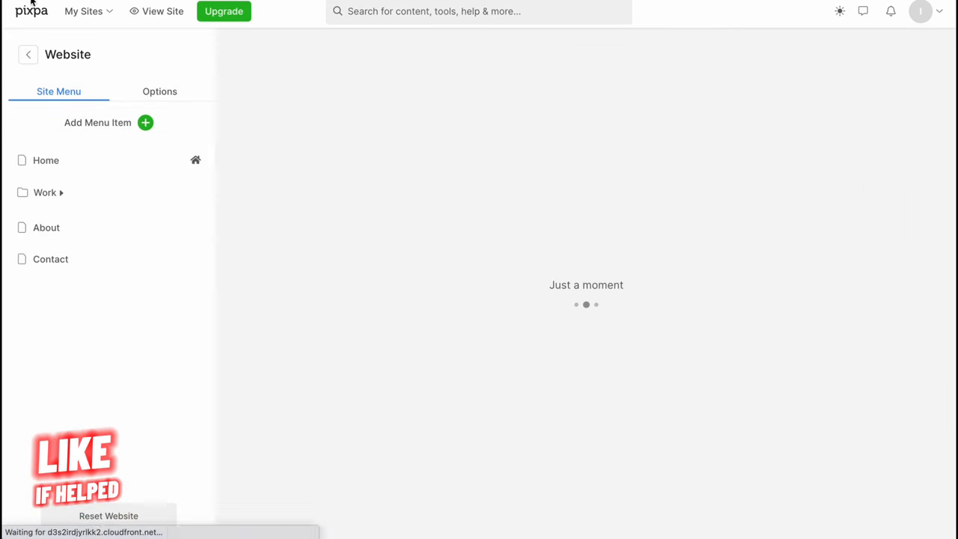
{"action": "left_click", "coordinate": [28, 54]}
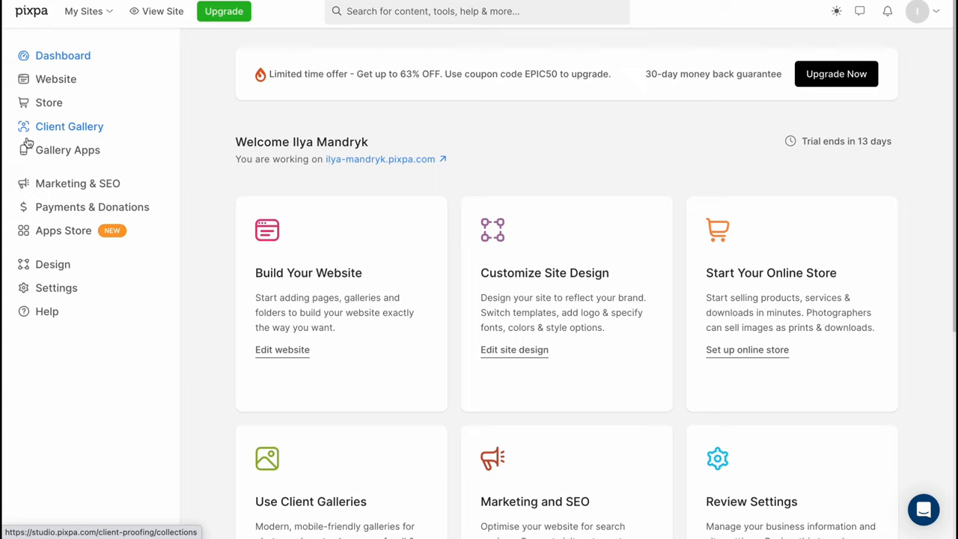
{"action": "mouse_move", "coordinate": [138, 51]}
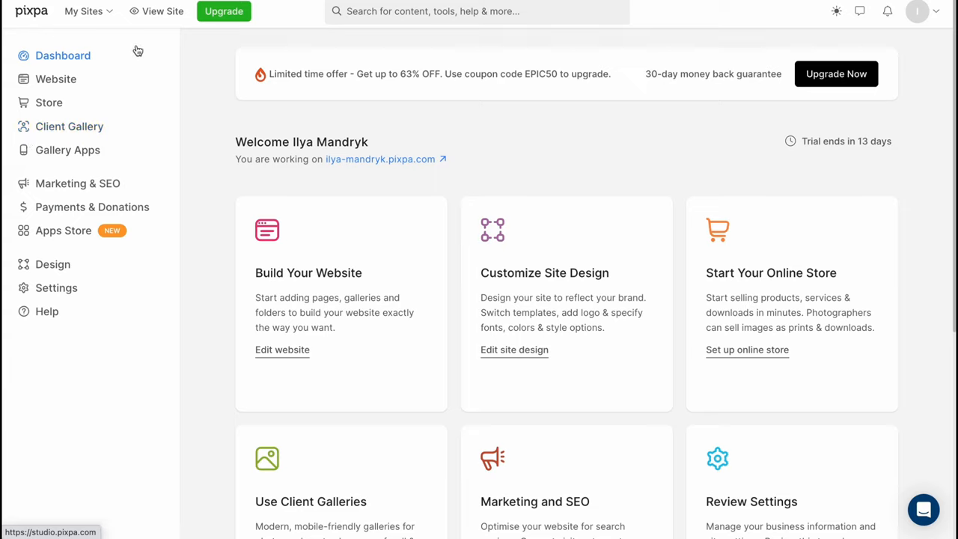
{"action": "mouse_move", "coordinate": [162, 11]}
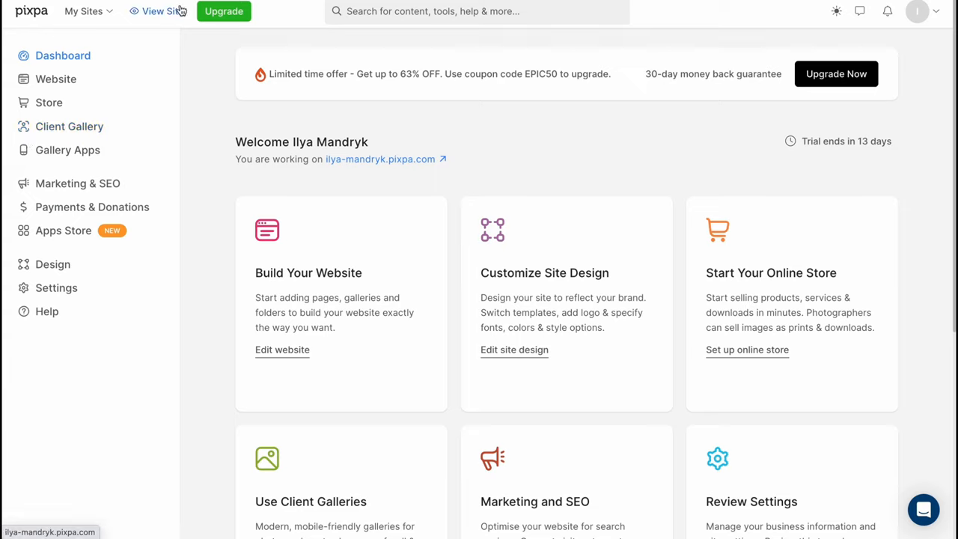
{"action": "left_click", "coordinate": [84, 12]}
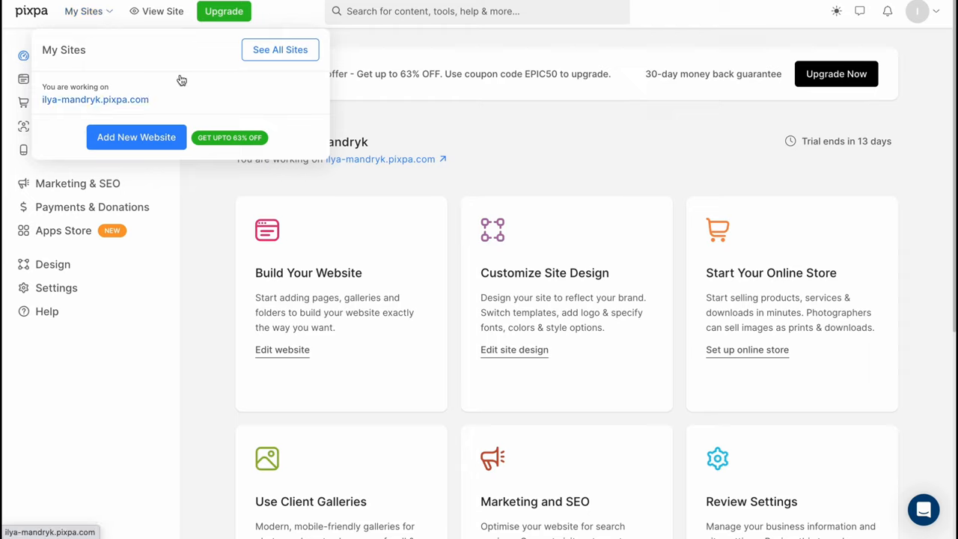
{"action": "mouse_move", "coordinate": [449, 129]}
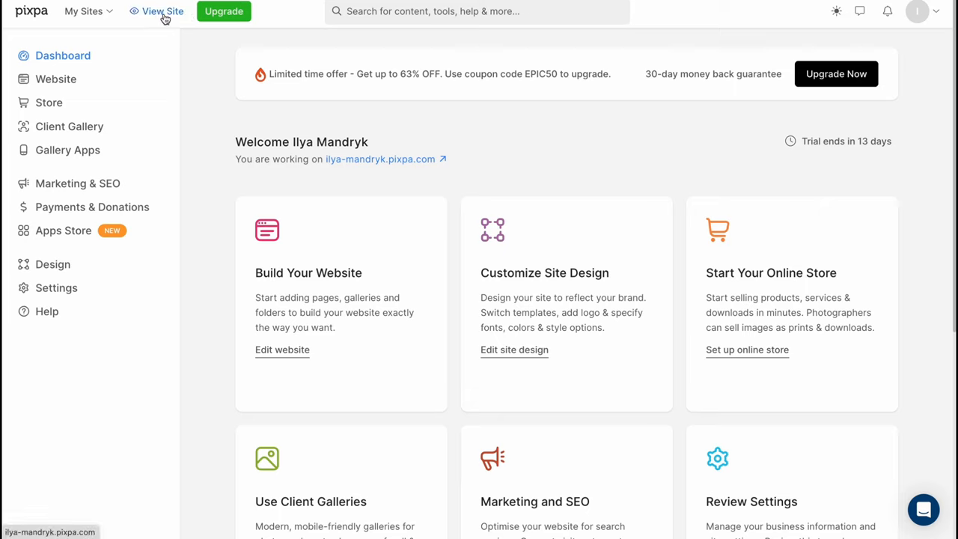
{"action": "mouse_move", "coordinate": [224, 12]}
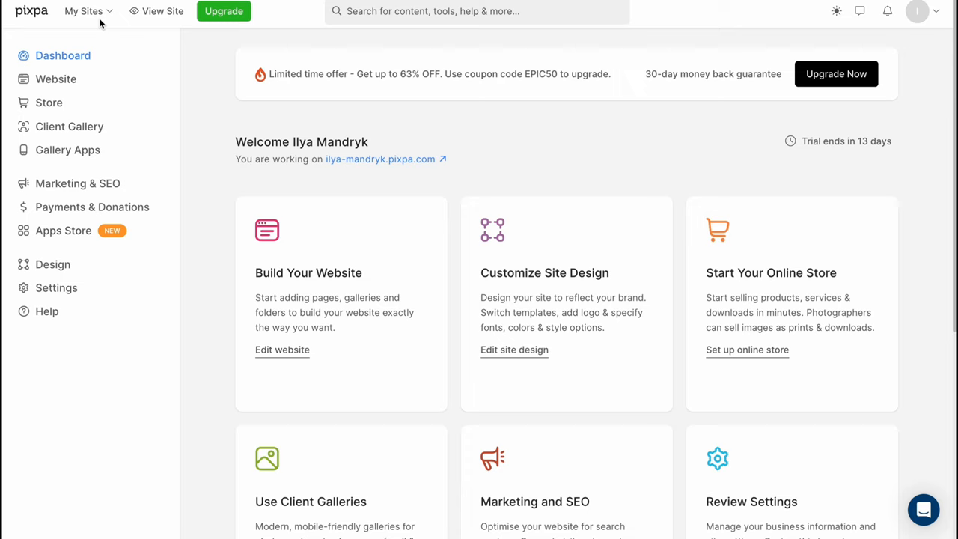
Step: Choose Add New Website from My Sites to reach the Choose a template page
{"action": "left_click", "coordinate": [84, 10]}
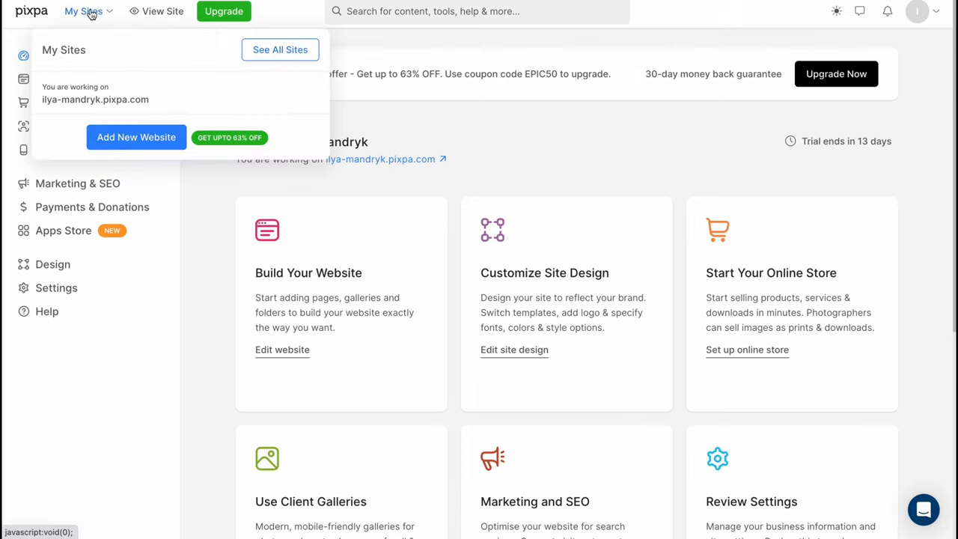
{"action": "mouse_move", "coordinate": [96, 99]}
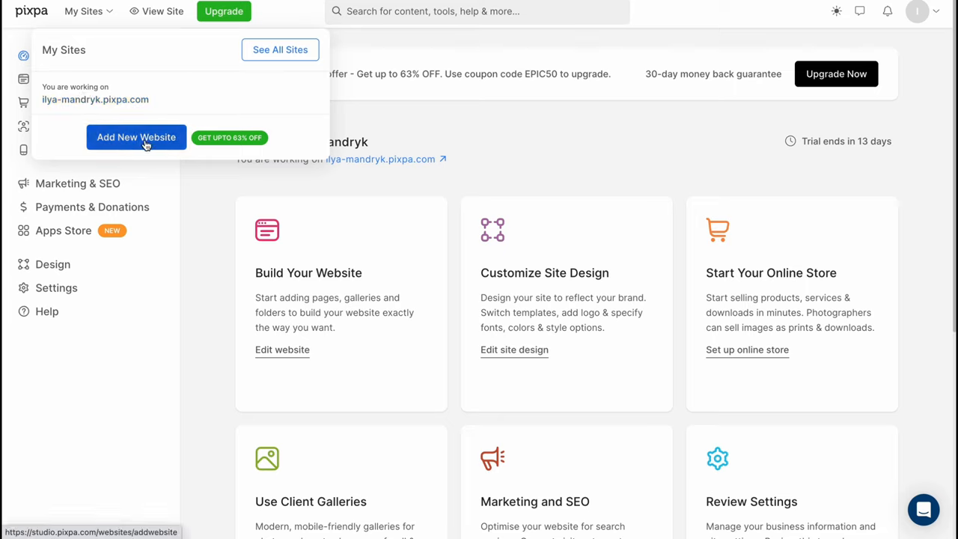
{"action": "left_click", "coordinate": [136, 138]}
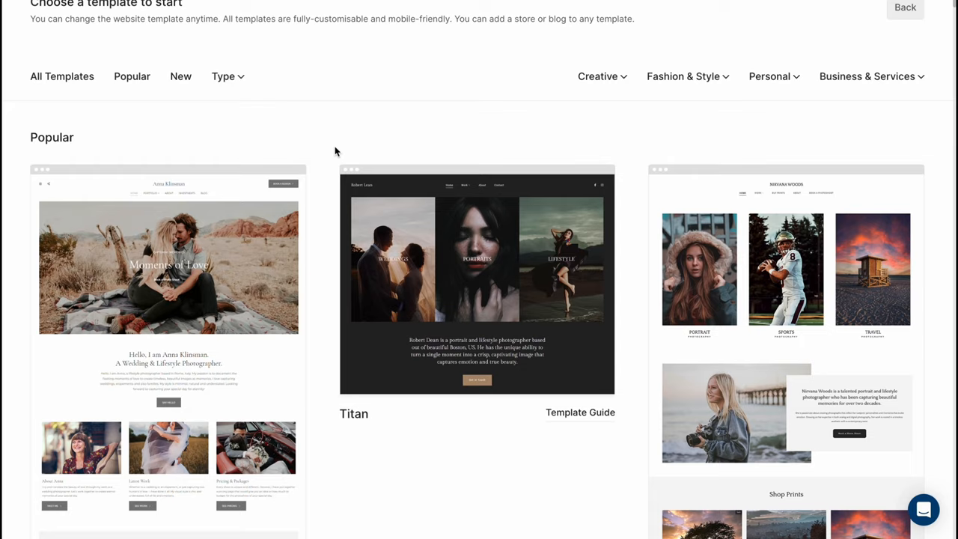
Step: Filter the template gallery to Blog templates and browse to the Tint template
{"action": "scroll", "scroll_direction": "up", "scroll_amount": 3}
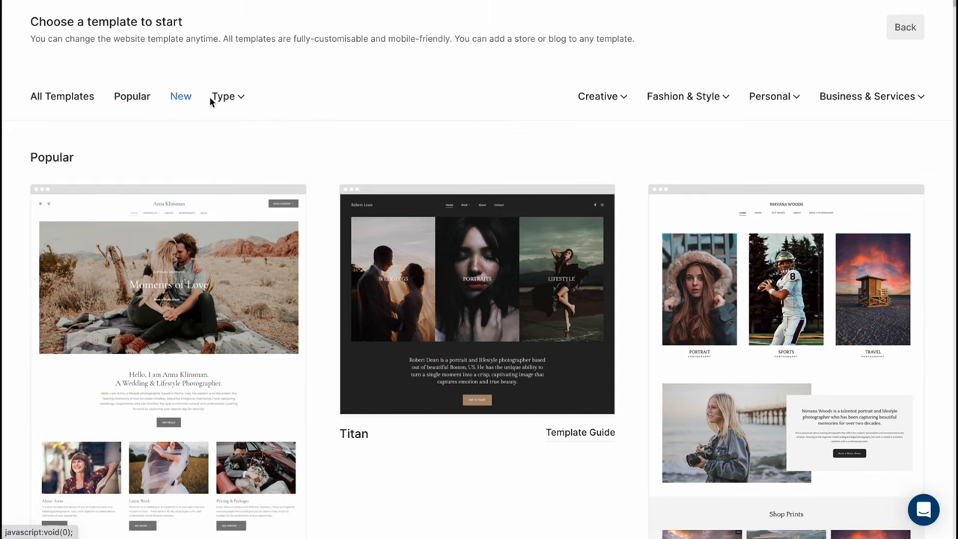
{"action": "left_click", "coordinate": [223, 96]}
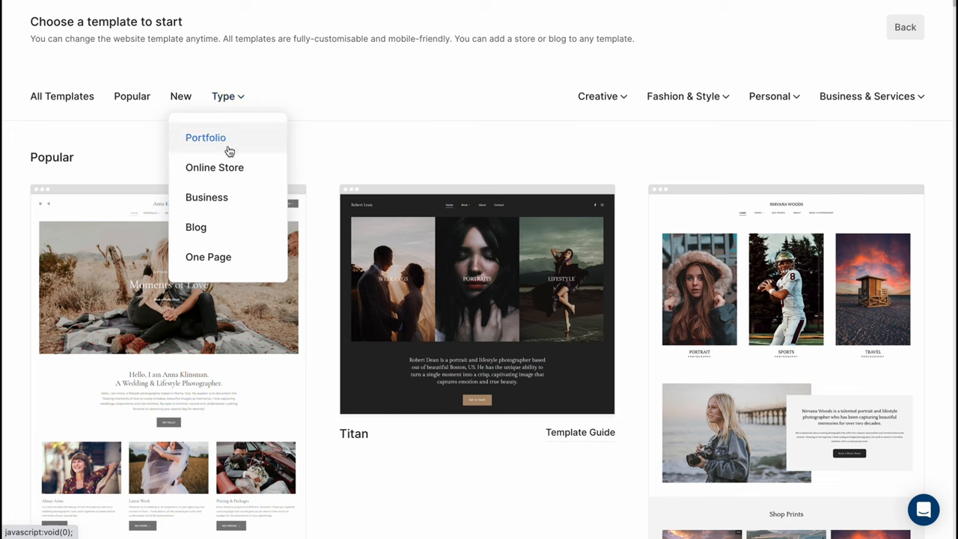
{"action": "mouse_move", "coordinate": [208, 257]}
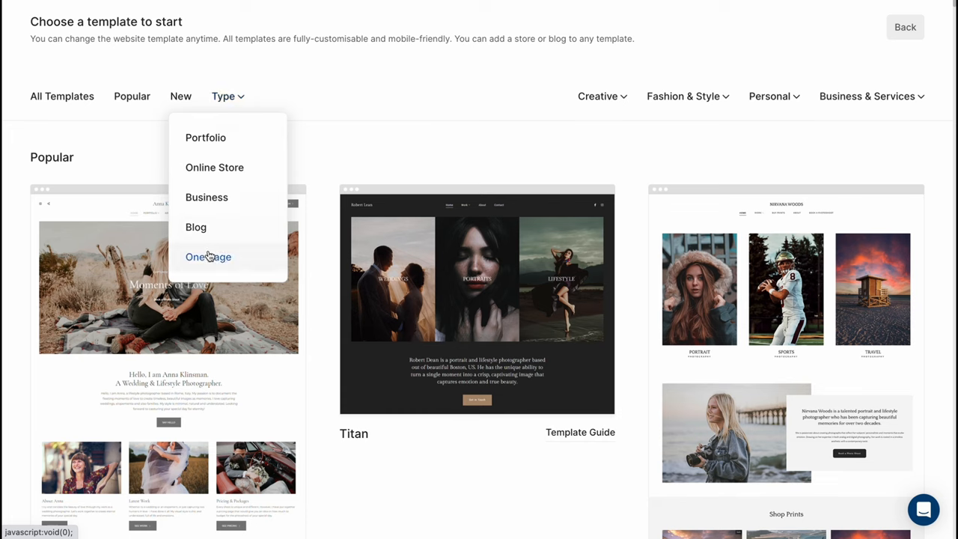
{"action": "left_click", "coordinate": [682, 96]}
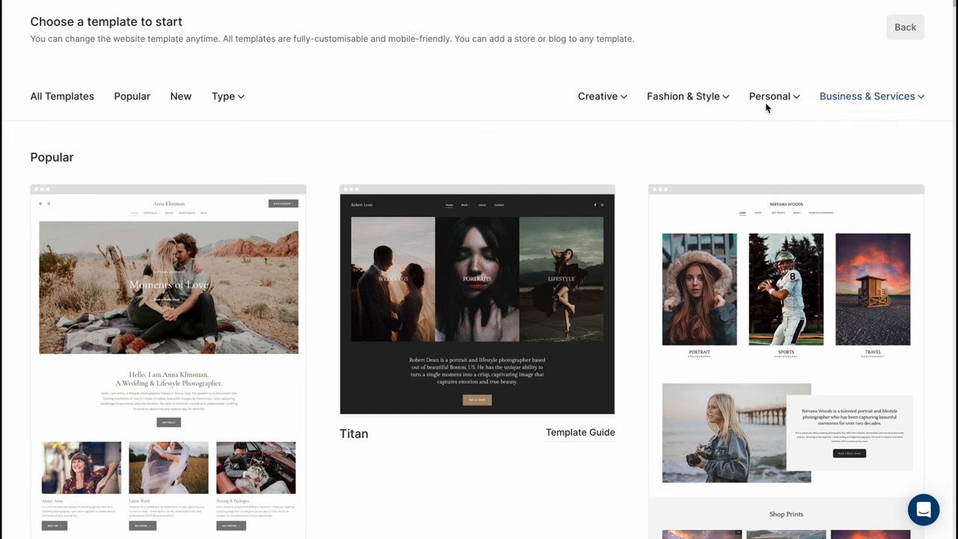
{"action": "left_click", "coordinate": [739, 168]}
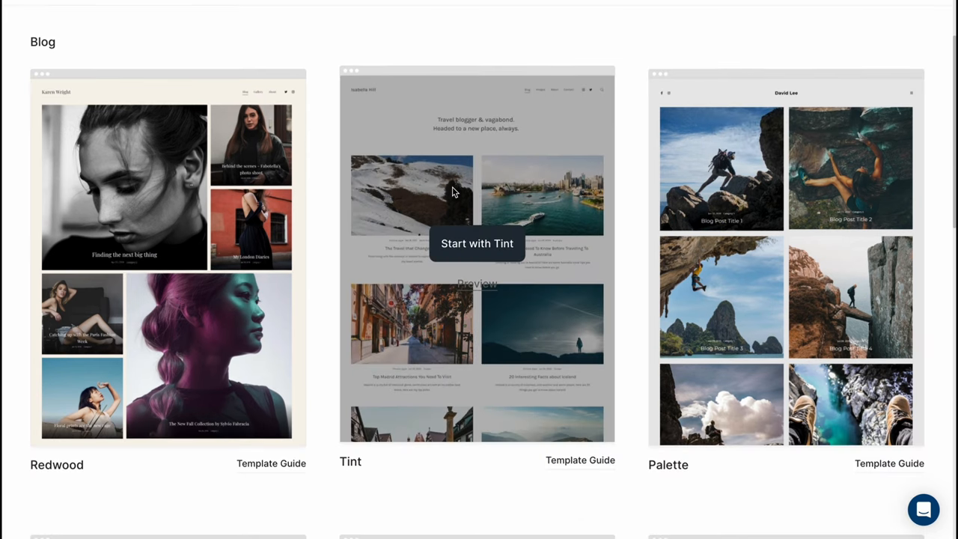
{"action": "scroll", "scroll_direction": "down", "scroll_amount": 3}
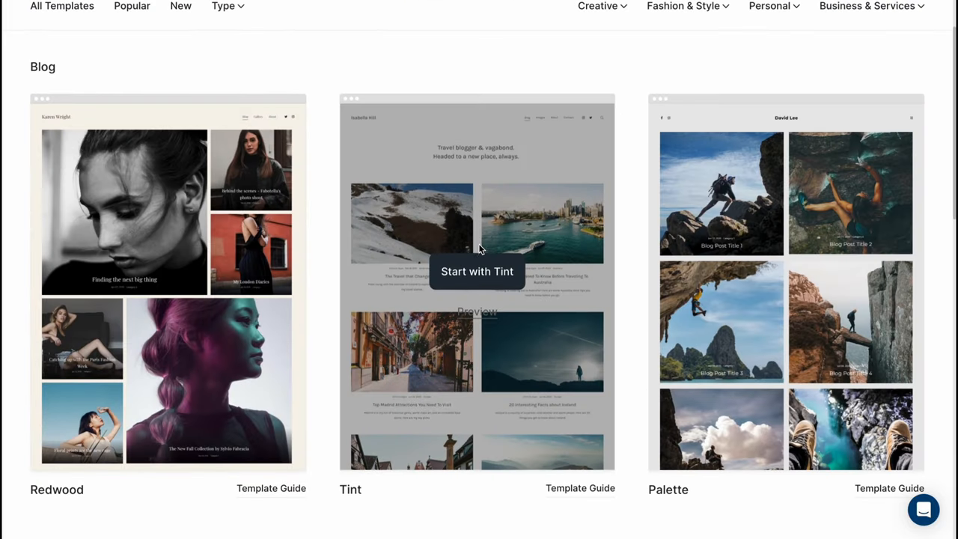
{"action": "scroll", "scroll_direction": "down", "scroll_amount": 3}
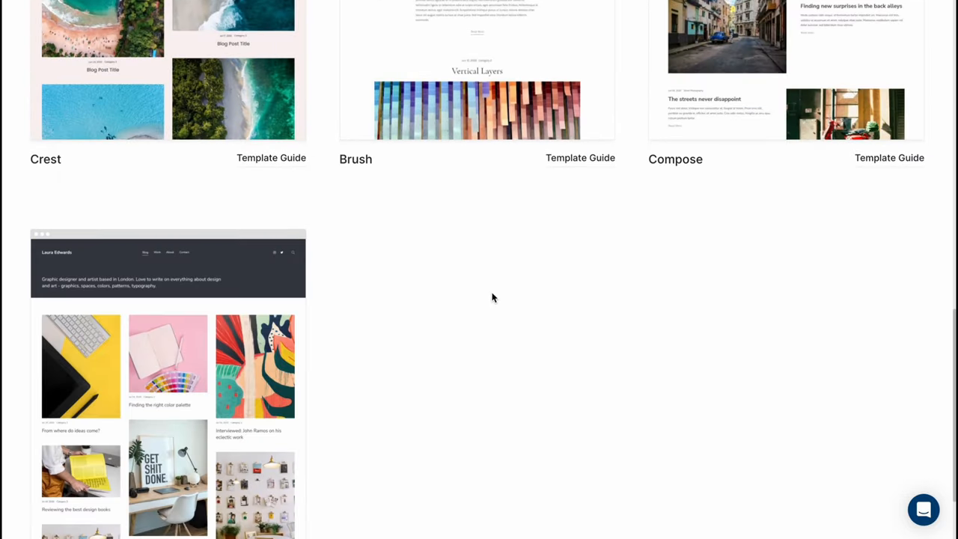
{"action": "scroll", "scroll_direction": "up", "scroll_amount": 3}
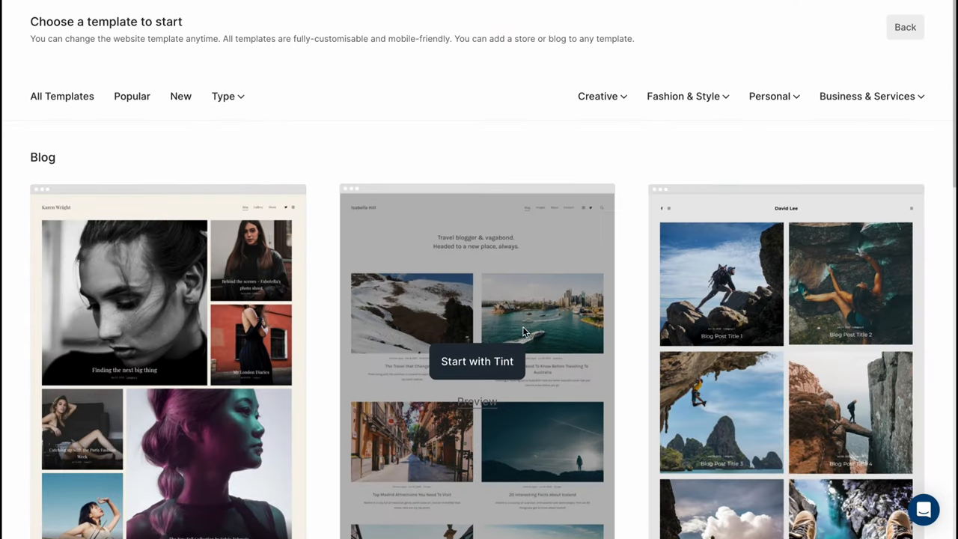
{"action": "mouse_move", "coordinate": [838, 329]}
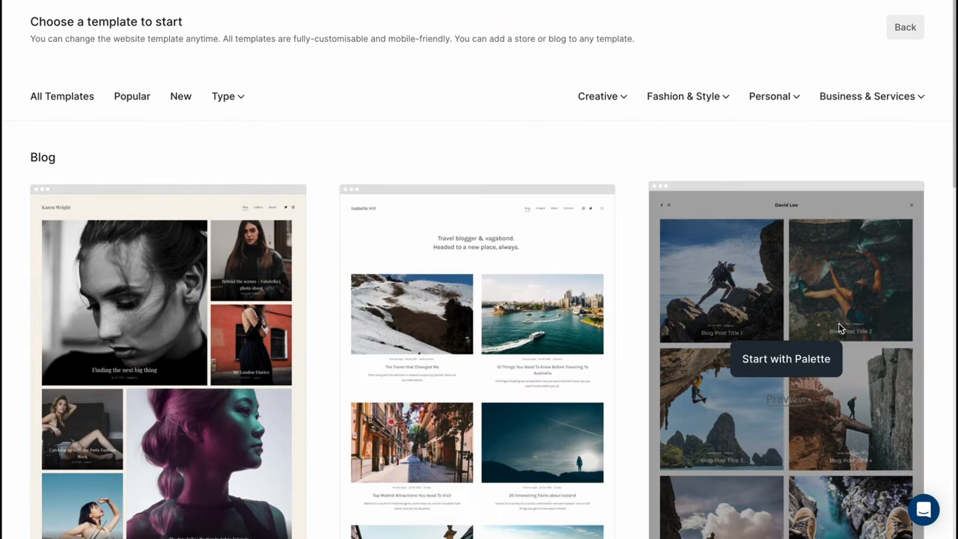
{"action": "scroll", "scroll_direction": "down", "scroll_amount": 3}
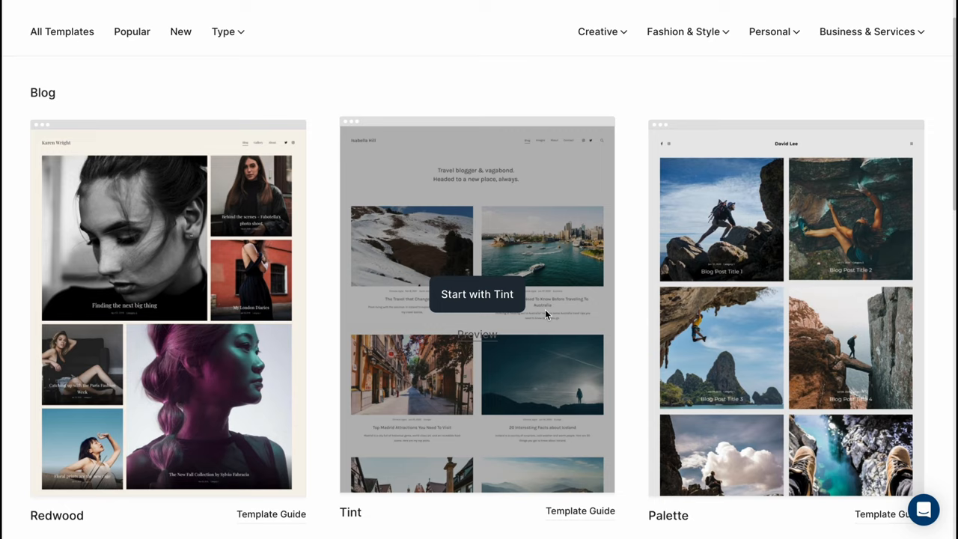
{"action": "mouse_move", "coordinate": [476, 337]}
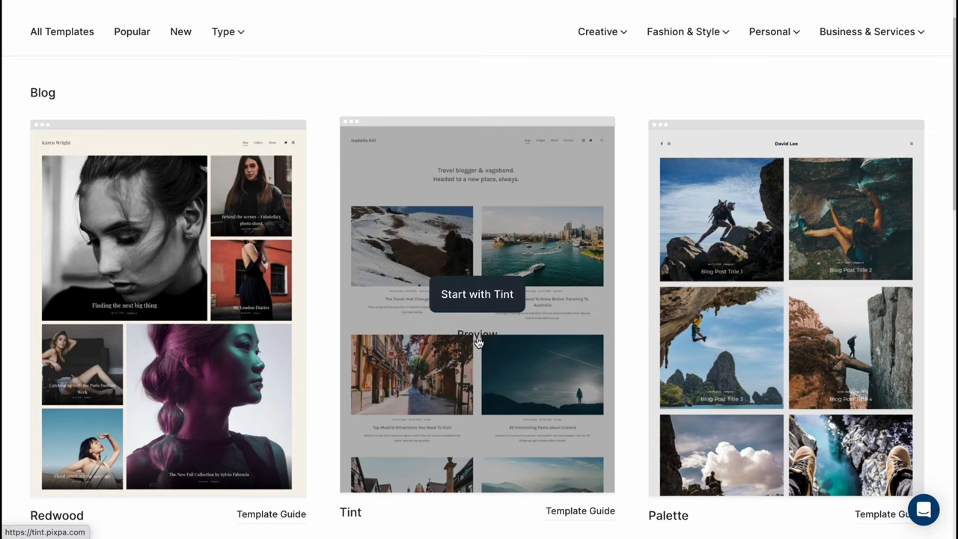
{"action": "mouse_move", "coordinate": [476, 294]}
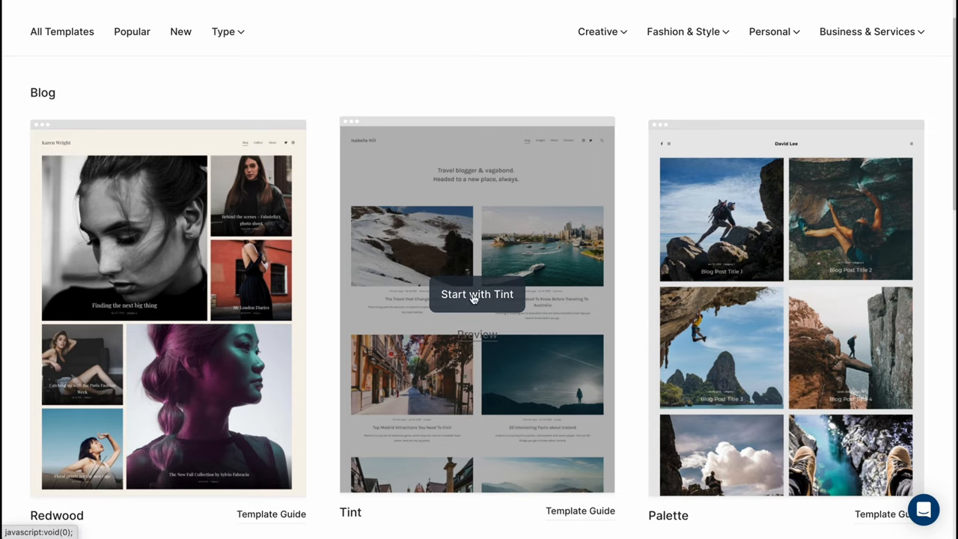
Step: Start a new site from the Tint blog template
{"action": "left_click", "coordinate": [476, 294]}
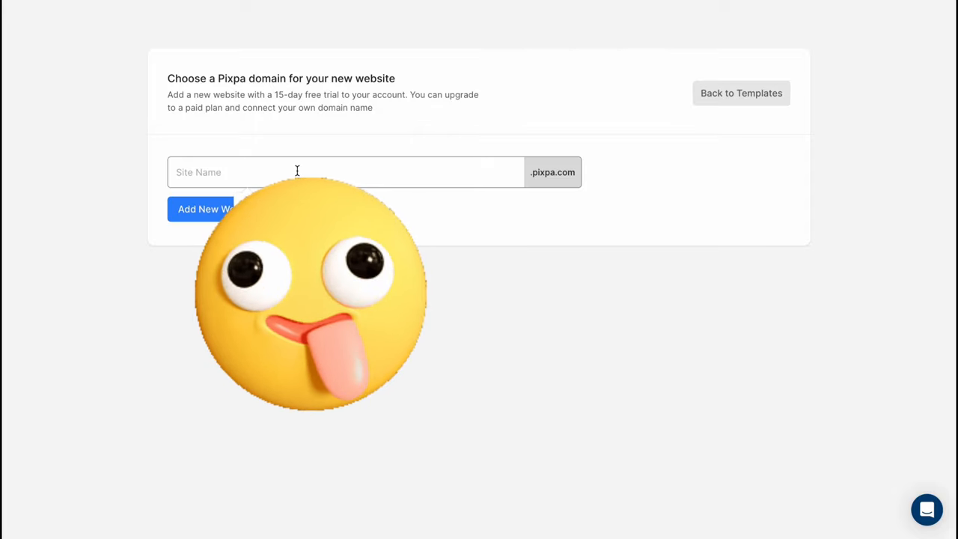
Step: Enter the site name HelperMan123 and submit Add New Website
{"action": "type", "text": "H"}
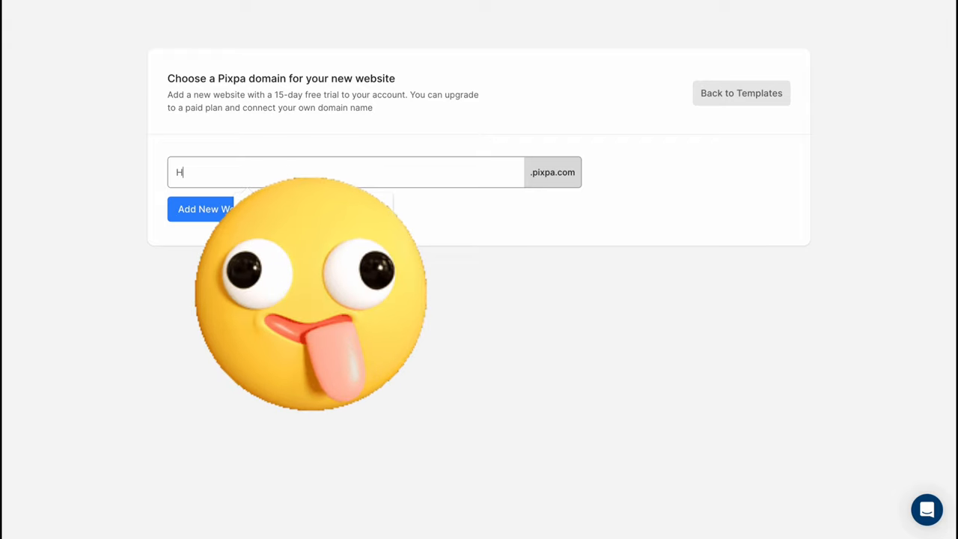
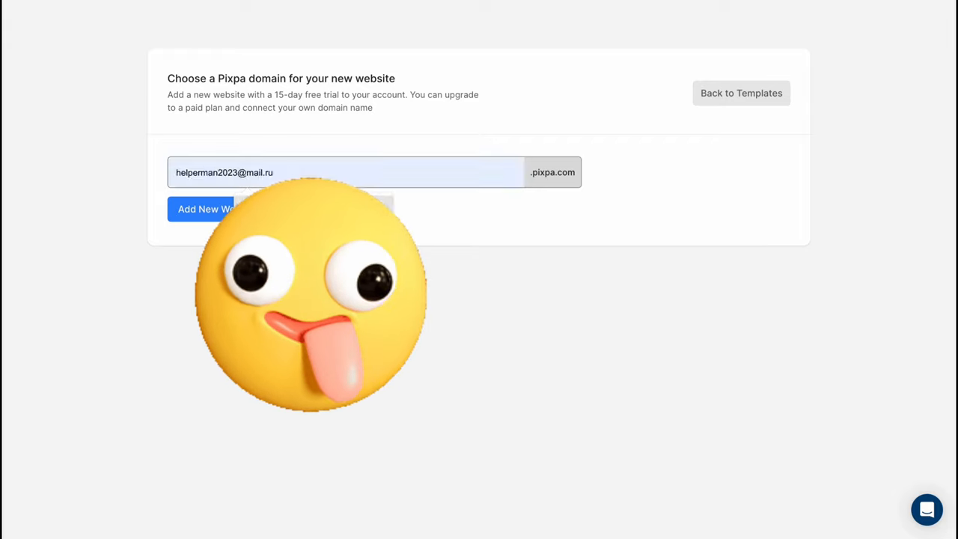
{"action": "type", "text": "HelperMan"}
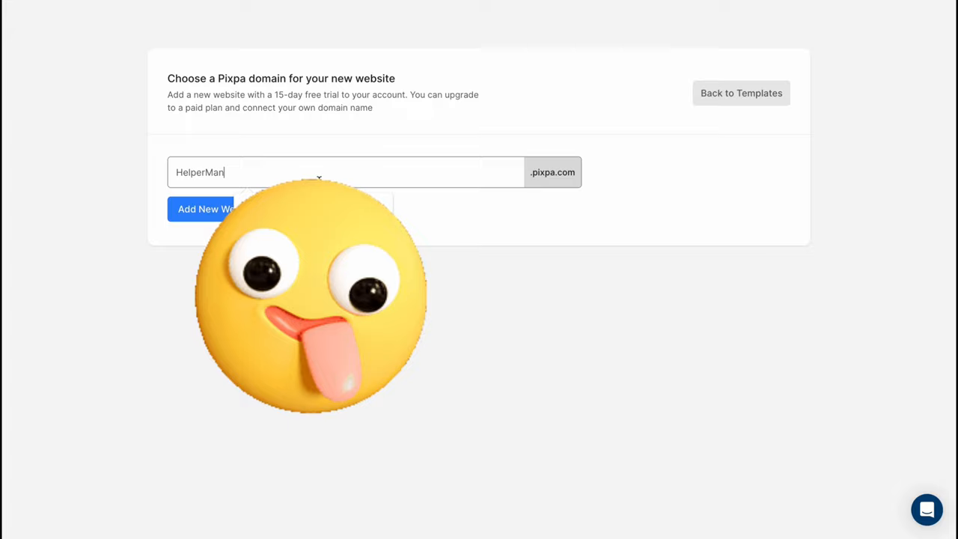
{"action": "type", "text": "123"}
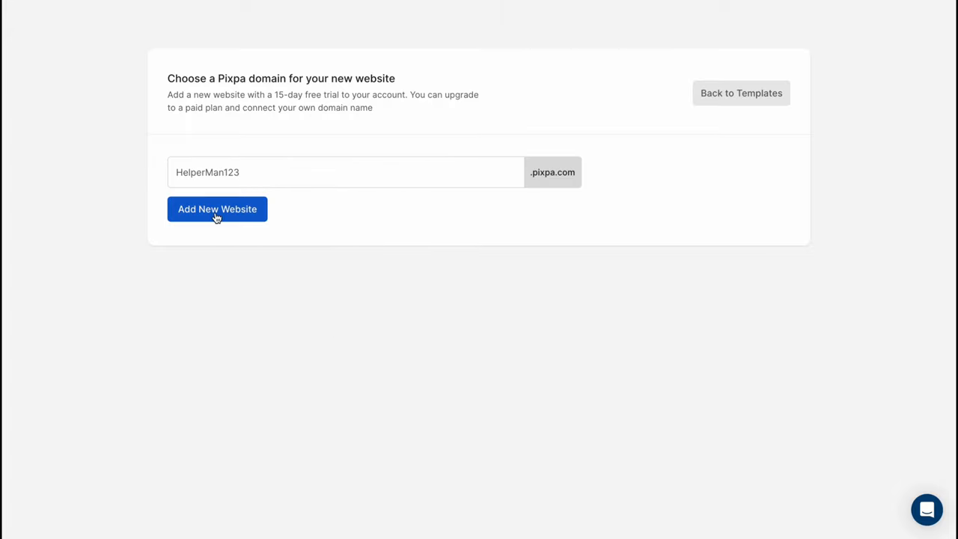
{"action": "left_click", "coordinate": [217, 209]}
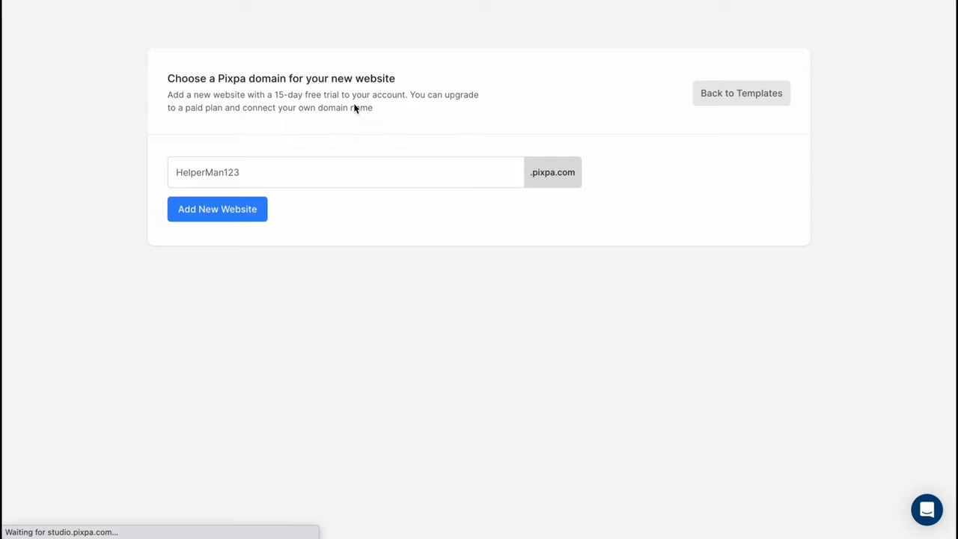
Step: From the new helperman123 dashboard, start editing the website
{"action": "left_click", "coordinate": [217, 209]}
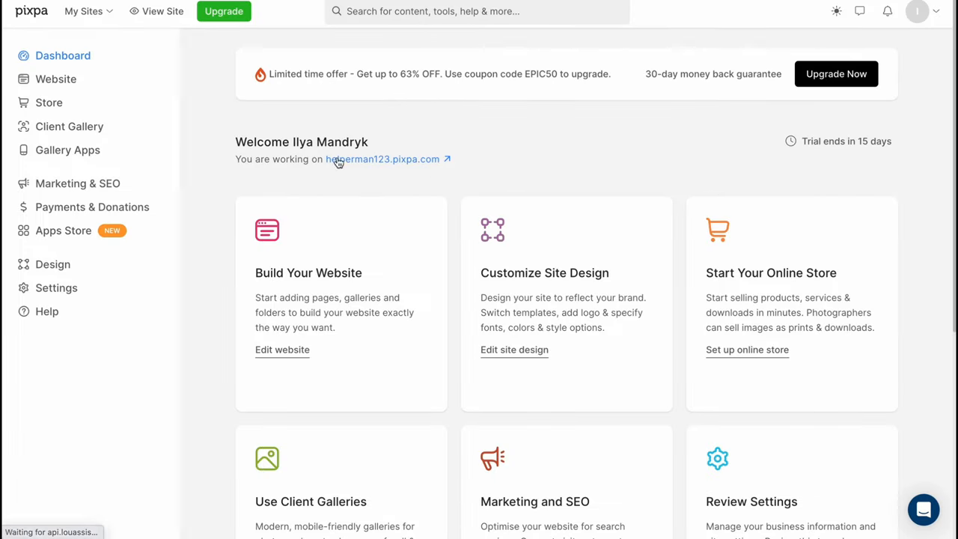
{"action": "mouse_move", "coordinate": [744, 297]}
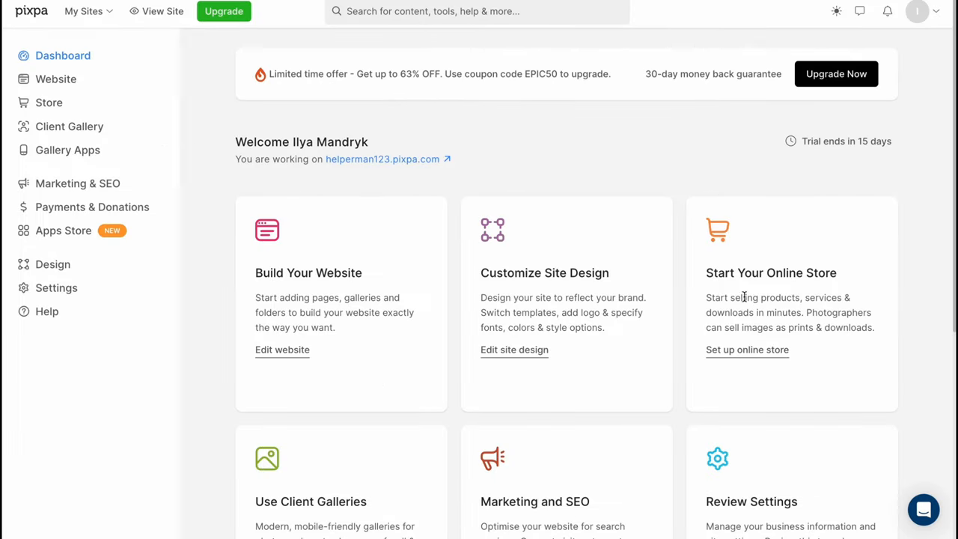
{"action": "mouse_move", "coordinate": [410, 183]}
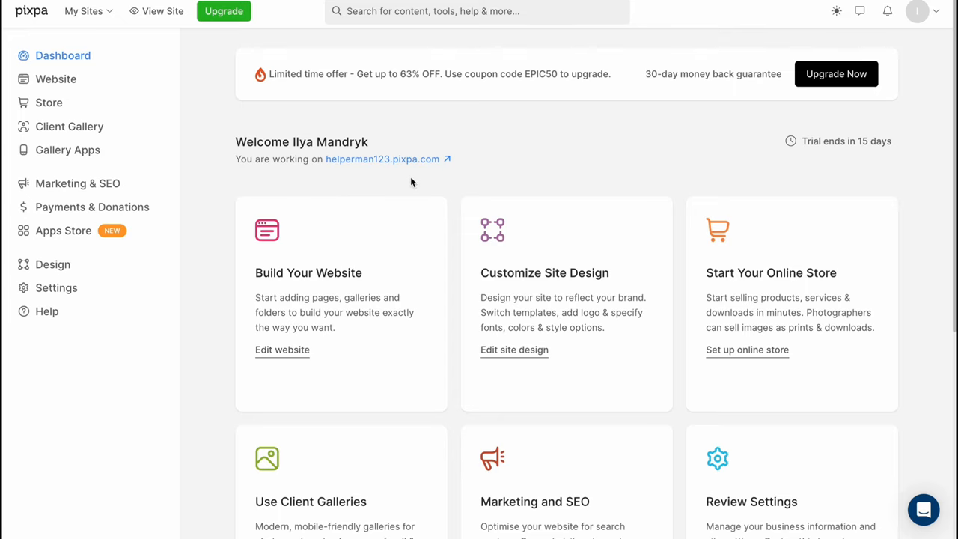
{"action": "mouse_move", "coordinate": [299, 368]}
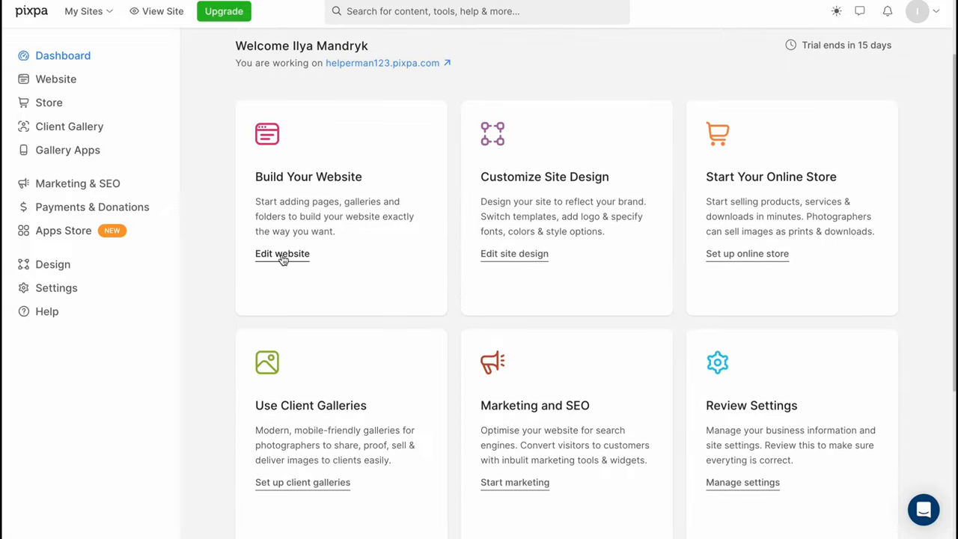
{"action": "mouse_move", "coordinate": [63, 55]}
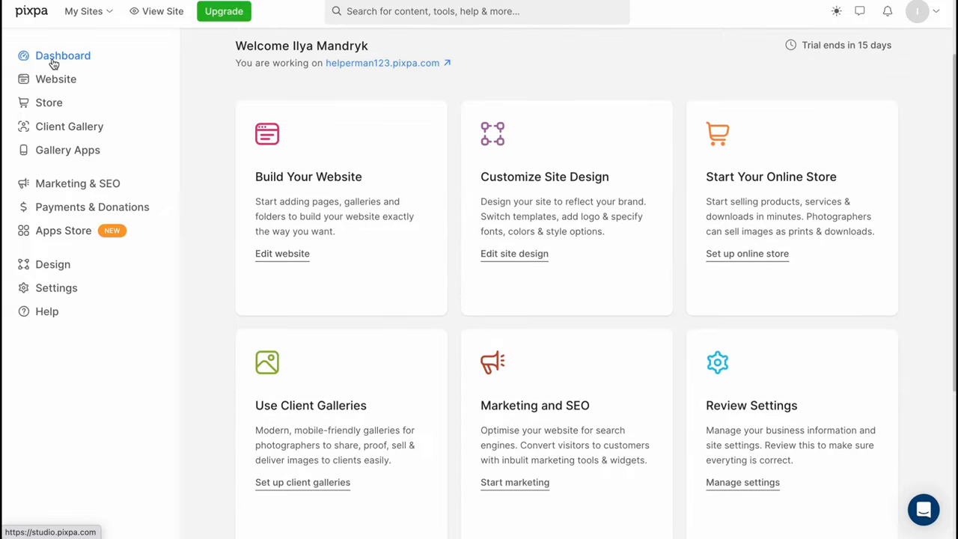
{"action": "mouse_move", "coordinate": [317, 285]}
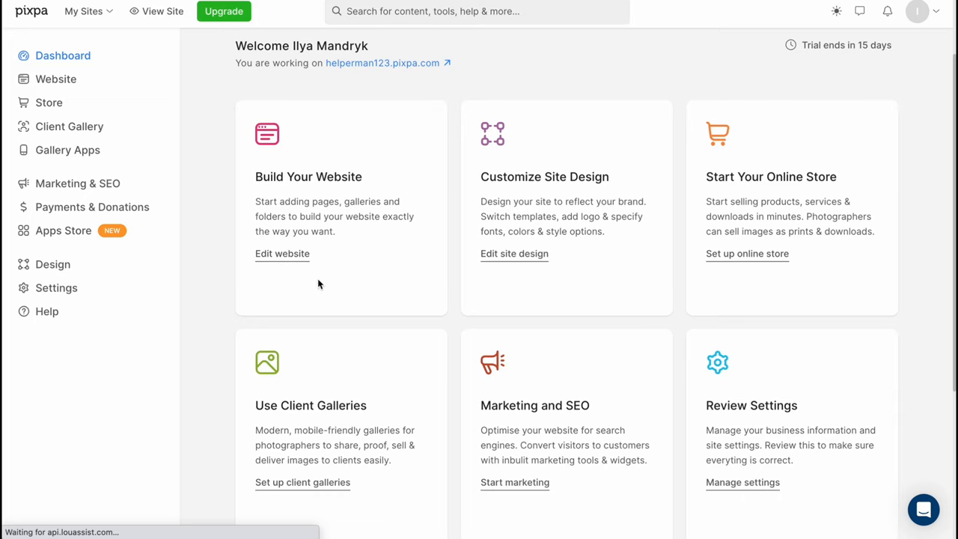
{"action": "left_click", "coordinate": [56, 78]}
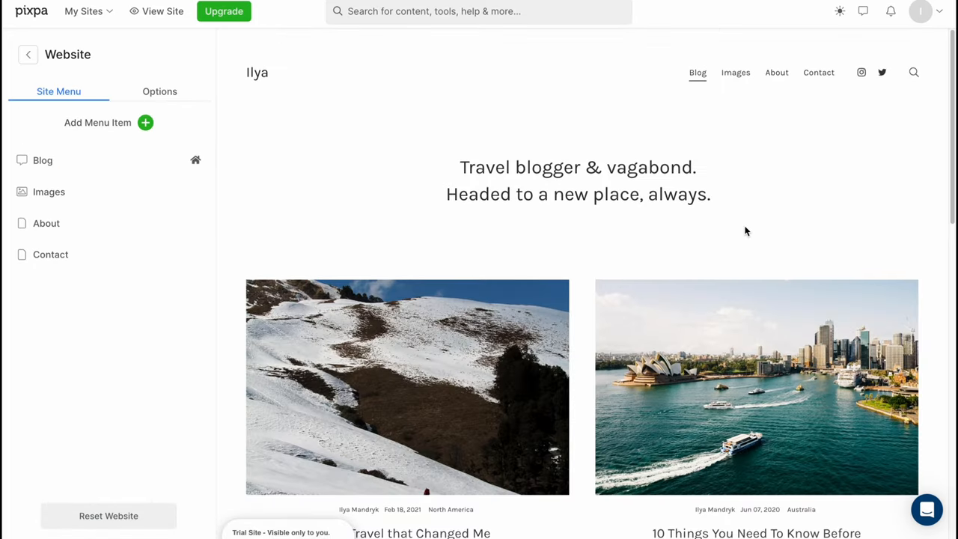
{"action": "mouse_move", "coordinate": [3, 102]}
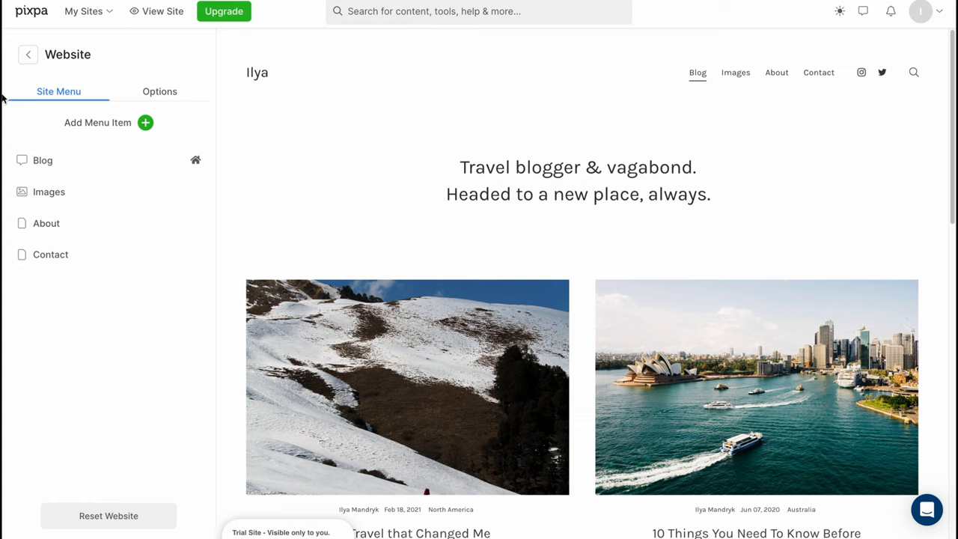
{"action": "left_click", "coordinate": [159, 91]}
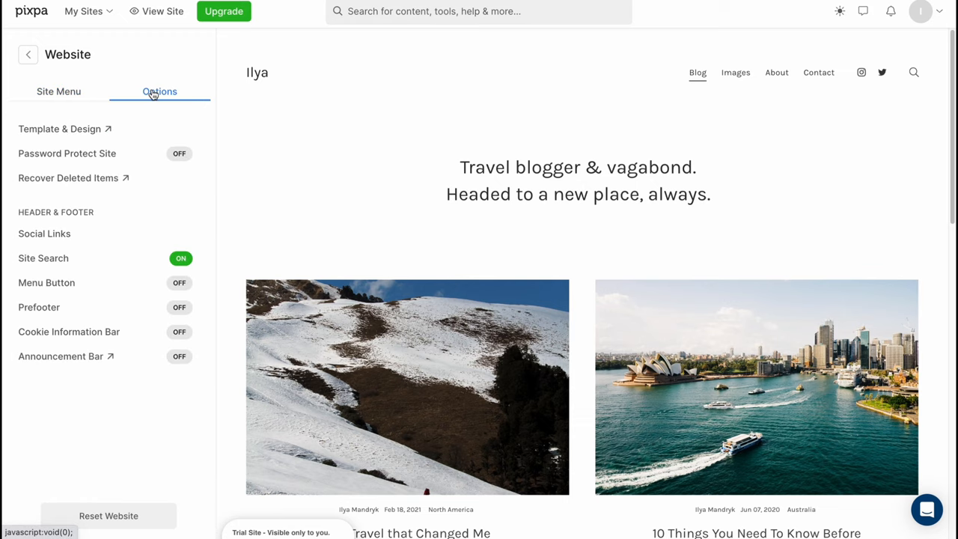
{"action": "left_click", "coordinate": [59, 91]}
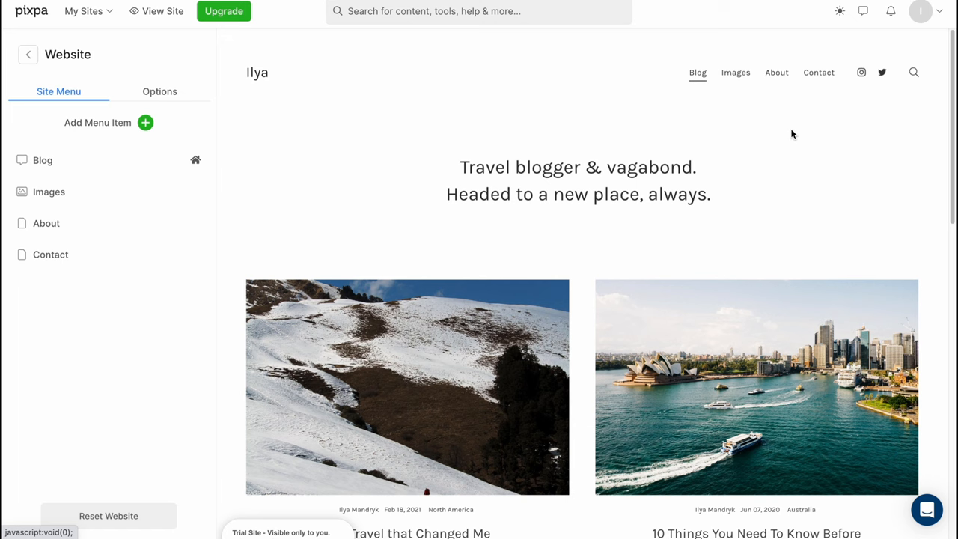
{"action": "scroll", "scroll_direction": "down", "scroll_amount": 3}
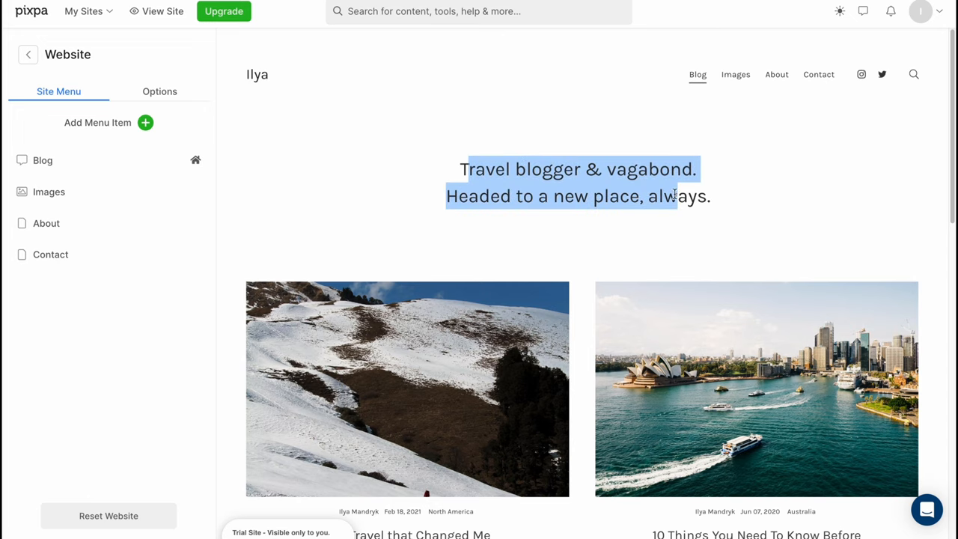
{"action": "scroll", "scroll_direction": "down", "scroll_amount": 3}
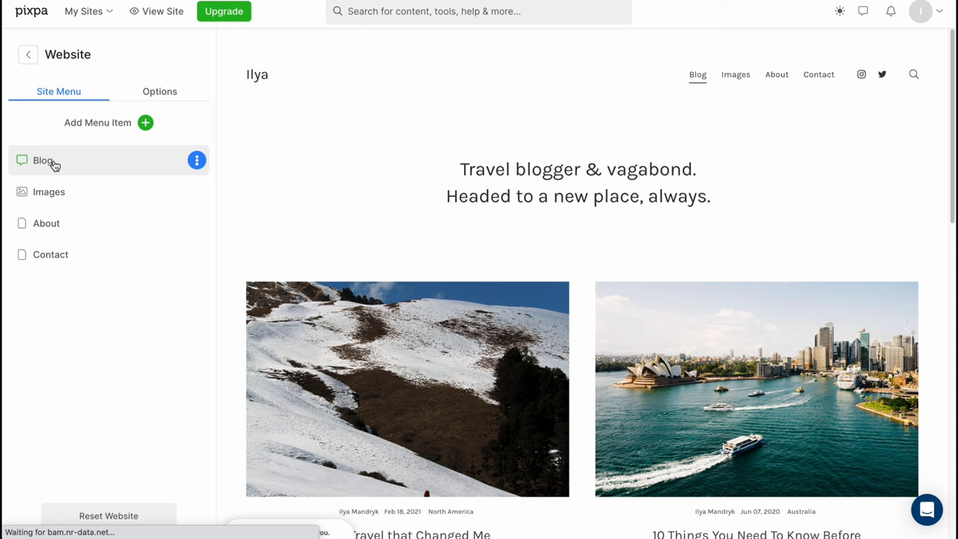
Step: Open the Blog page's post list and show the Australia travel post's action menu
{"action": "left_click", "coordinate": [42, 160]}
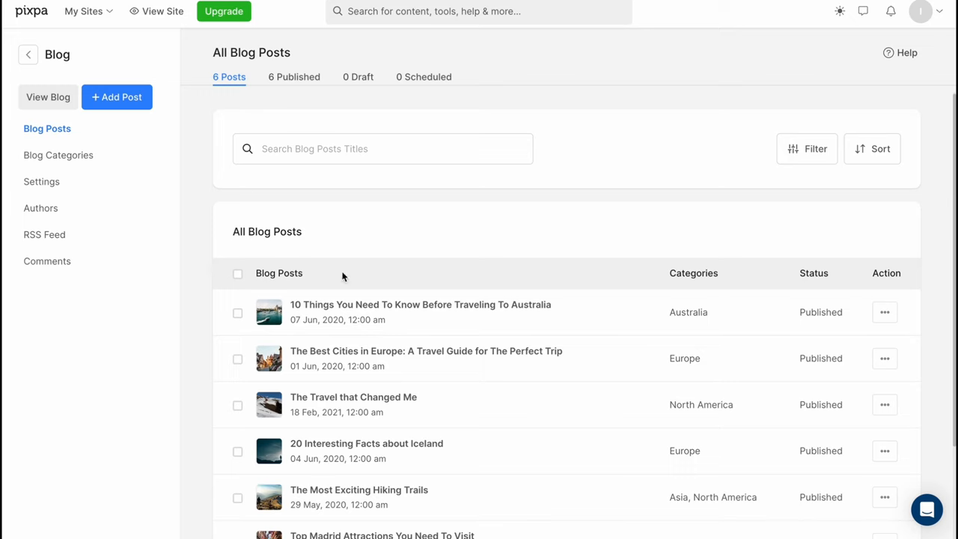
{"action": "left_click", "coordinate": [885, 222]}
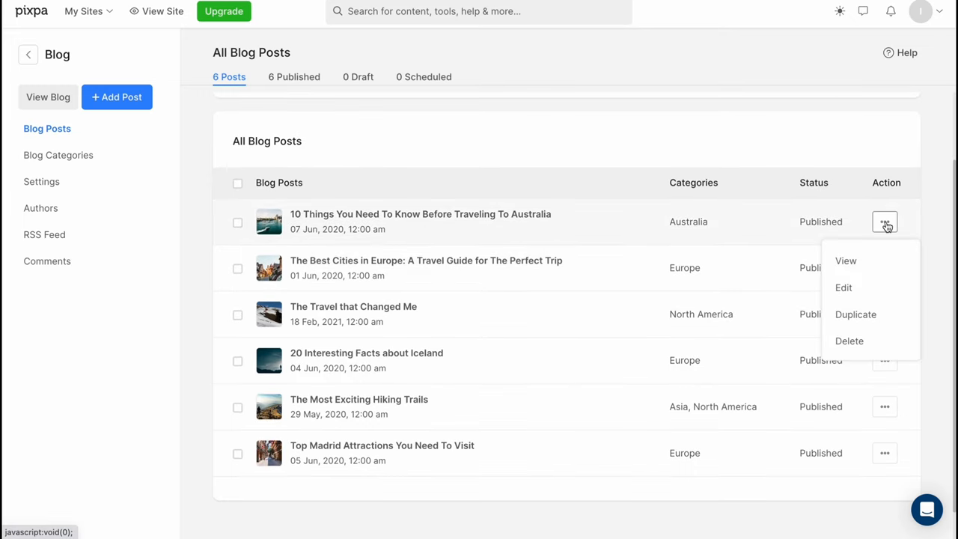
{"action": "mouse_move", "coordinate": [856, 315]}
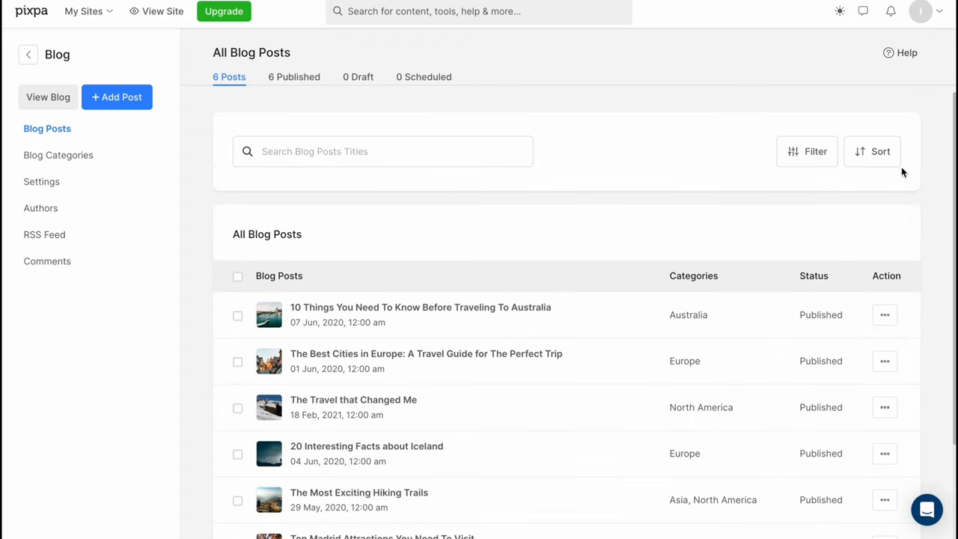
{"action": "mouse_move", "coordinate": [898, 209]}
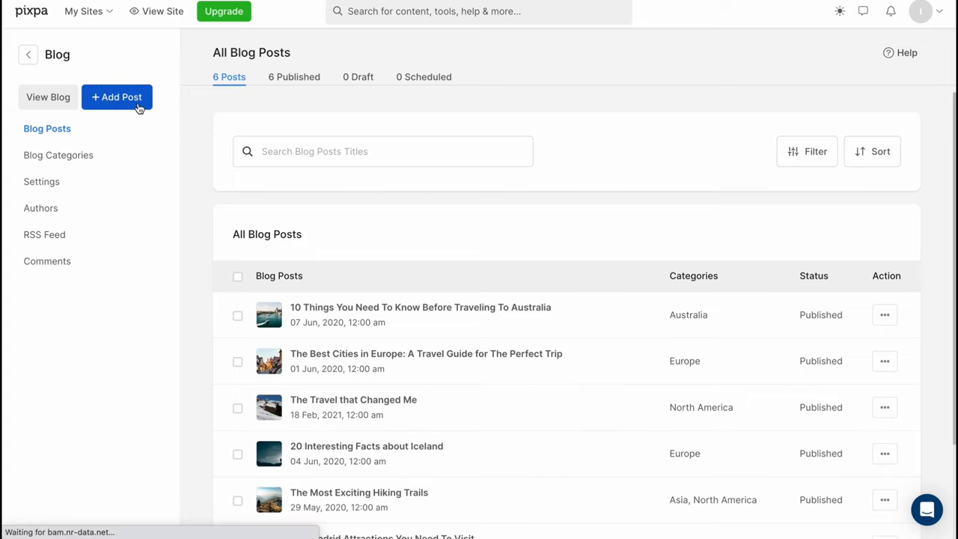
Step: Start a new blog post titled 'My Tutorial' and set its status to Scheduled
{"action": "left_click", "coordinate": [116, 96]}
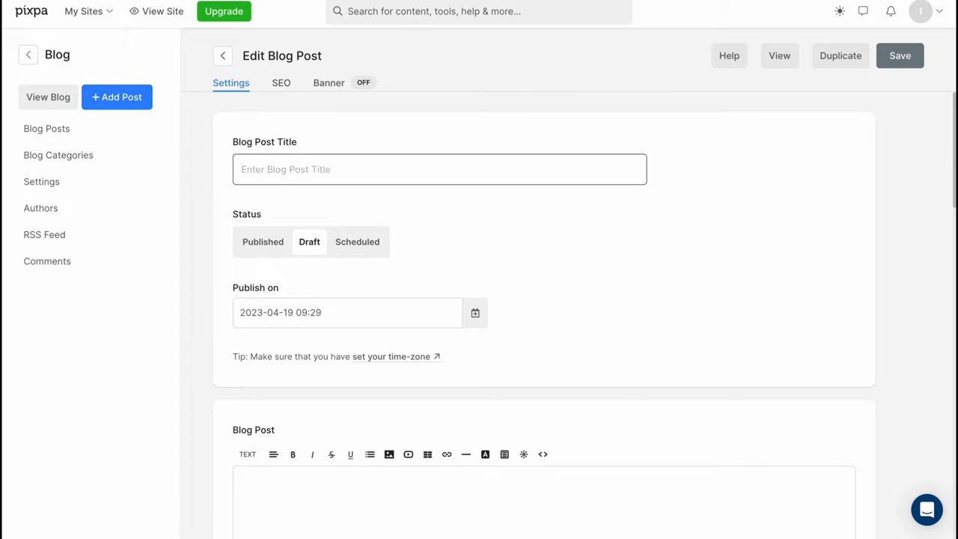
{"action": "type", "text": "My Tuto"}
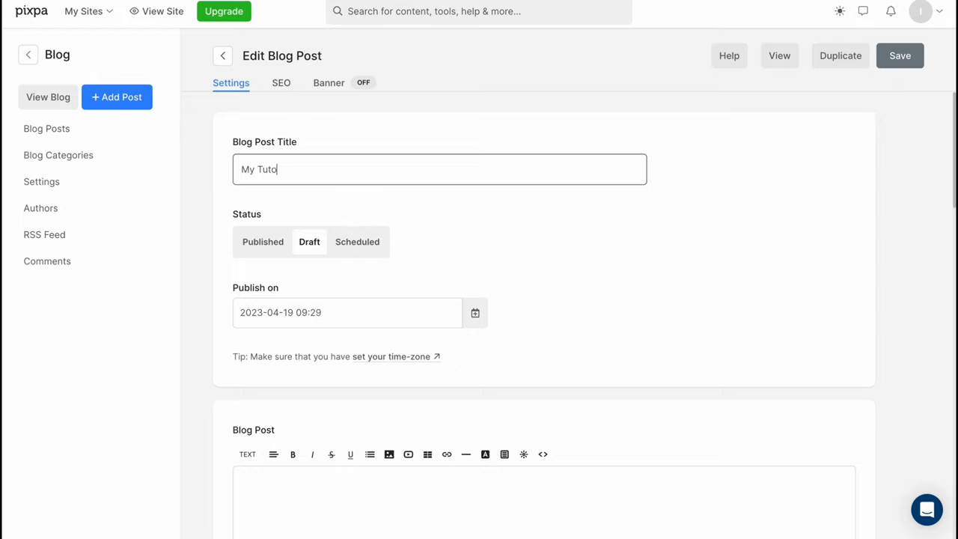
{"action": "type", "text": "rial"}
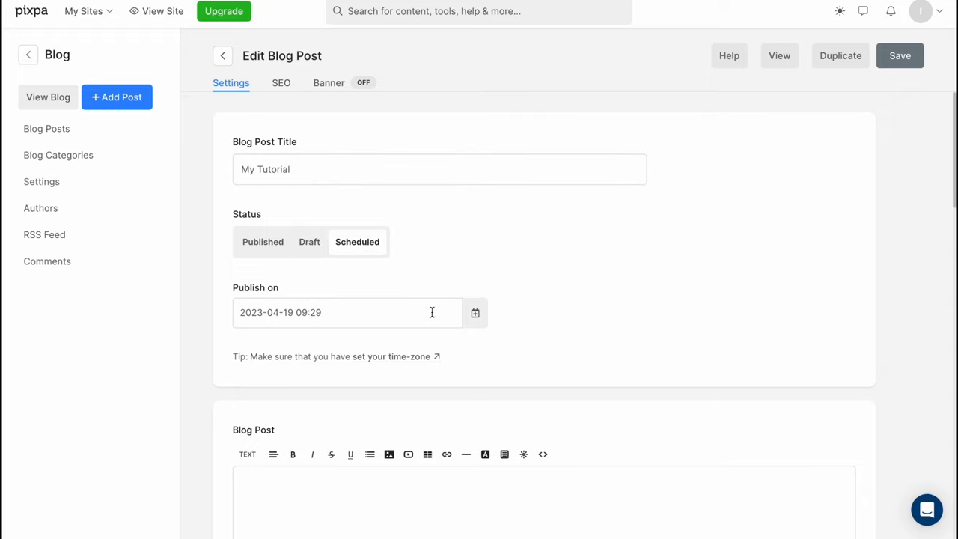
{"action": "scroll", "scroll_direction": "down", "scroll_amount": 3}
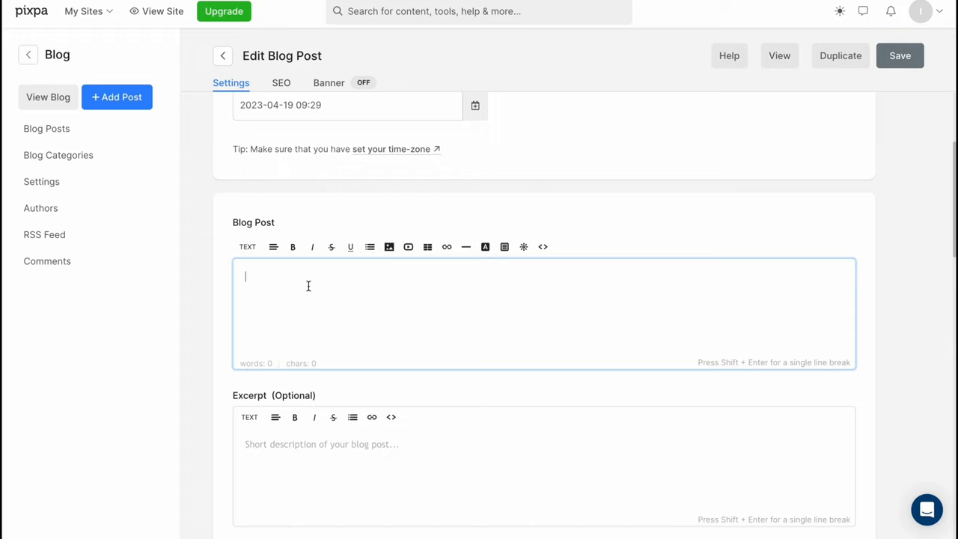
Step: Enter the body text 'Best Tutorial Here!' in the post editor
{"action": "type", "text": "B"}
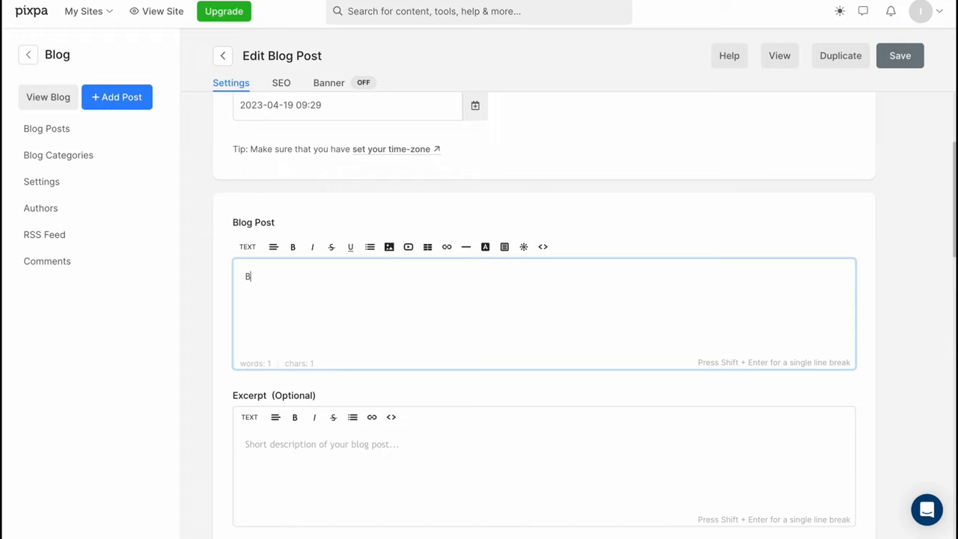
{"action": "type", "text": "est Tutoril"}
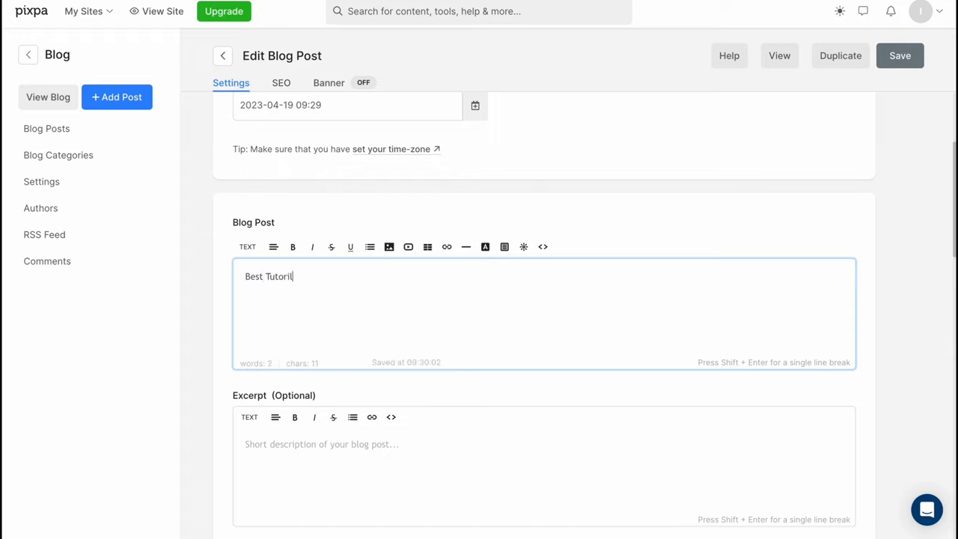
{"action": "type", "text": "al He"}
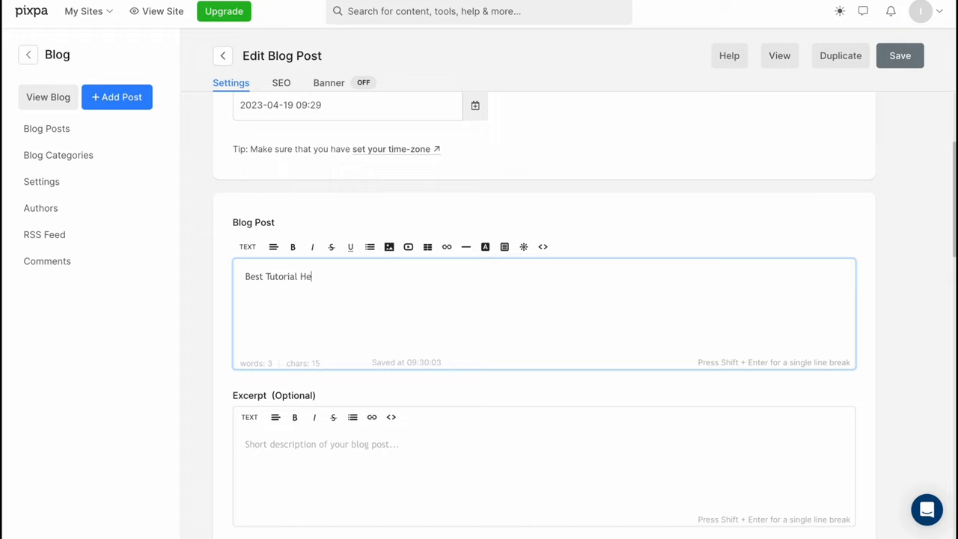
{"action": "type", "text": "re!"}
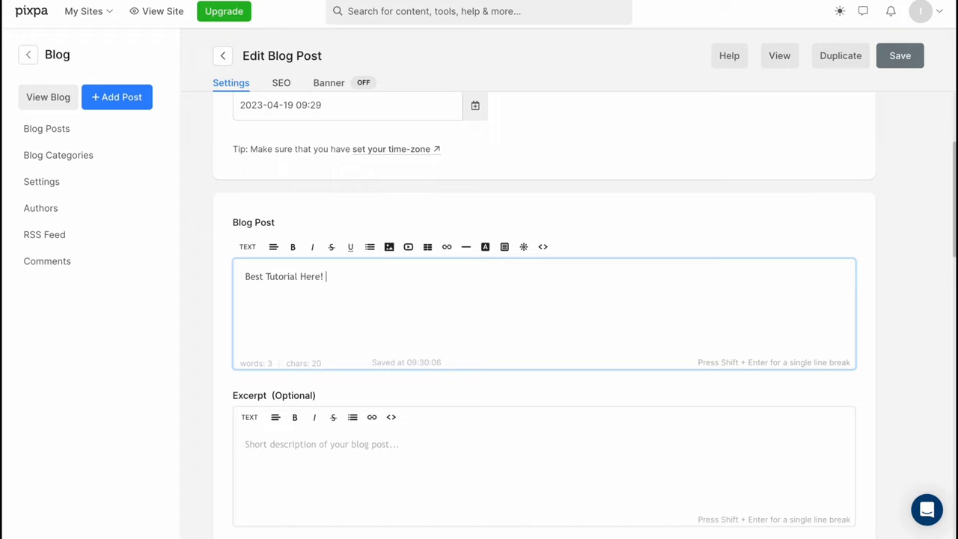
Step: Review the post settings and save the My Tutorial post
{"action": "scroll", "scroll_direction": "down", "scroll_amount": 3}
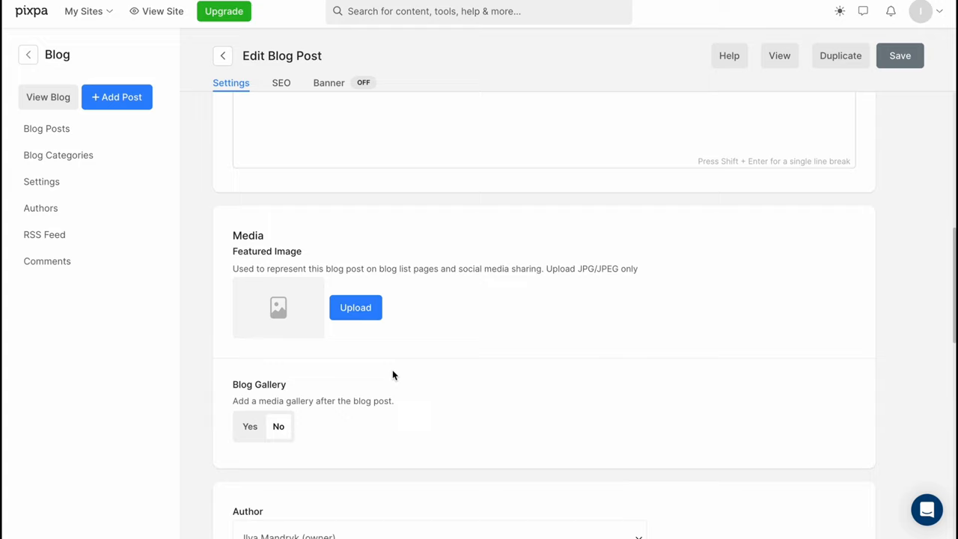
{"action": "mouse_move", "coordinate": [260, 398]}
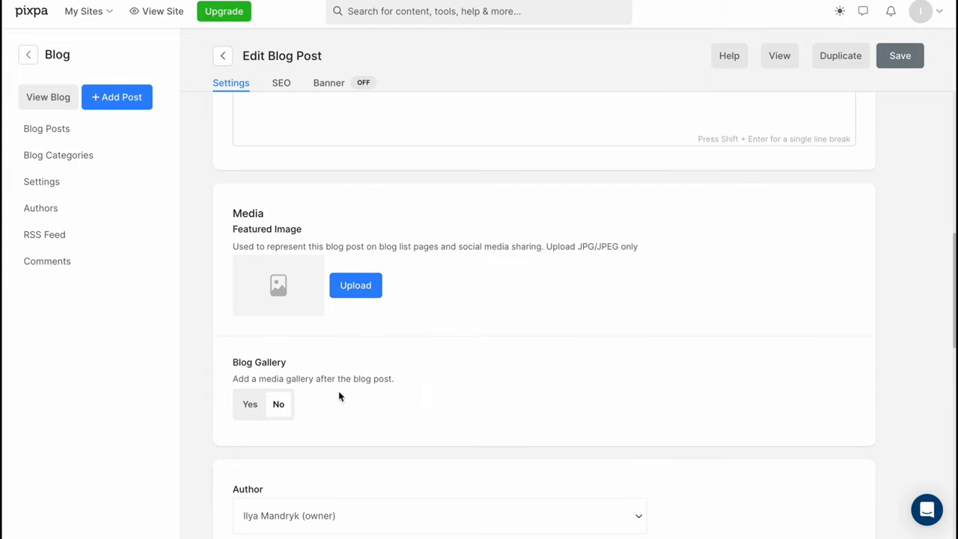
{"action": "scroll", "scroll_direction": "down", "scroll_amount": 3}
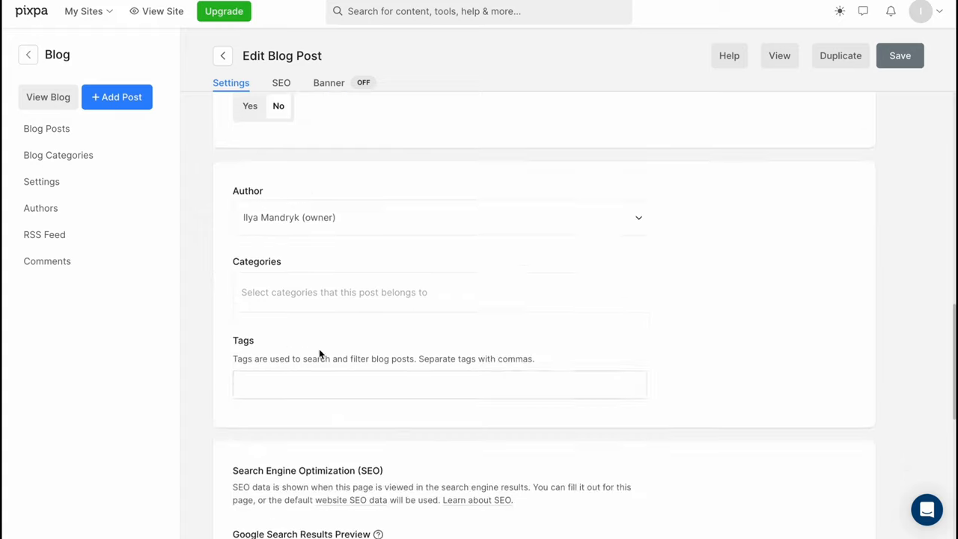
{"action": "scroll", "scroll_direction": "down", "scroll_amount": 3}
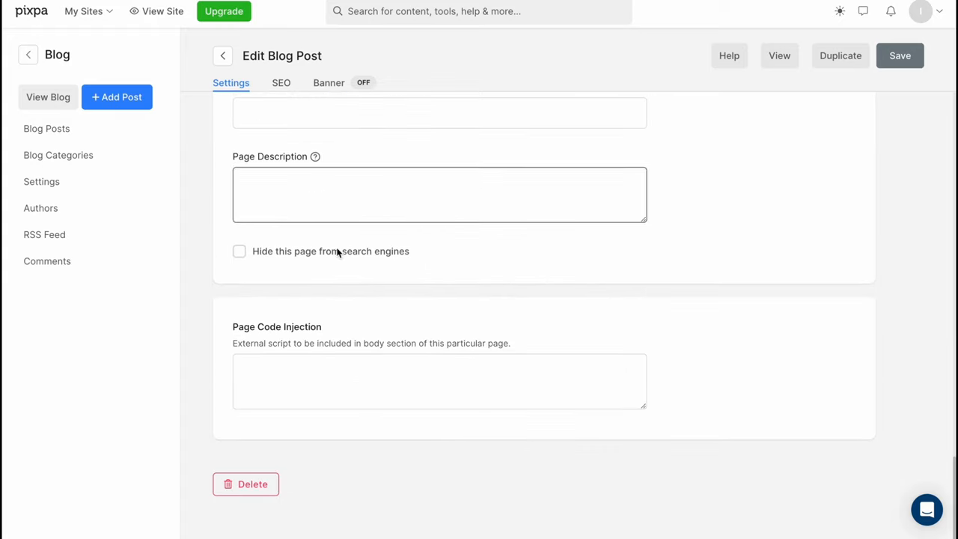
{"action": "scroll", "scroll_direction": "up", "scroll_amount": 3}
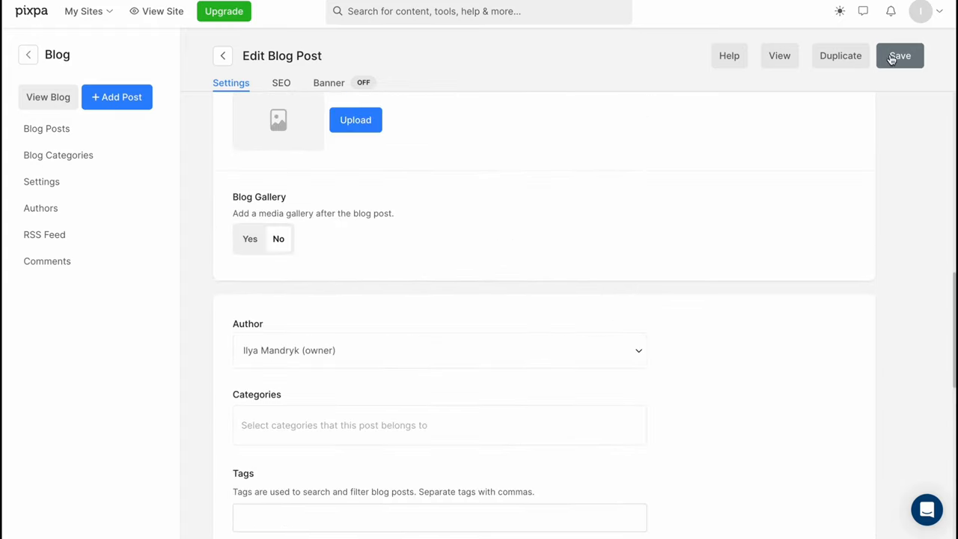
{"action": "left_click", "coordinate": [900, 56]}
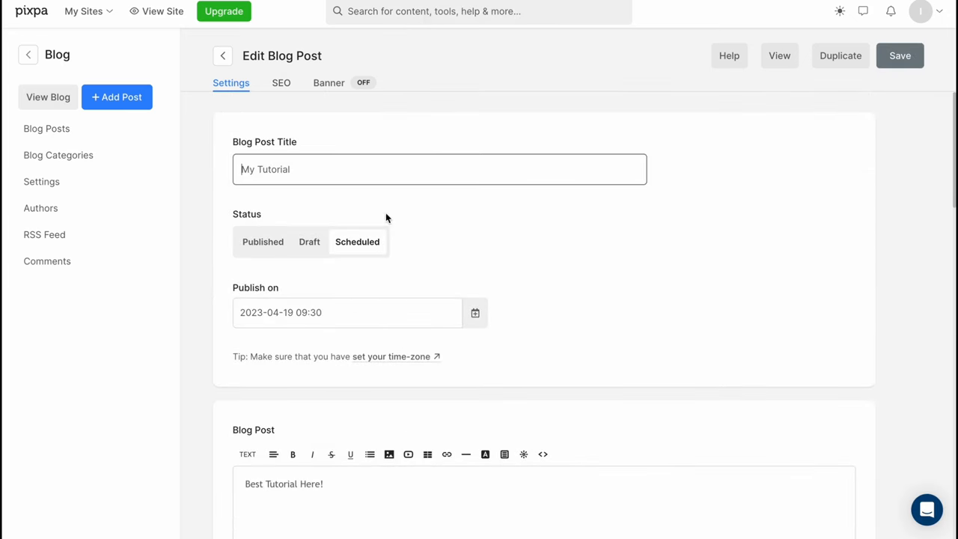
Step: Leave the blog post editor back to the website editor
{"action": "left_click", "coordinate": [27, 54]}
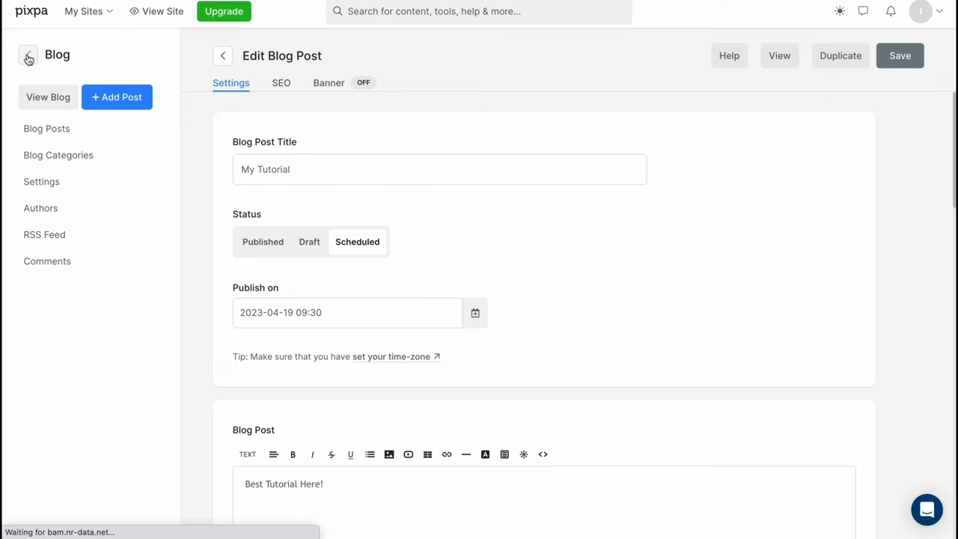
{"action": "left_click", "coordinate": [28, 53]}
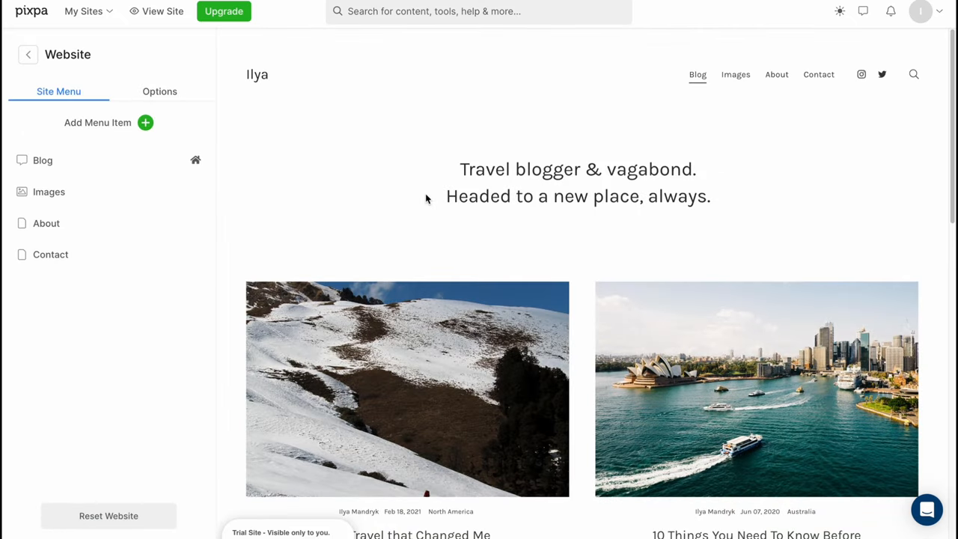
{"action": "mouse_move", "coordinate": [381, 296]}
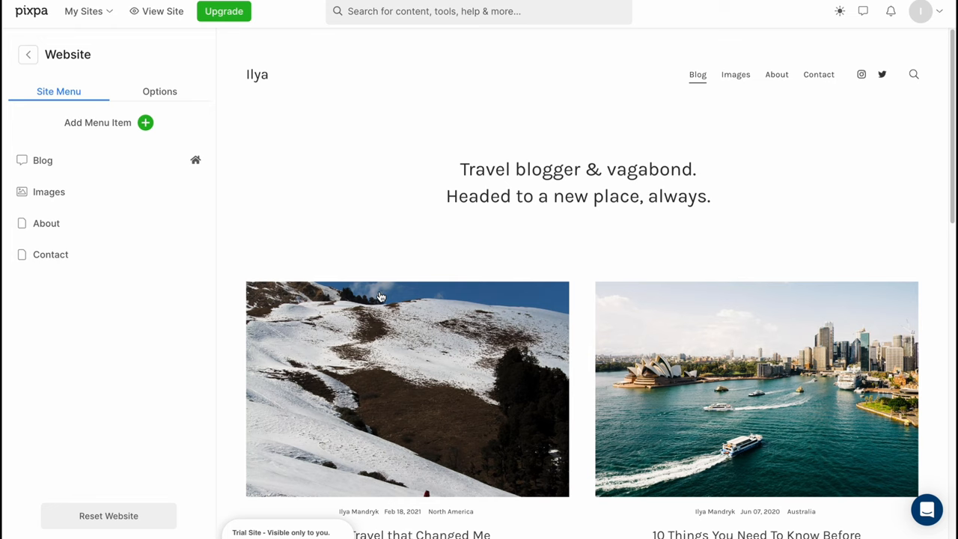
{"action": "left_click", "coordinate": [84, 12]}
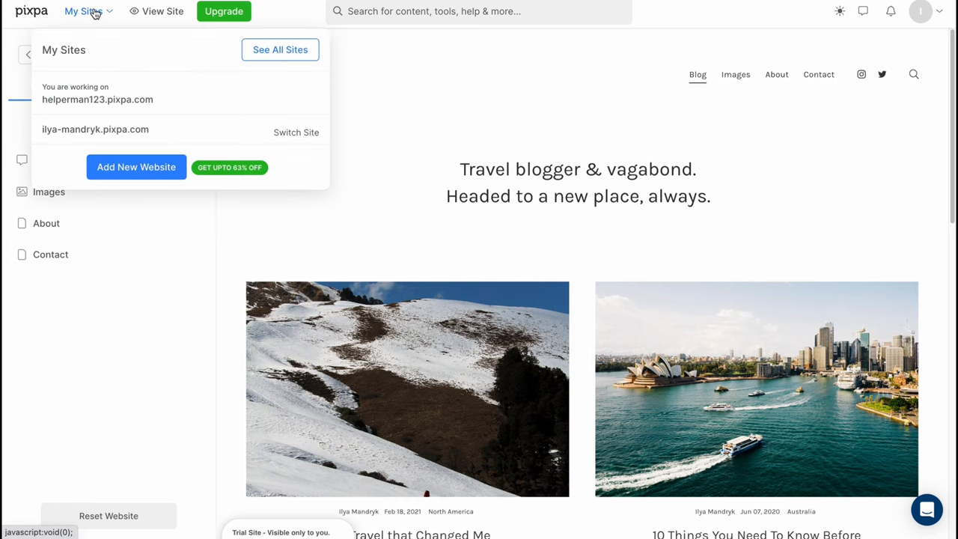
{"action": "mouse_move", "coordinate": [273, 235]}
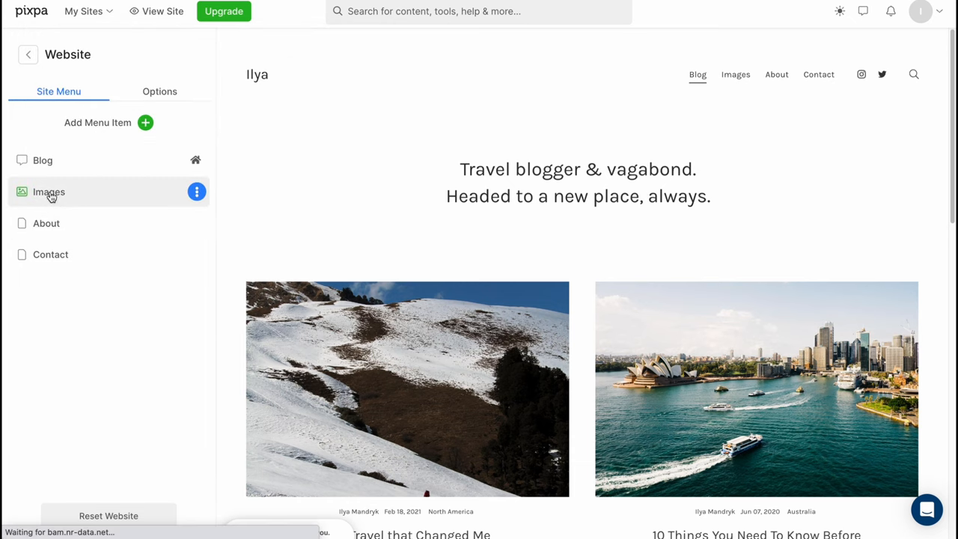
Step: Open the Images gallery and choose Images from Add Media to get the upload dialog
{"action": "left_click", "coordinate": [48, 191]}
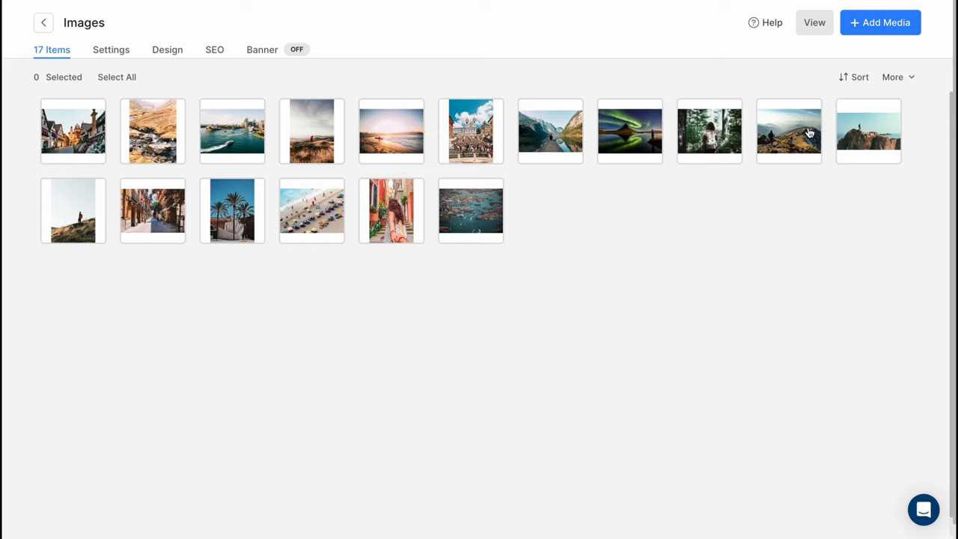
{"action": "mouse_move", "coordinate": [178, 108]}
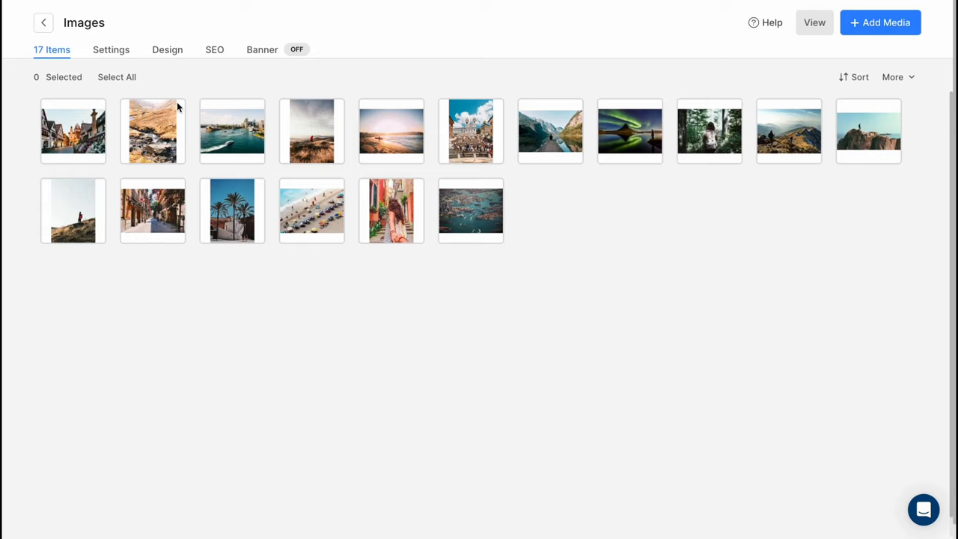
{"action": "mouse_move", "coordinate": [949, 42]}
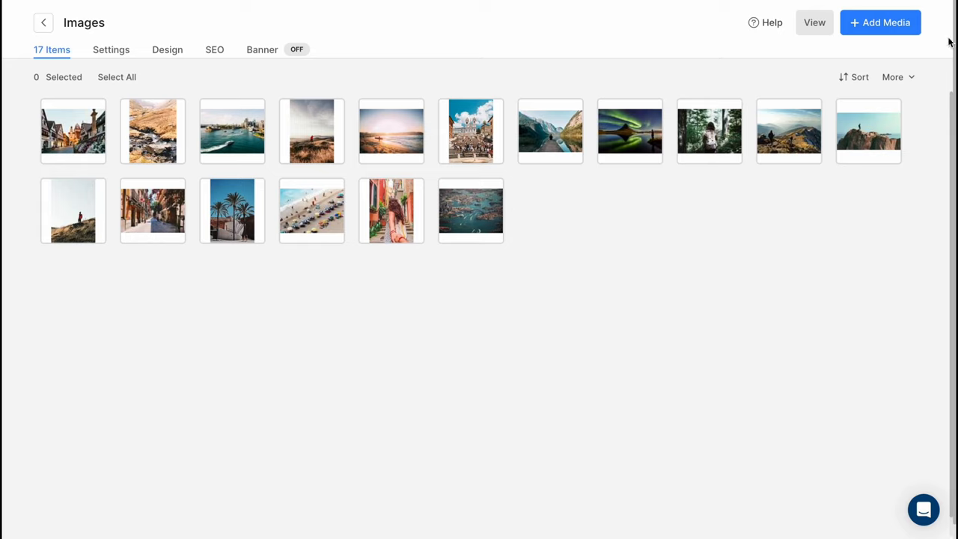
{"action": "left_click", "coordinate": [880, 23]}
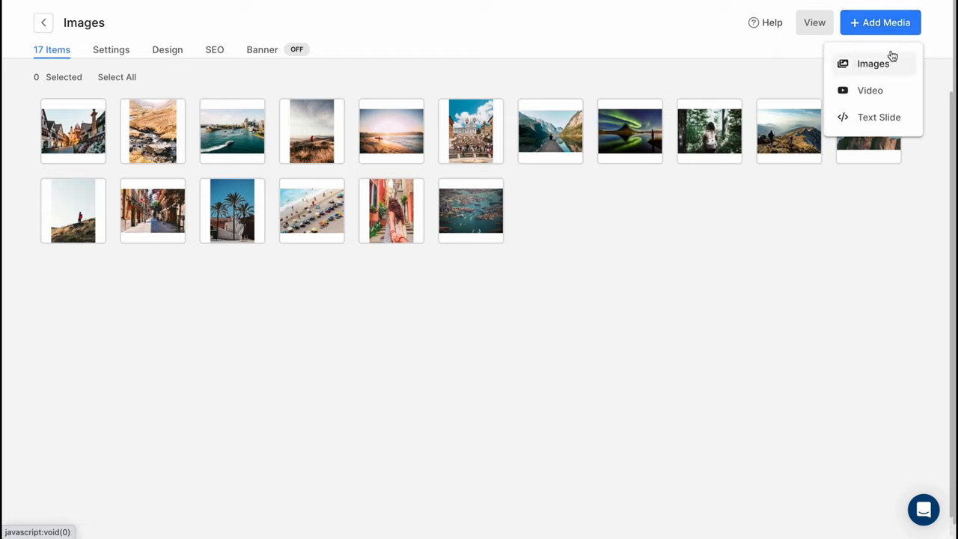
{"action": "mouse_move", "coordinate": [871, 90]}
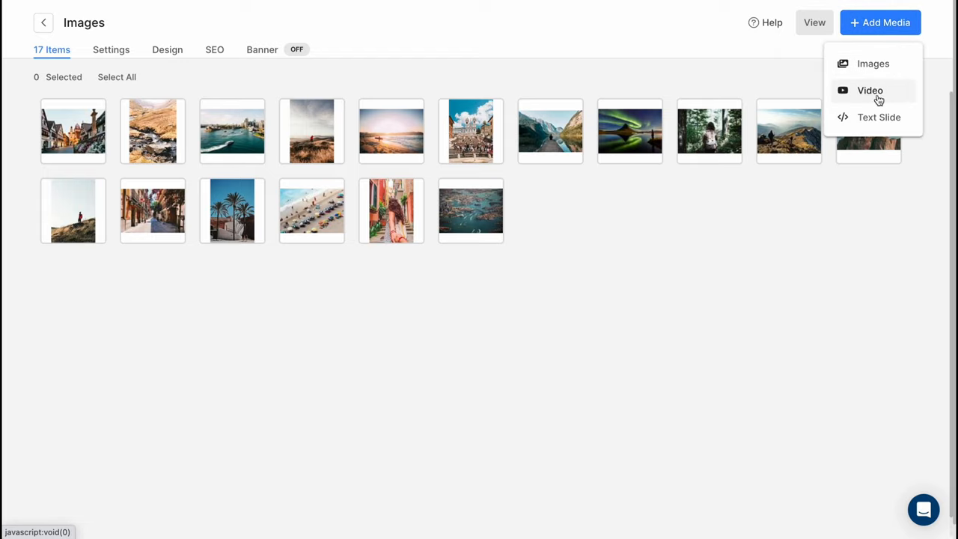
{"action": "left_click", "coordinate": [873, 63]}
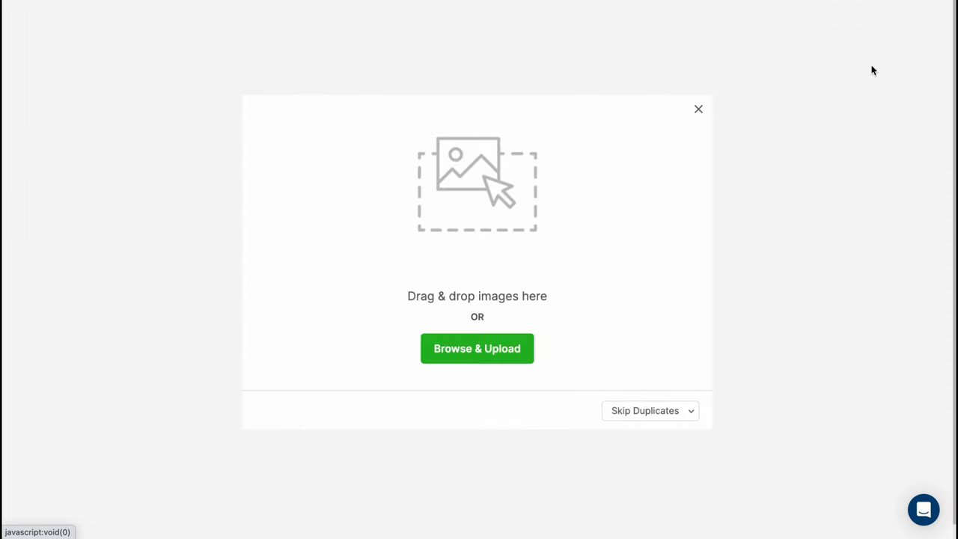
Step: Upload the six number PNGs from Downloads to the gallery and close the upload list
{"action": "left_click", "coordinate": [477, 347]}
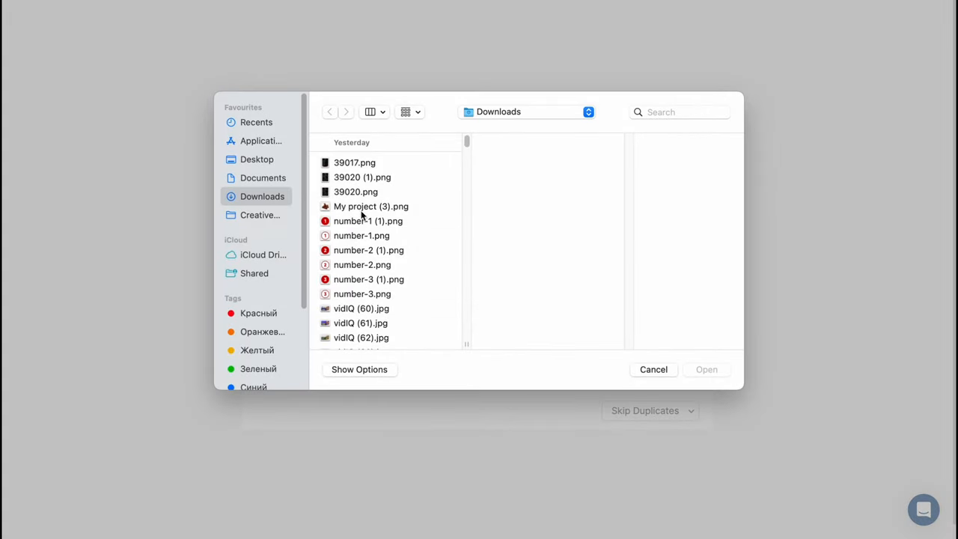
{"action": "left_click", "coordinate": [368, 250]}
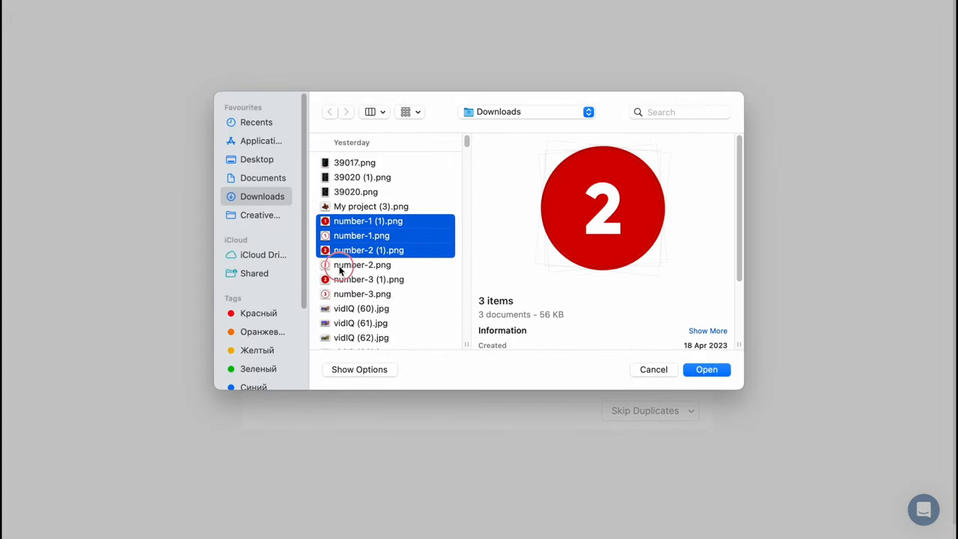
{"action": "left_click", "coordinate": [707, 368]}
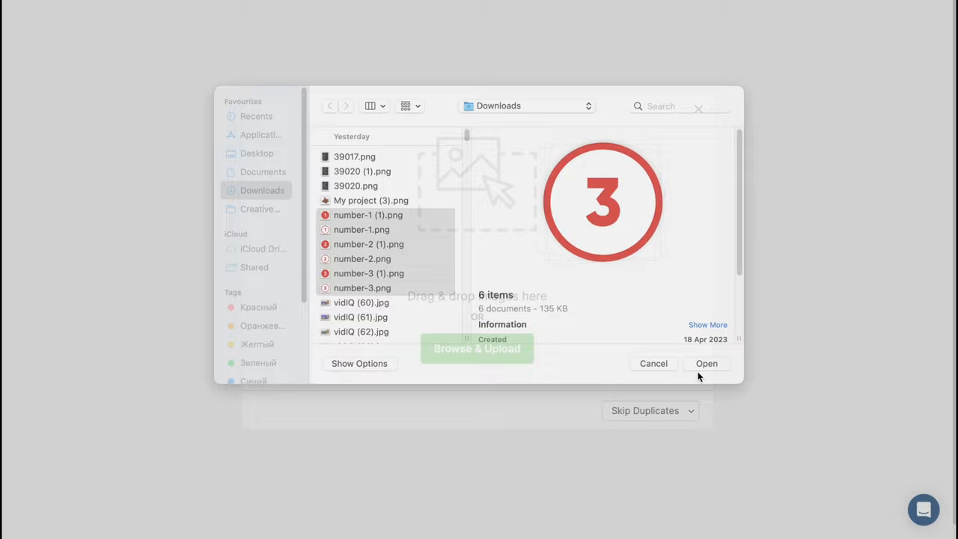
{"action": "left_click", "coordinate": [706, 363]}
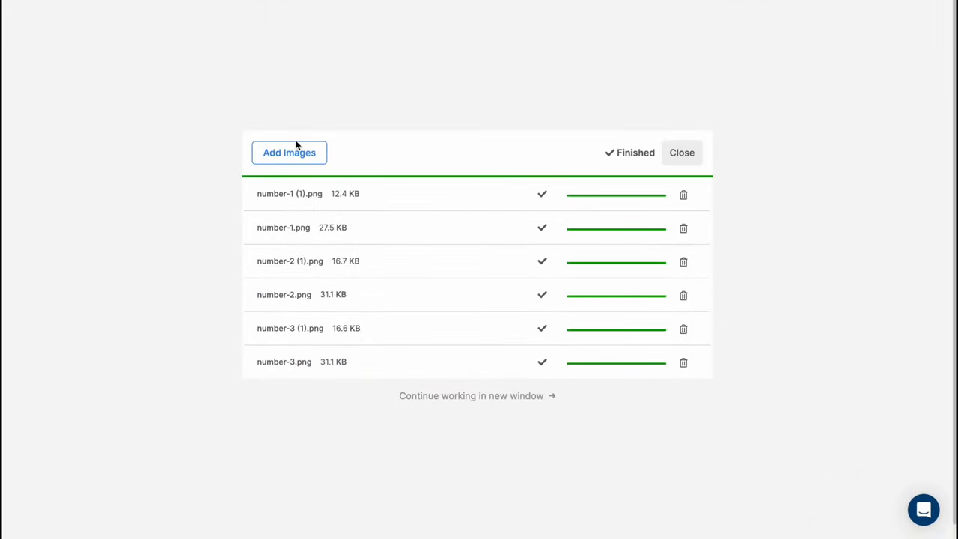
{"action": "left_click", "coordinate": [289, 153]}
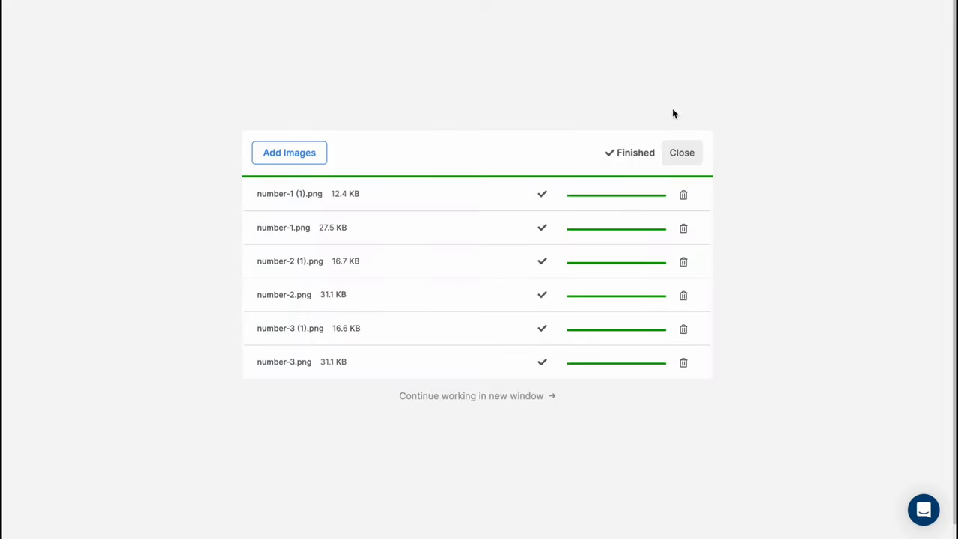
{"action": "mouse_move", "coordinate": [680, 159]}
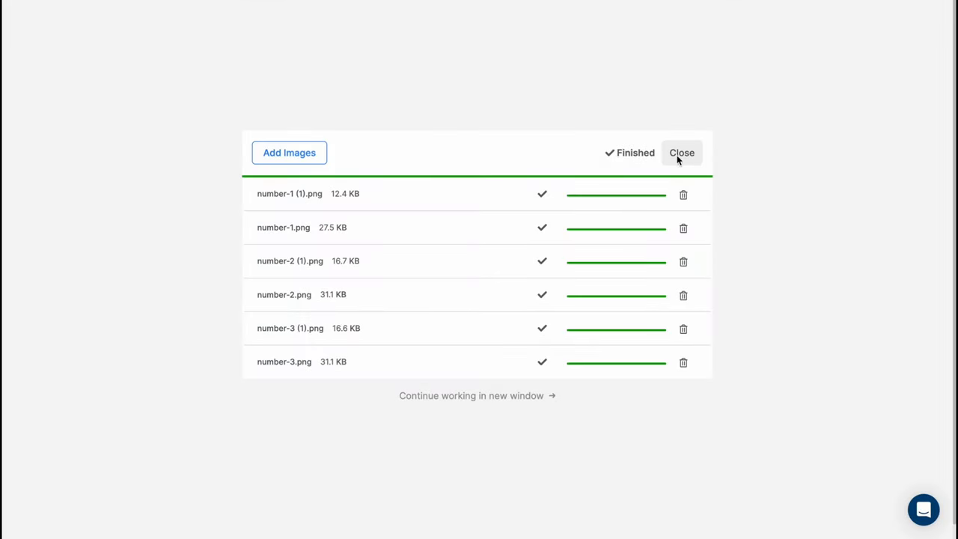
{"action": "left_click", "coordinate": [681, 153]}
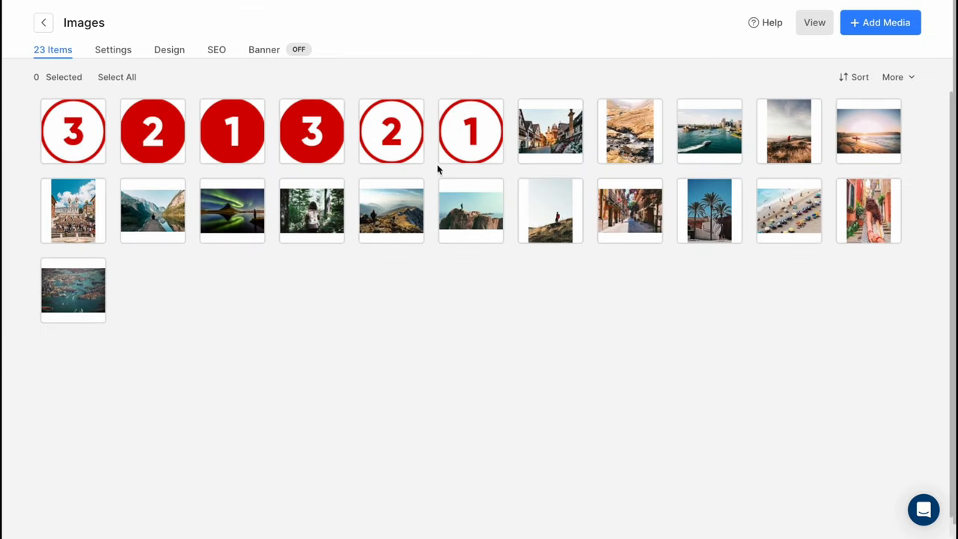
Step: Preview the live Images gallery page, look through it, and close the preview
{"action": "left_click", "coordinate": [114, 49]}
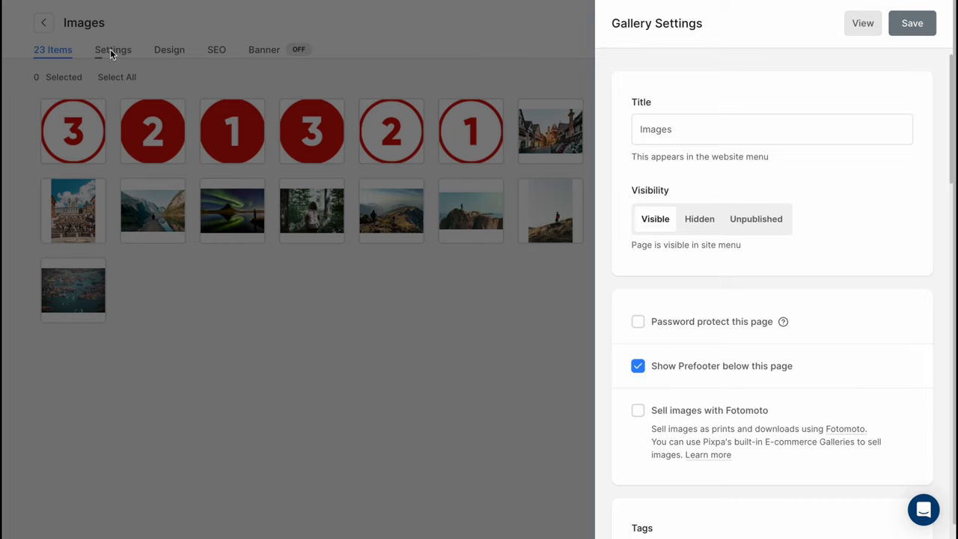
{"action": "mouse_move", "coordinate": [845, 431]}
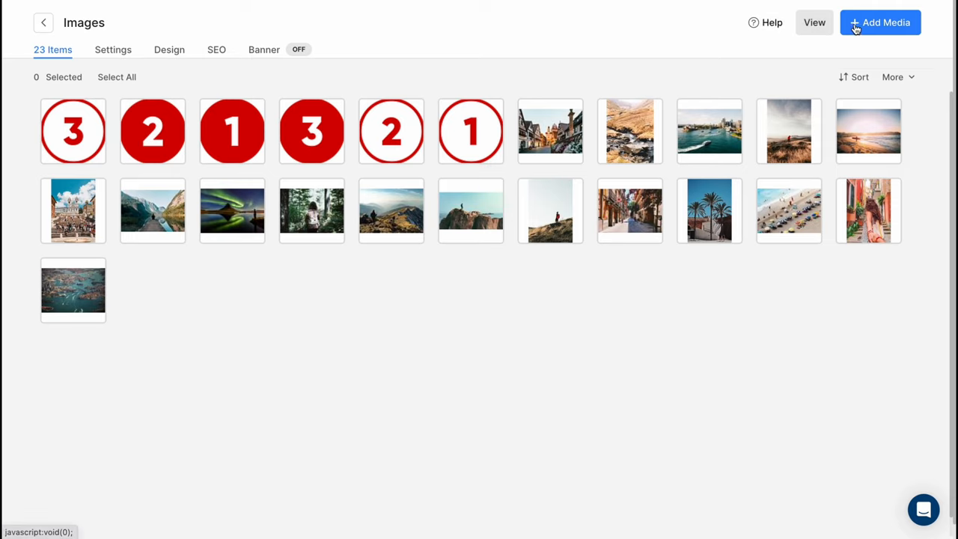
{"action": "left_click", "coordinate": [814, 22]}
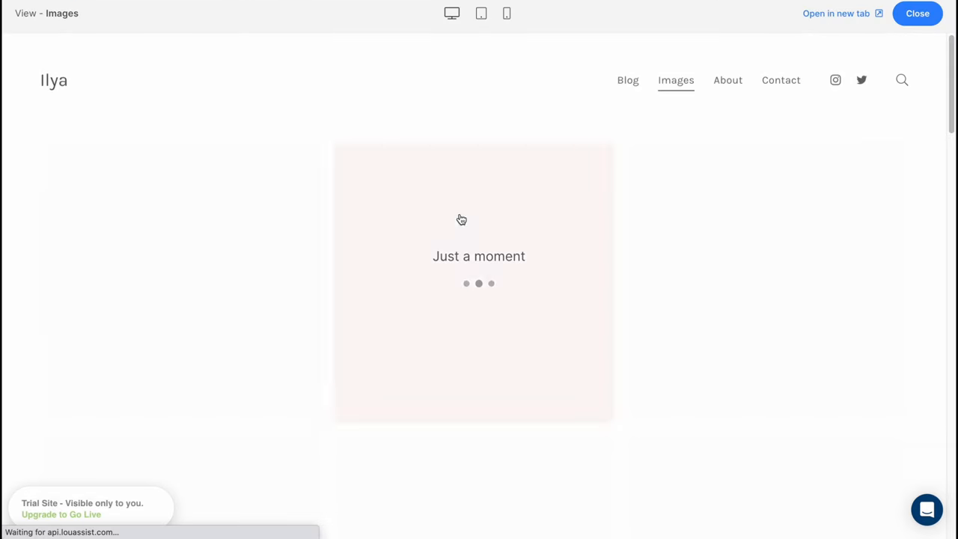
{"action": "scroll", "scroll_direction": "down", "scroll_amount": 3}
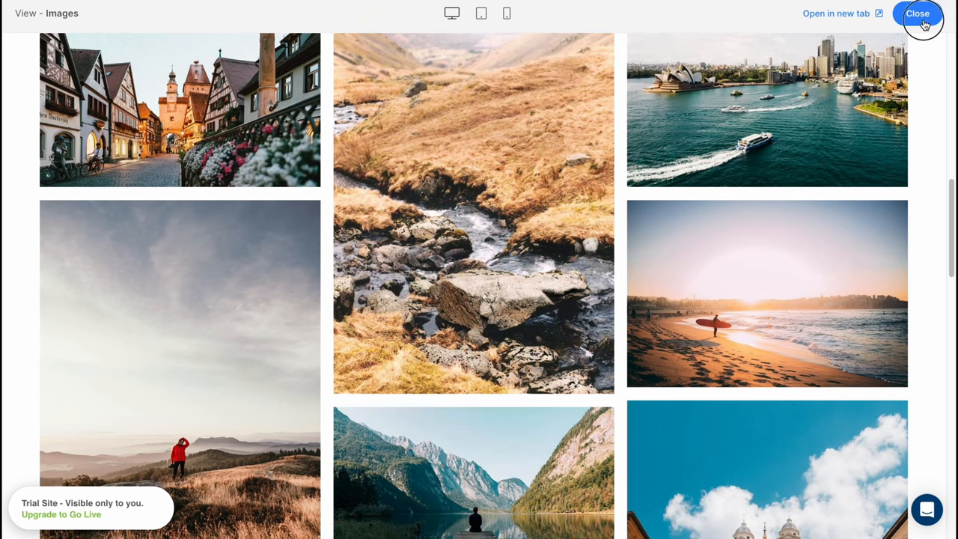
{"action": "left_click", "coordinate": [918, 13]}
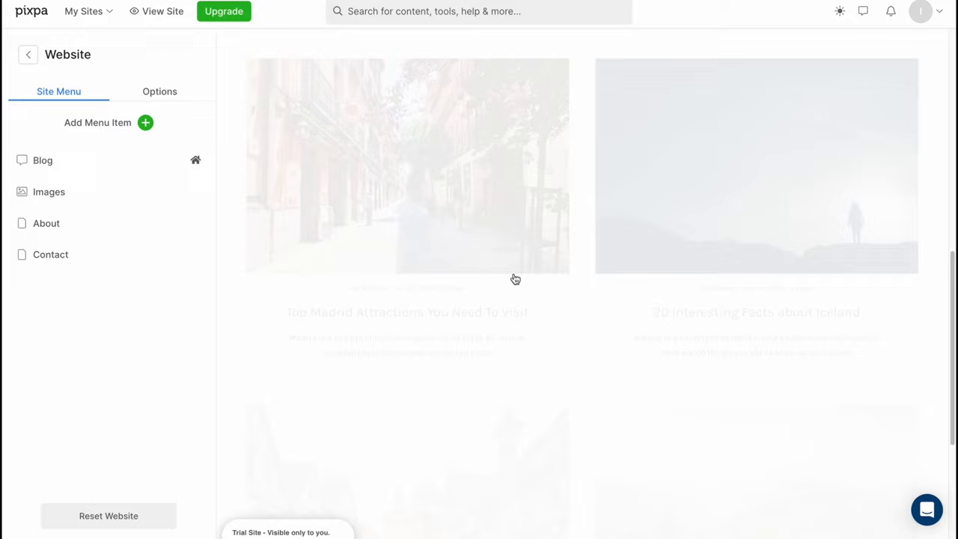
Step: Show the Website panel's Options list with template, password and header/footer settings
{"action": "scroll", "scroll_direction": "down", "scroll_amount": 3}
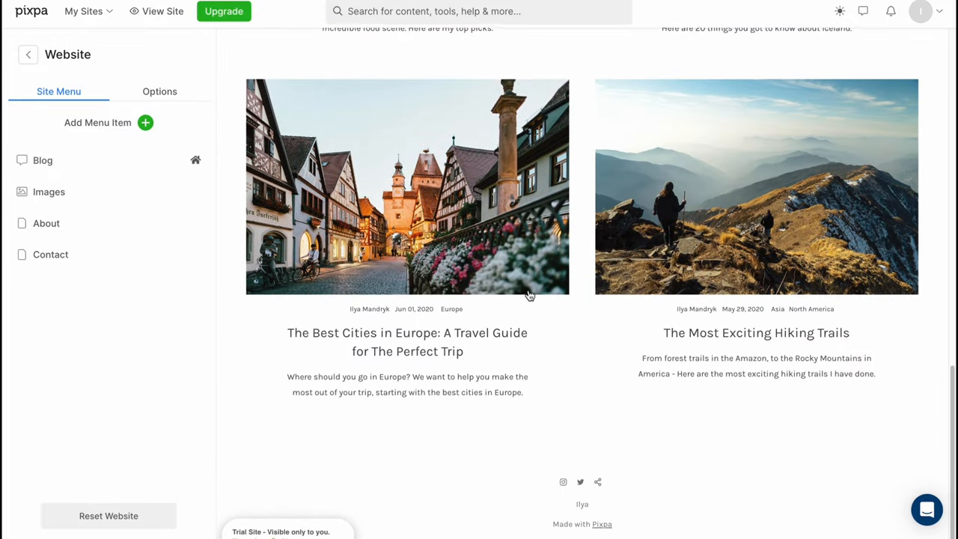
{"action": "scroll", "scroll_direction": "up", "scroll_amount": 3}
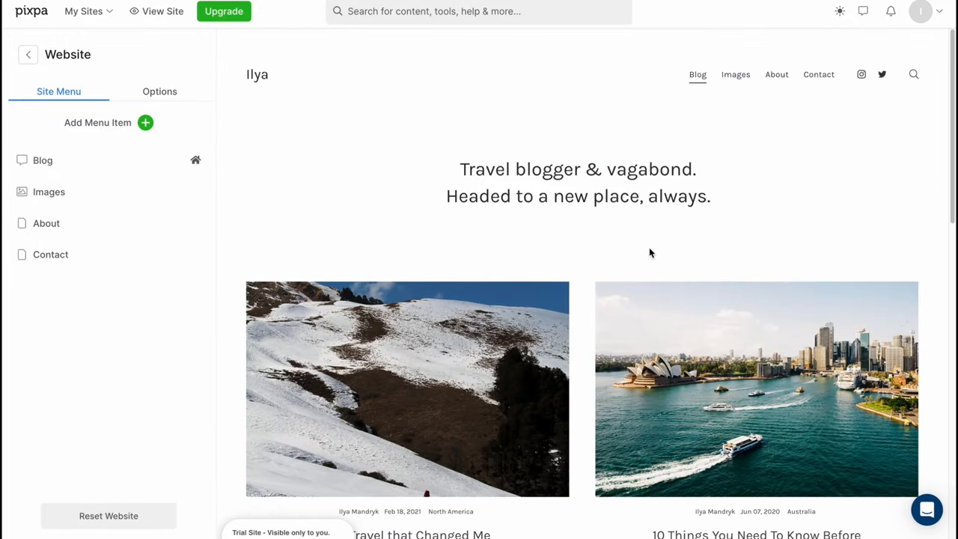
{"action": "mouse_move", "coordinate": [45, 223]}
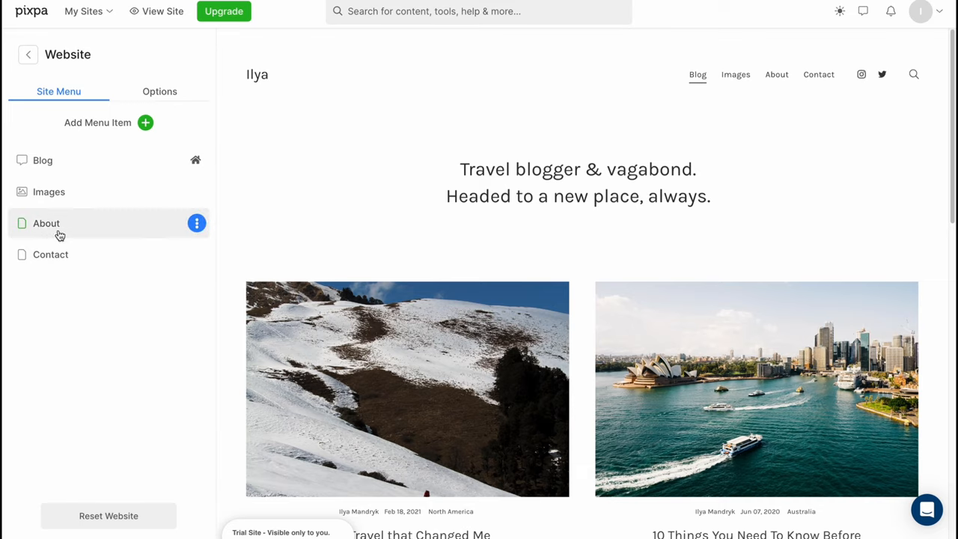
{"action": "left_click", "coordinate": [158, 91]}
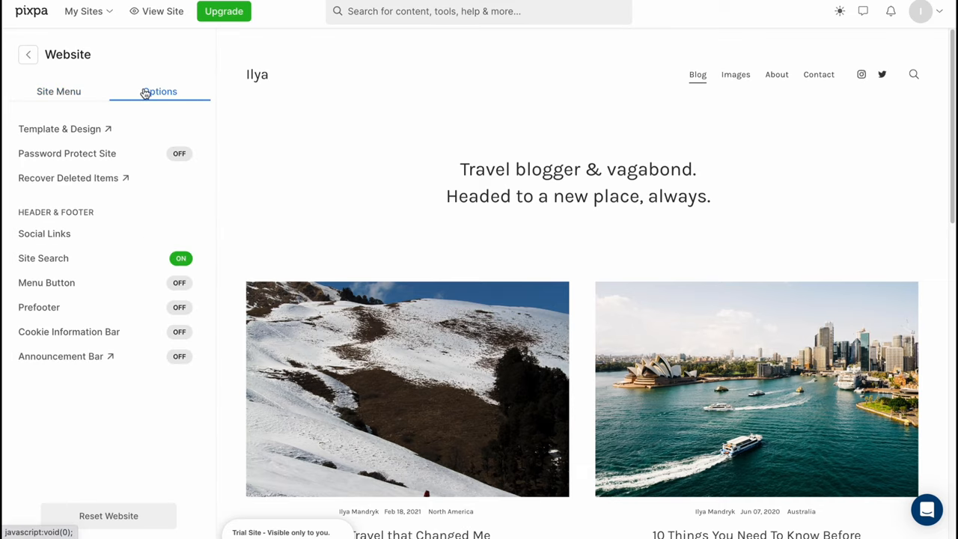
{"action": "left_click", "coordinate": [60, 129]}
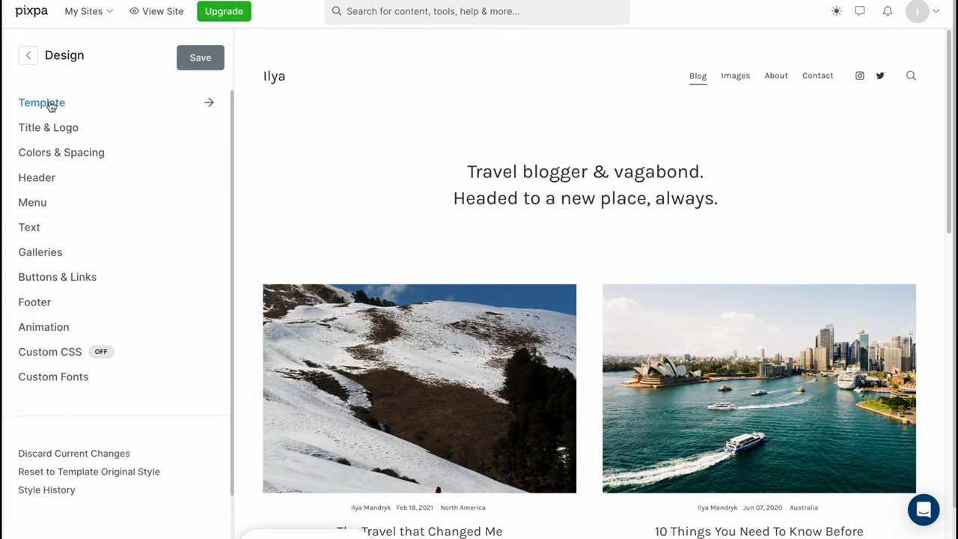
{"action": "mouse_move", "coordinate": [61, 153]}
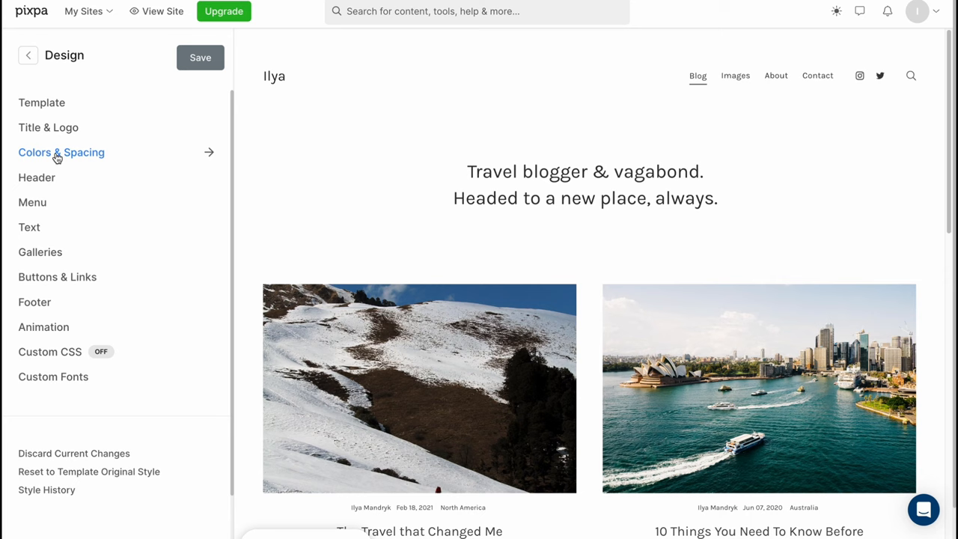
{"action": "mouse_move", "coordinate": [40, 252]}
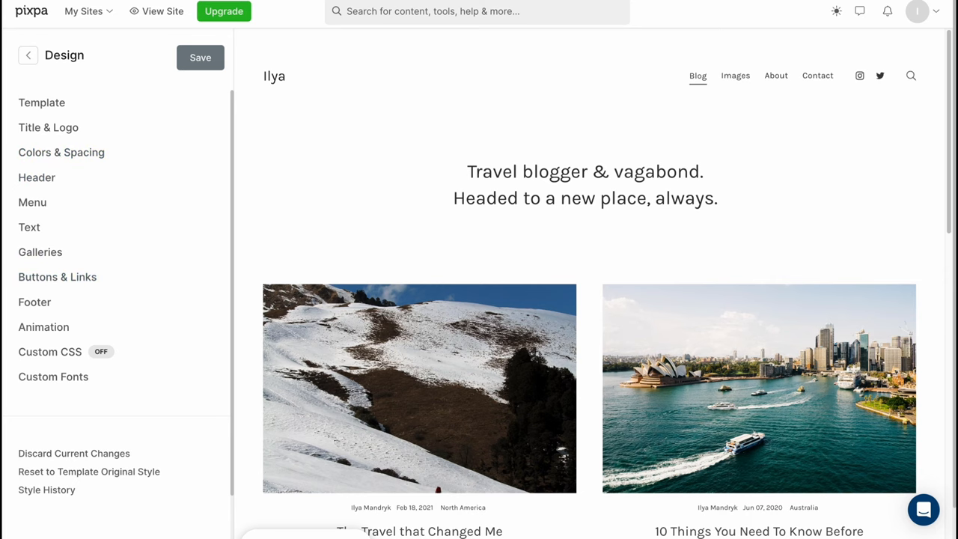
{"action": "left_click", "coordinate": [27, 54]}
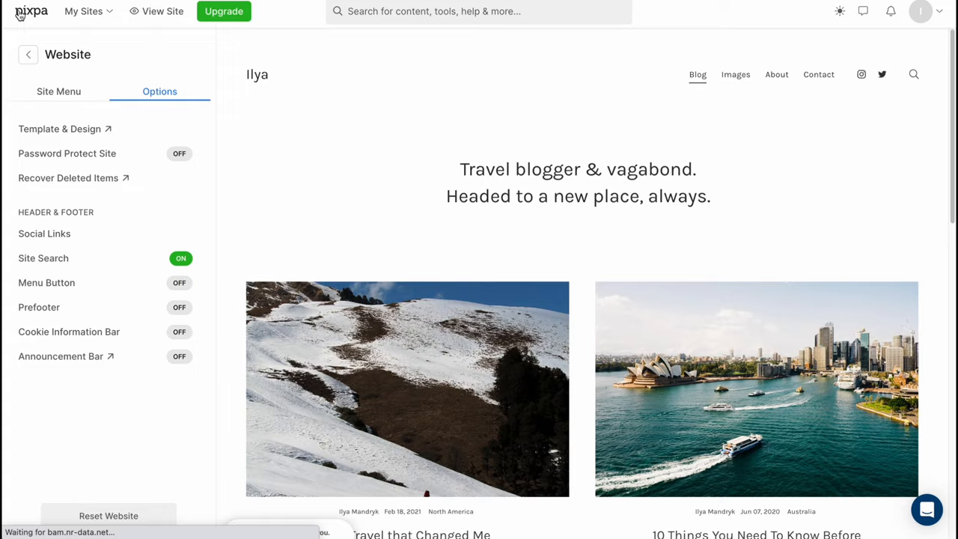
Step: Return from the website editor to the main Pixpa dashboard
{"action": "left_click", "coordinate": [29, 53]}
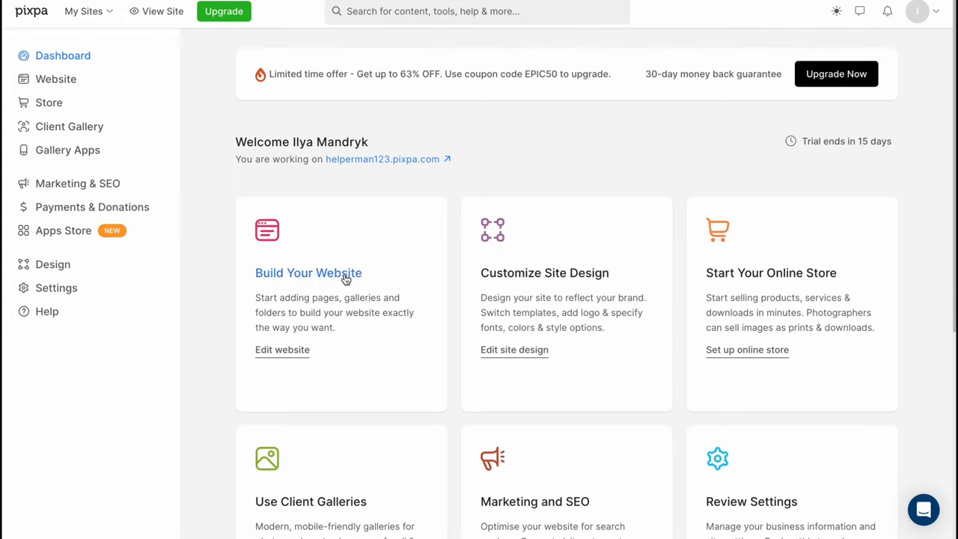
{"action": "mouse_move", "coordinate": [138, 197]}
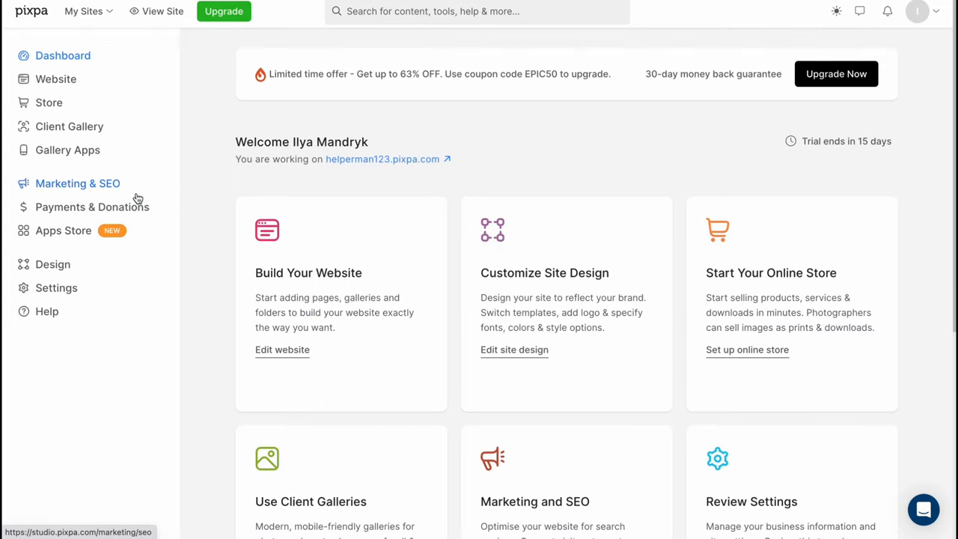
{"action": "mouse_move", "coordinate": [422, 200]}
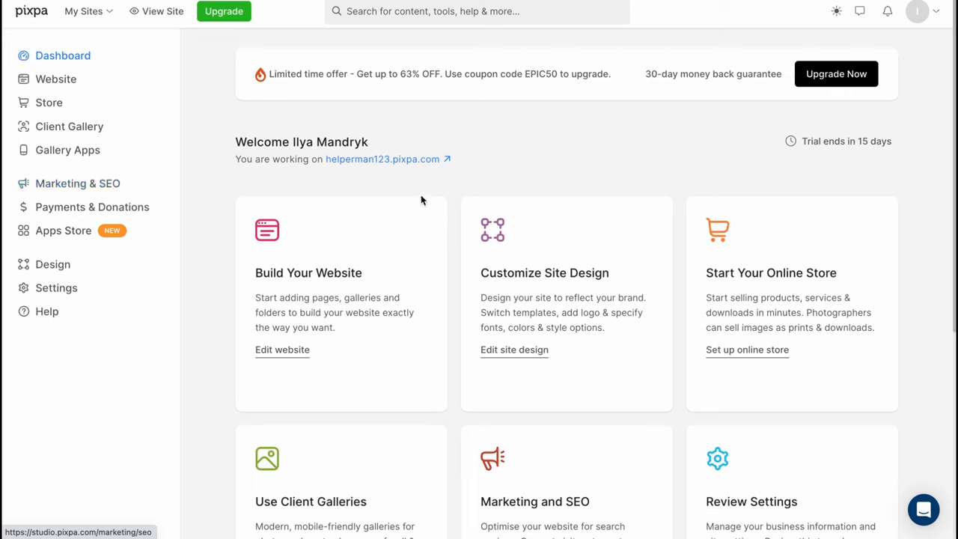
{"action": "mouse_move", "coordinate": [67, 150]}
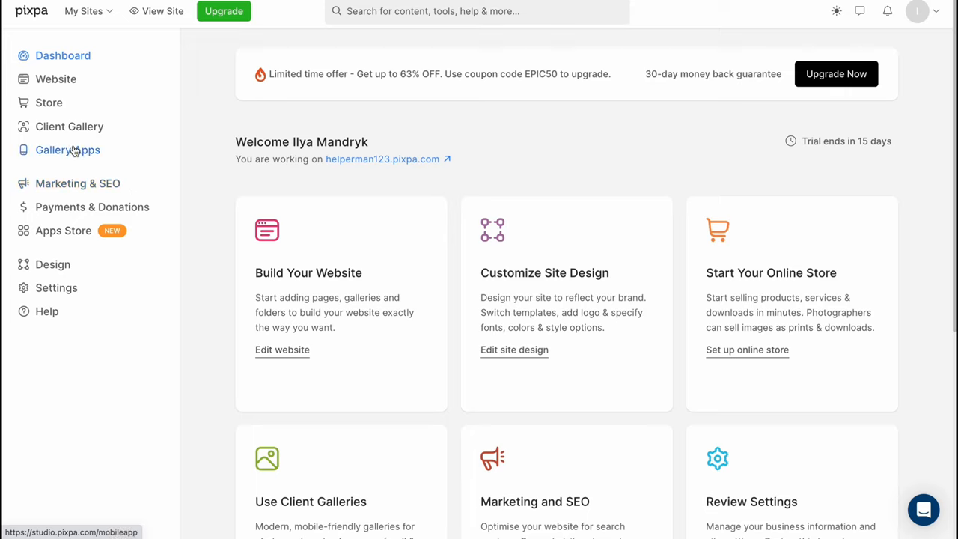
{"action": "mouse_move", "coordinate": [572, 208]}
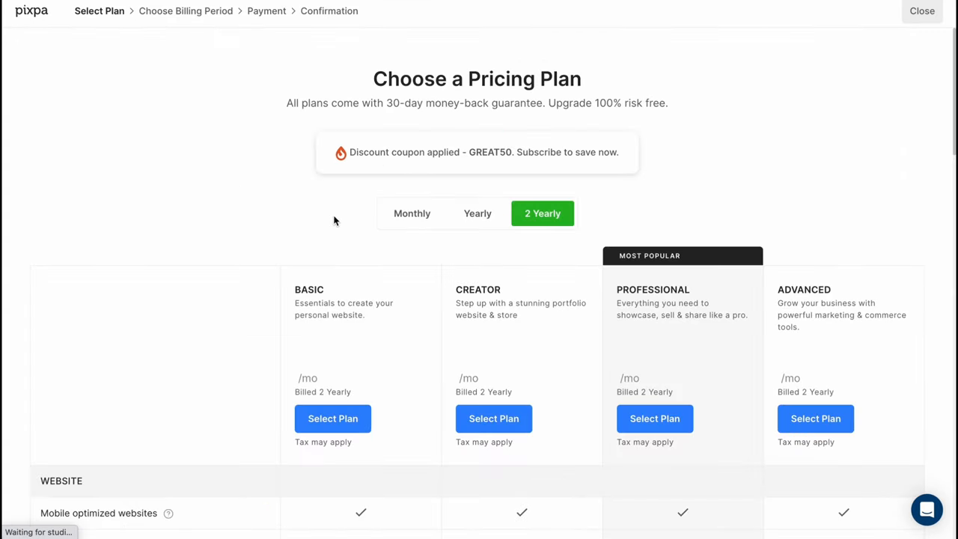
Step: Review the plan comparison table and switch billing to Monthly
{"action": "scroll", "scroll_direction": "down", "scroll_amount": 3}
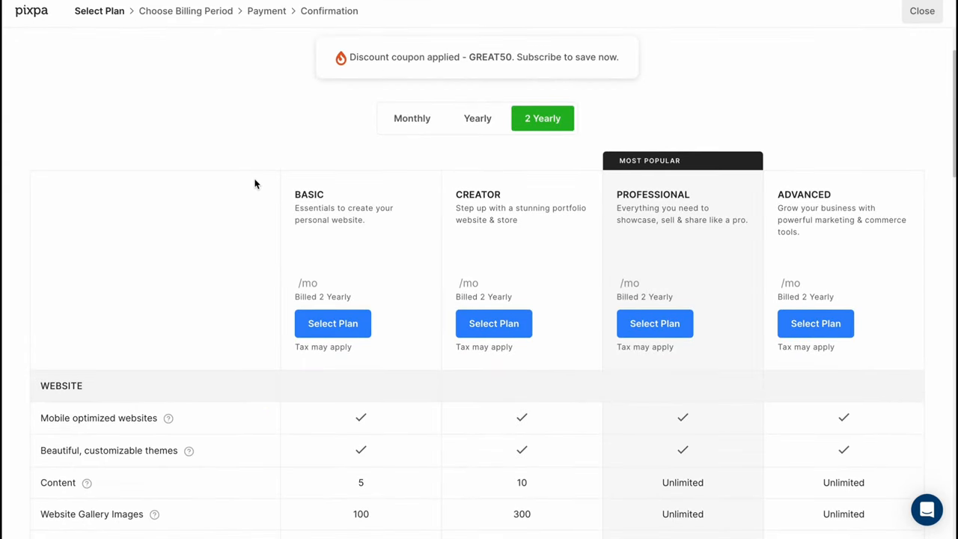
{"action": "scroll", "scroll_direction": "up", "scroll_amount": 3}
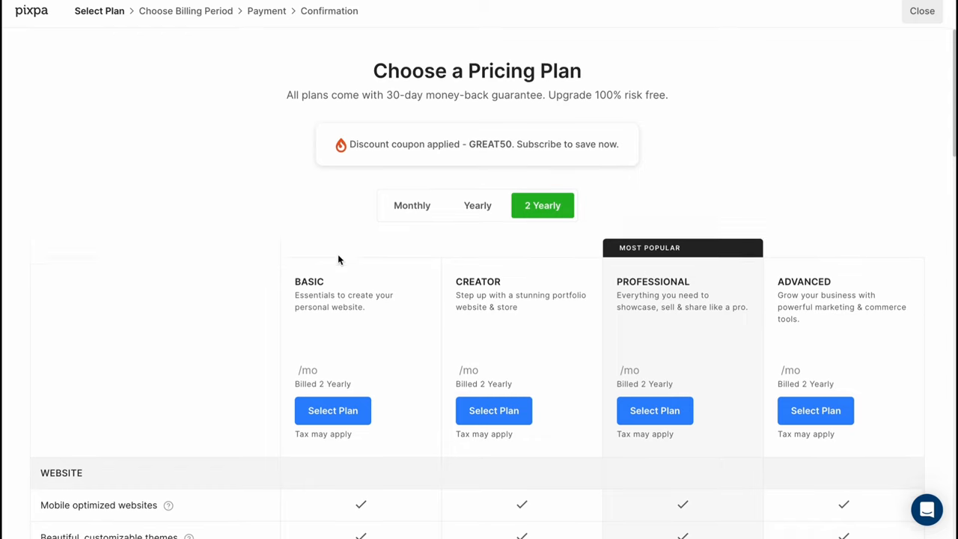
{"action": "scroll", "scroll_direction": "down", "scroll_amount": 3}
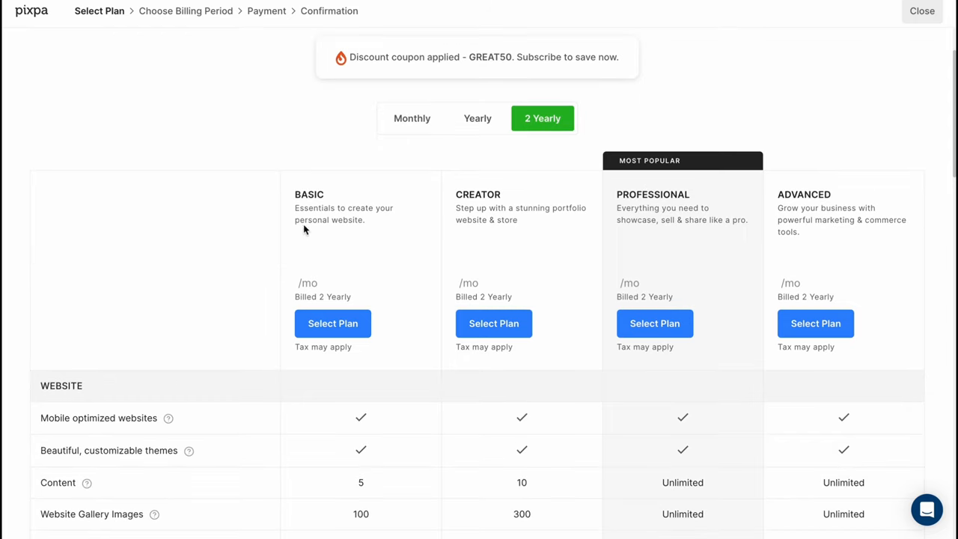
{"action": "mouse_move", "coordinate": [572, 203]}
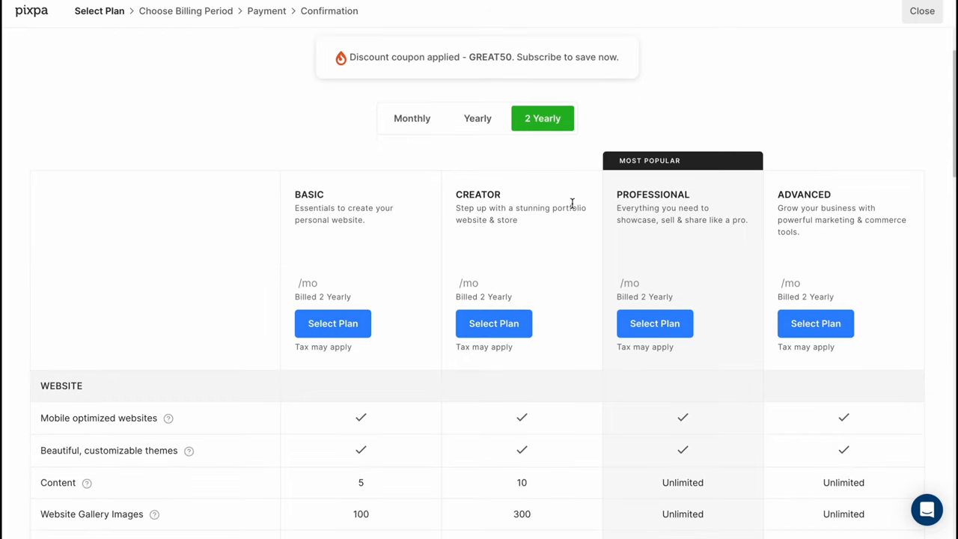
{"action": "mouse_move", "coordinate": [632, 280]}
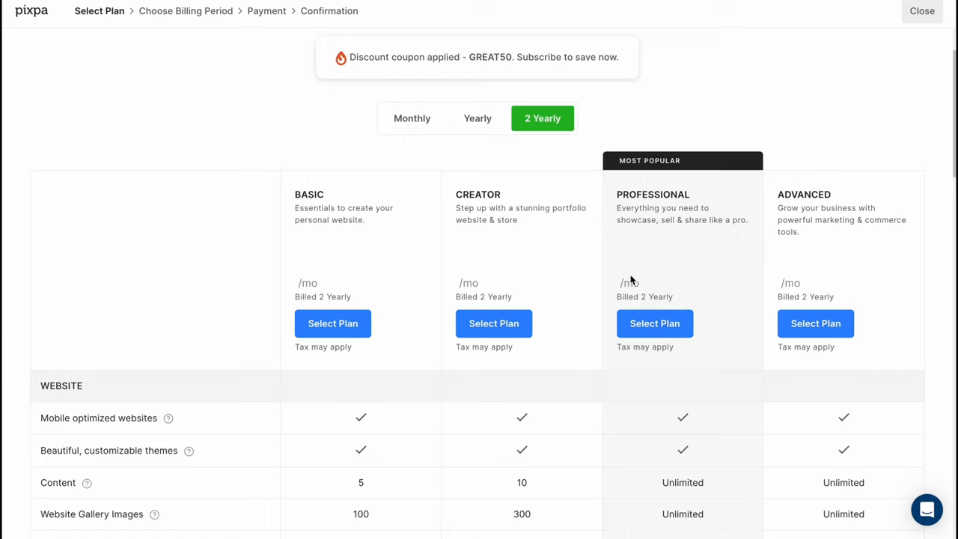
{"action": "scroll", "scroll_direction": "down", "scroll_amount": 3}
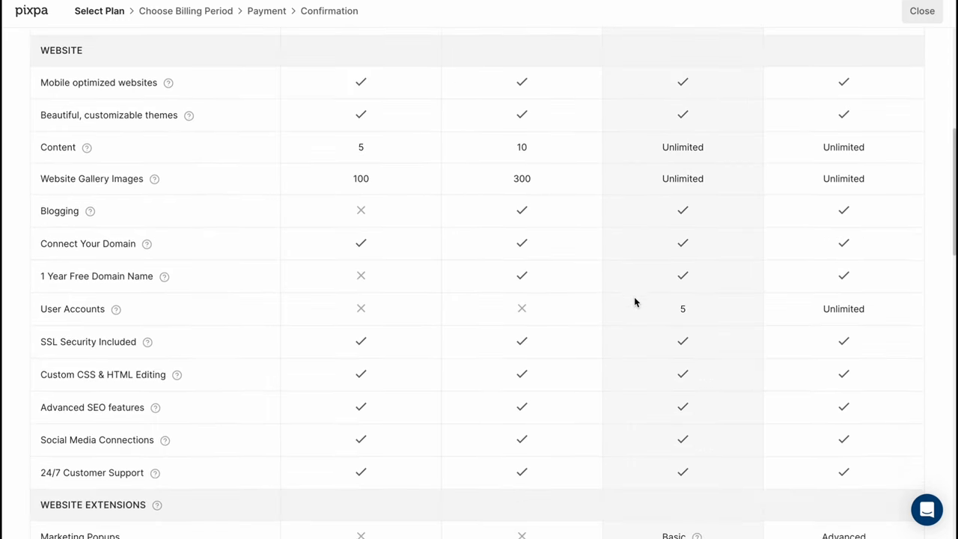
{"action": "scroll", "scroll_direction": "down", "scroll_amount": 3}
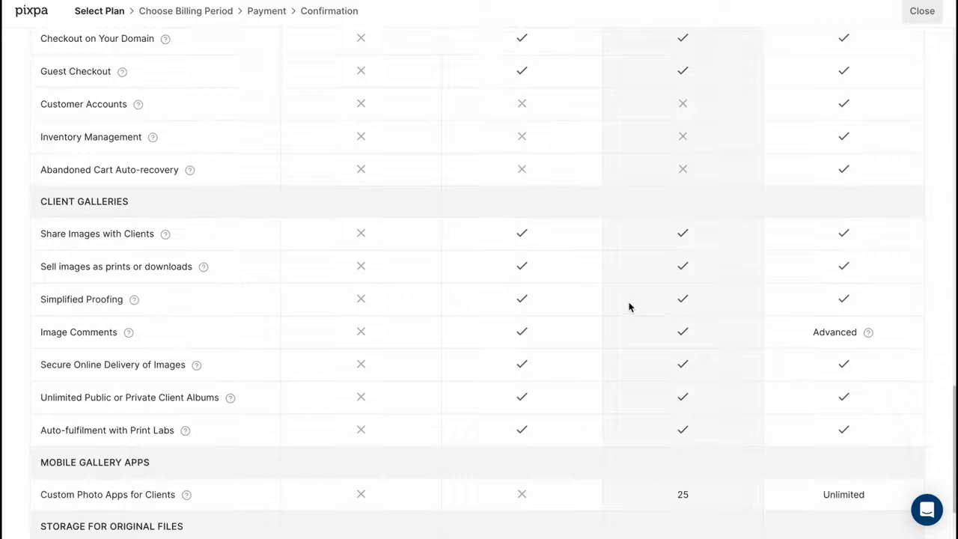
{"action": "scroll", "scroll_direction": "down", "scroll_amount": 3}
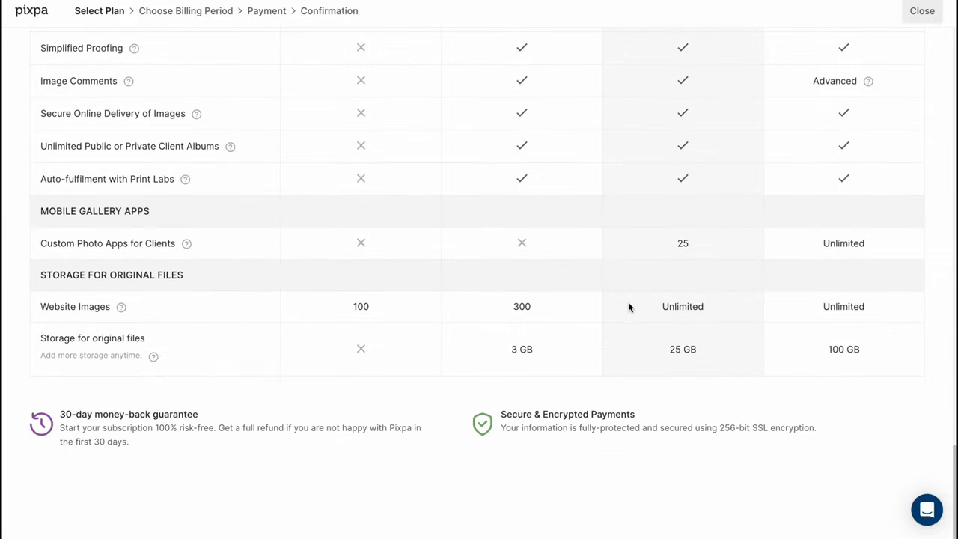
{"action": "scroll", "scroll_direction": "up", "scroll_amount": 3}
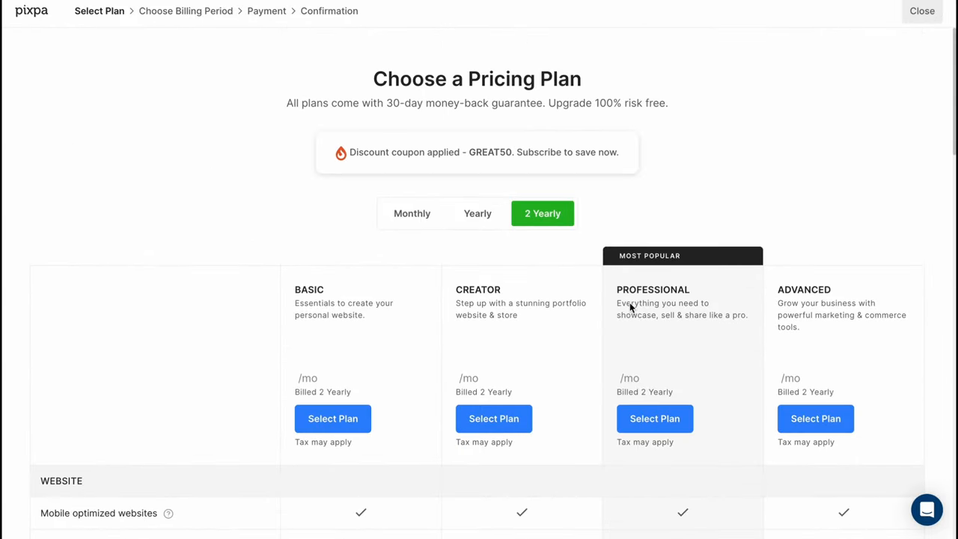
{"action": "left_click", "coordinate": [412, 213]}
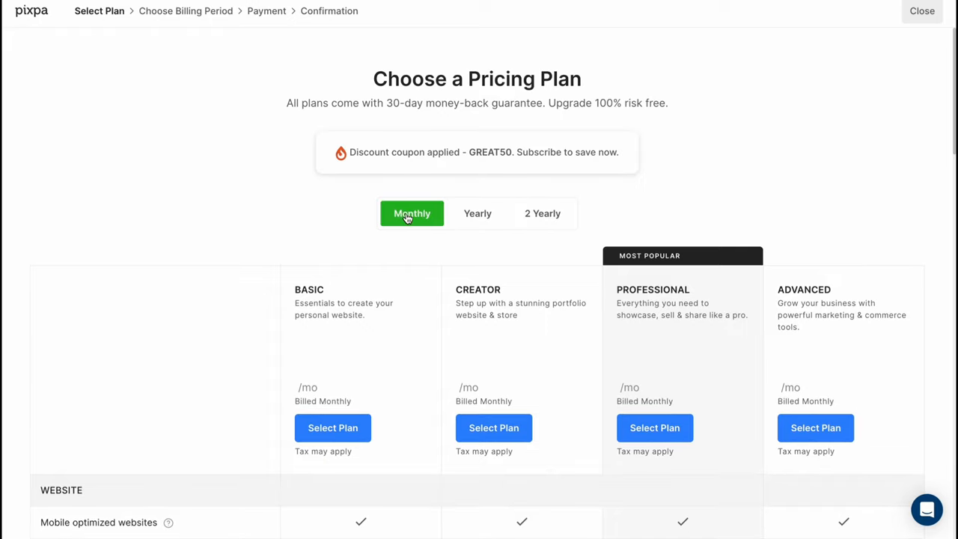
{"action": "mouse_move", "coordinate": [478, 213]}
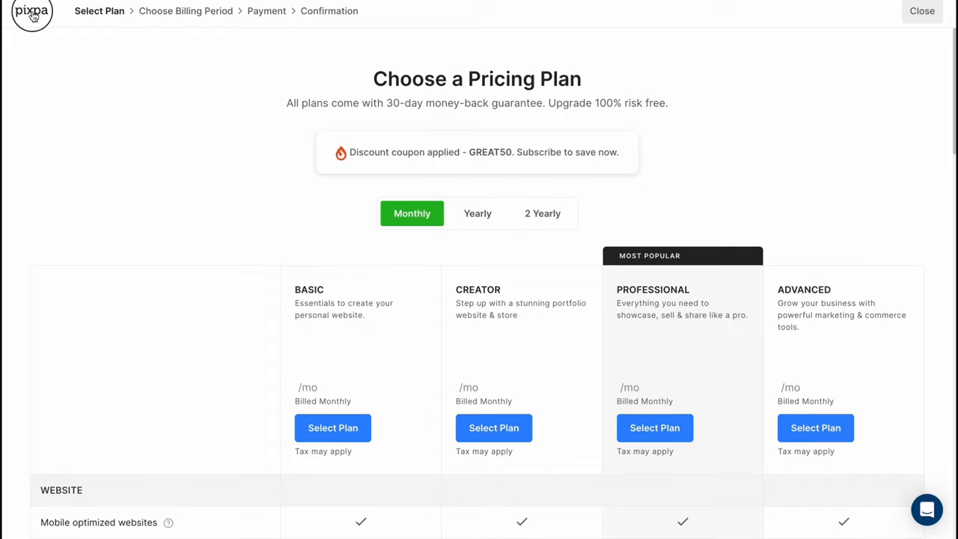
Step: Leave pricing for the dashboard, glance at Gallery Apps, then show the empty Client Gallery albums
{"action": "left_click", "coordinate": [923, 11]}
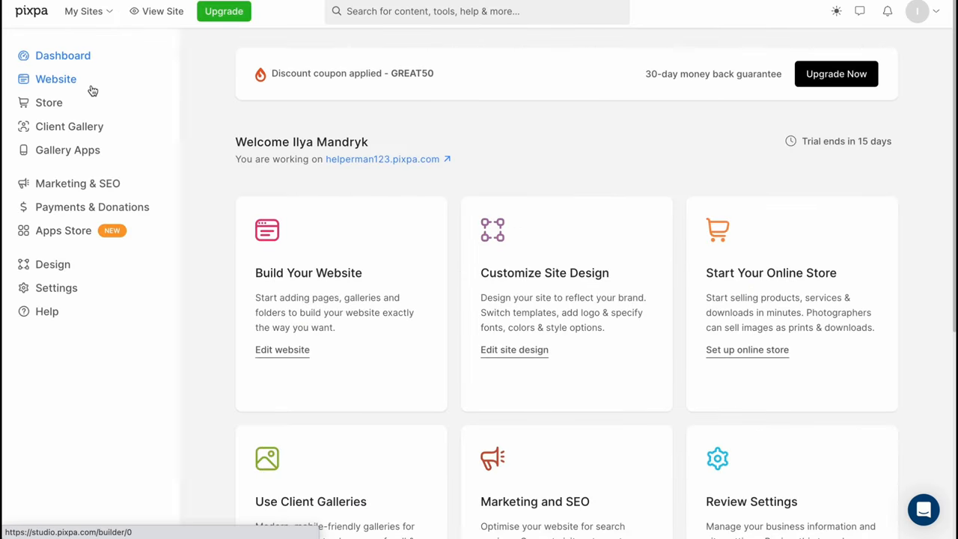
{"action": "mouse_move", "coordinate": [276, 135]}
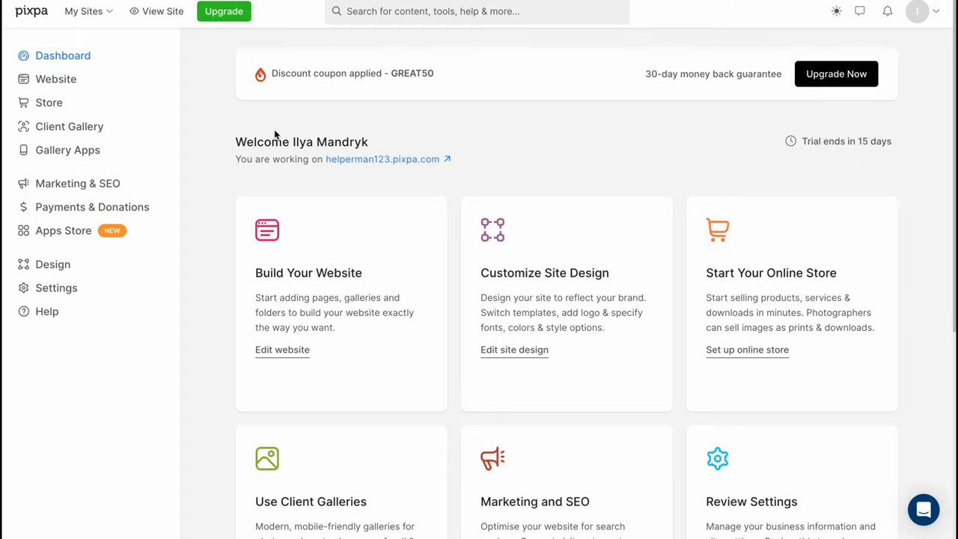
{"action": "mouse_move", "coordinate": [533, 178]}
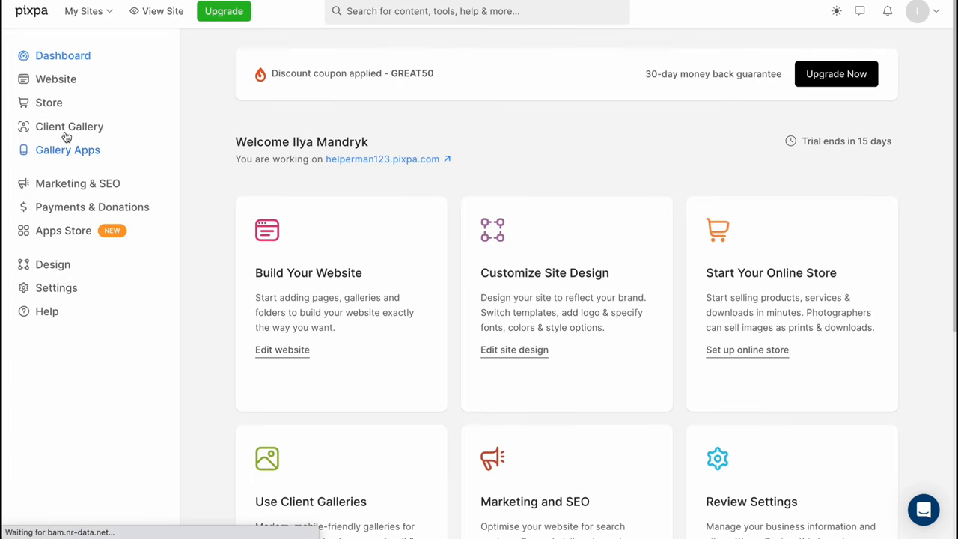
{"action": "left_click", "coordinate": [67, 149]}
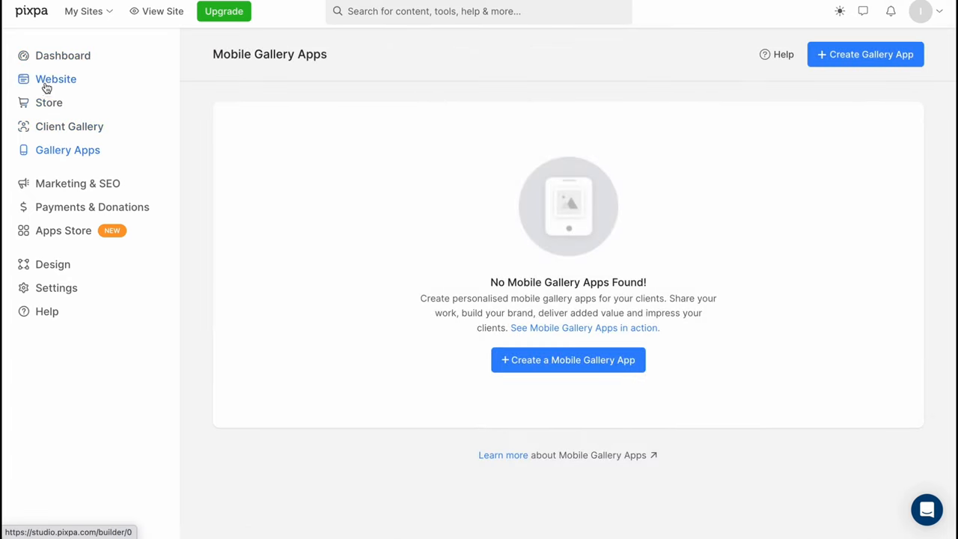
{"action": "left_click", "coordinate": [69, 125]}
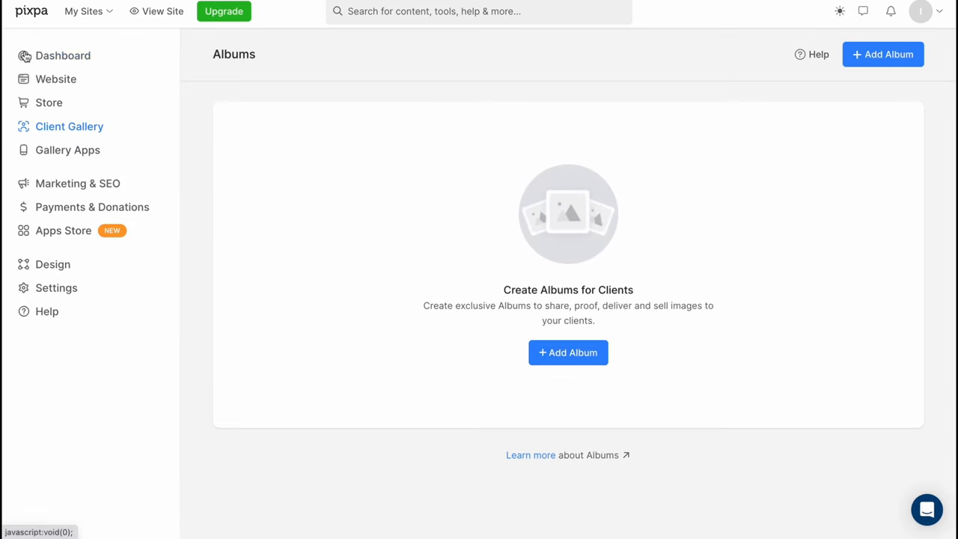
{"action": "mouse_move", "coordinate": [92, 206]}
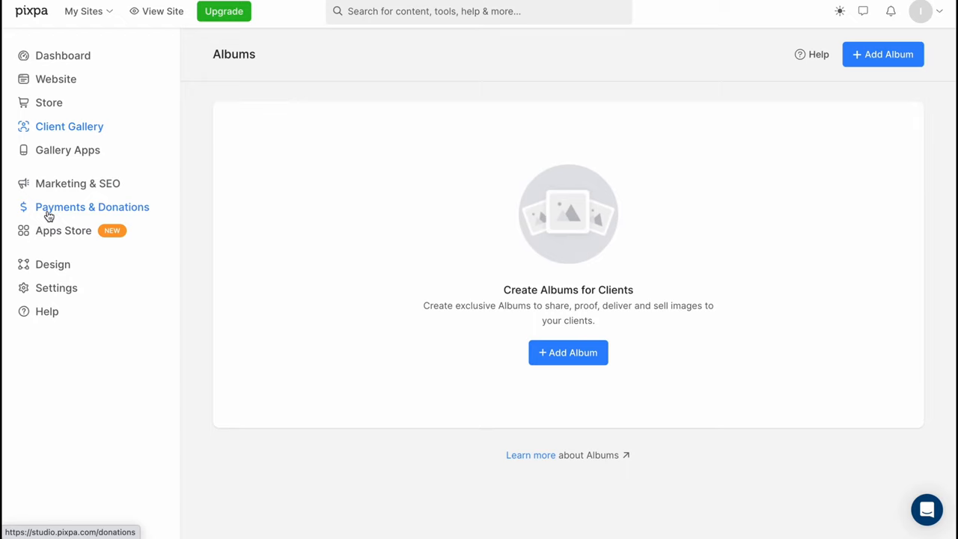
{"action": "mouse_move", "coordinate": [96, 253]}
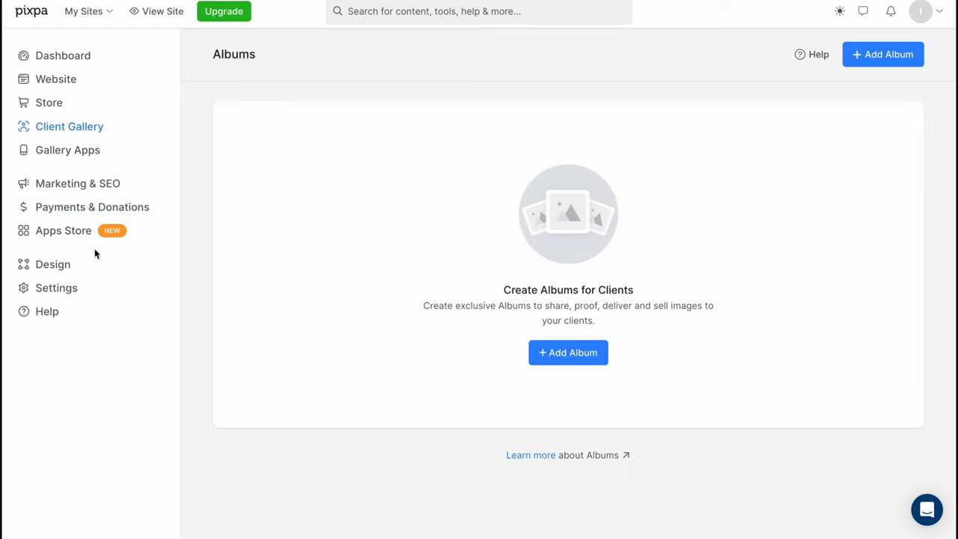
{"action": "mouse_move", "coordinate": [74, 216]}
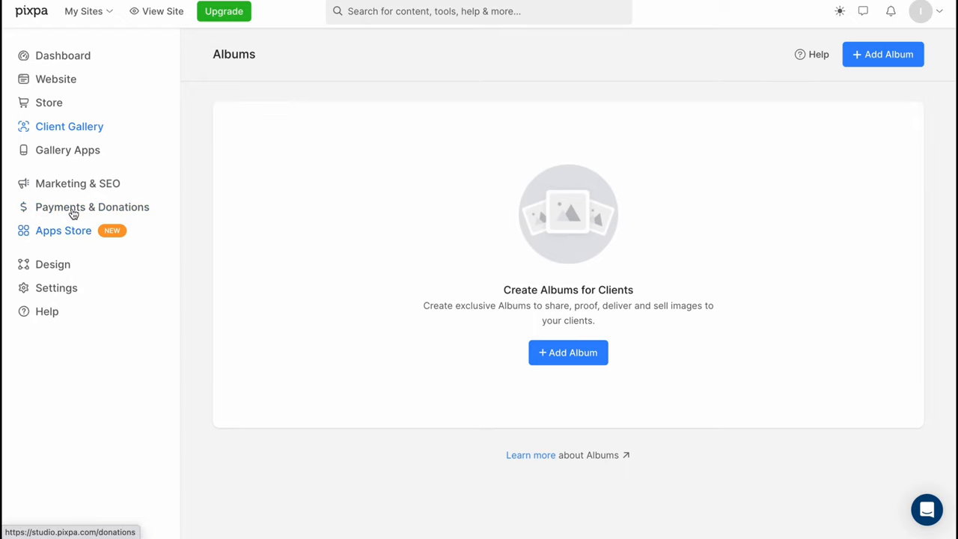
Step: Browse the Apps Store catalogue of installed and free apps from top to bottom
{"action": "left_click", "coordinate": [62, 230]}
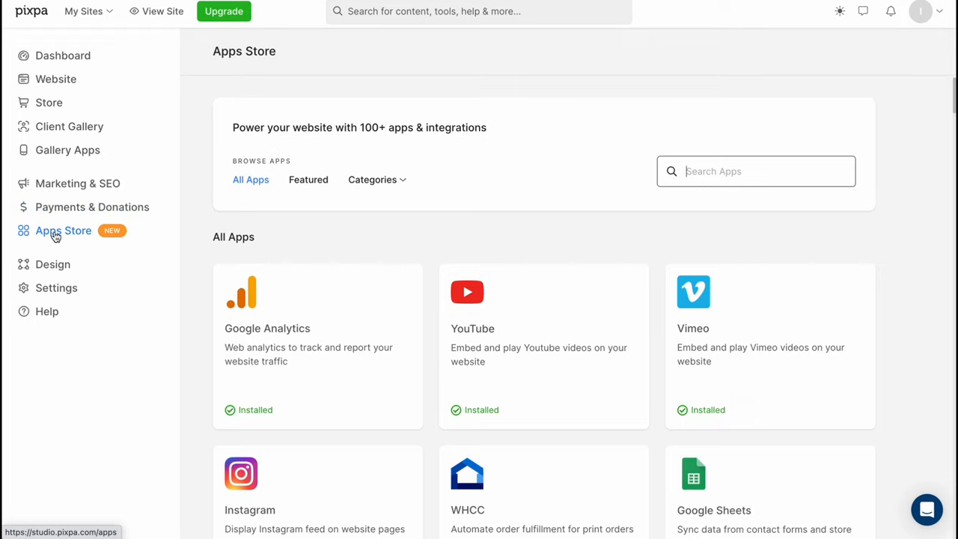
{"action": "mouse_move", "coordinate": [258, 302]}
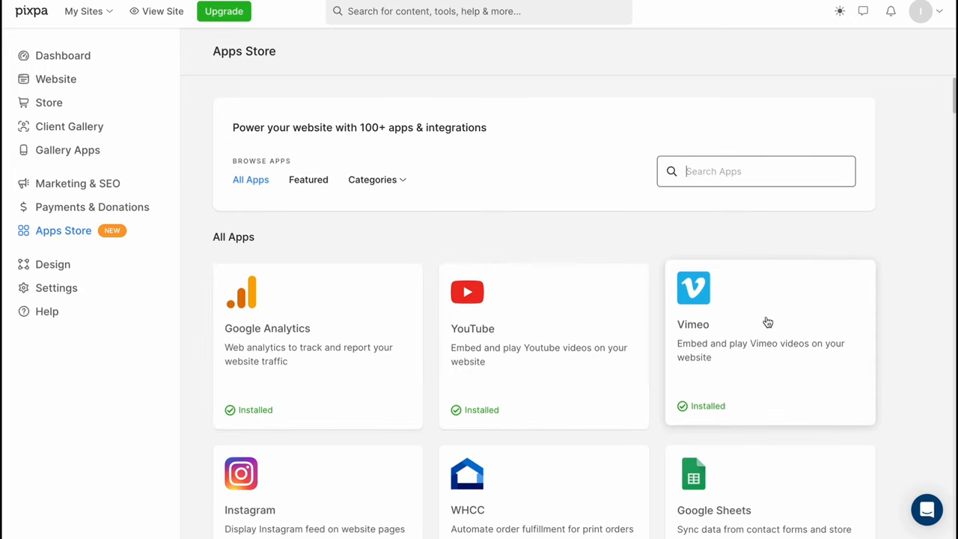
{"action": "scroll", "scroll_direction": "down", "scroll_amount": 3}
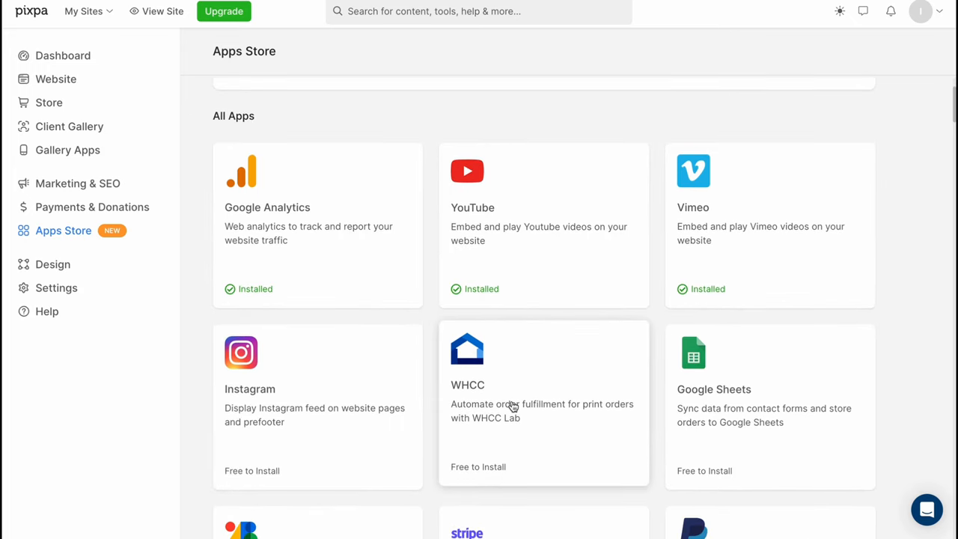
{"action": "scroll", "scroll_direction": "down", "scroll_amount": 3}
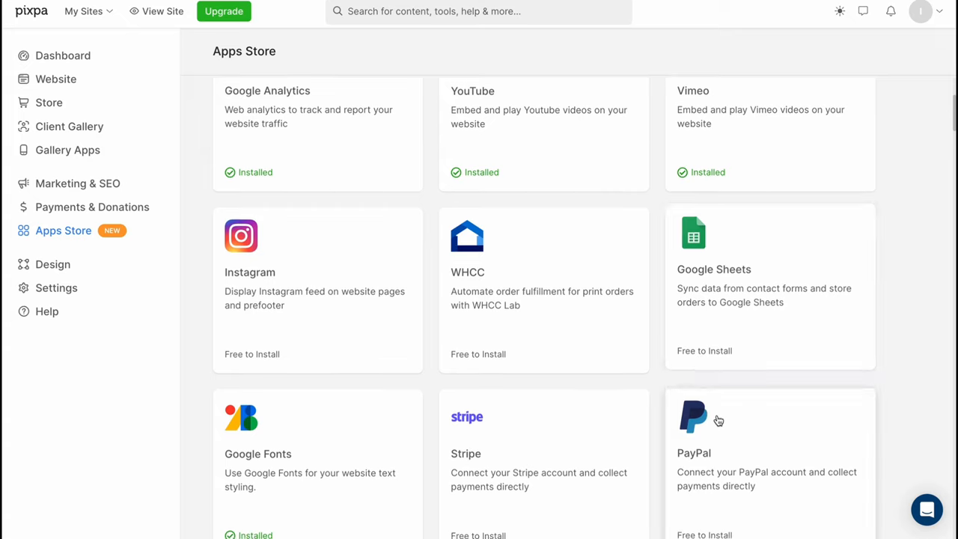
{"action": "scroll", "scroll_direction": "down", "scroll_amount": 3}
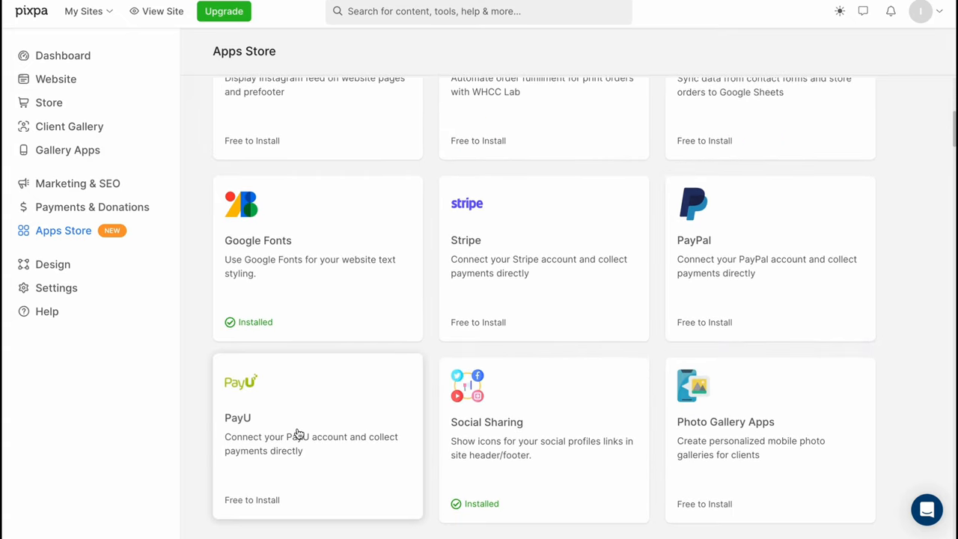
{"action": "scroll", "scroll_direction": "down", "scroll_amount": 3}
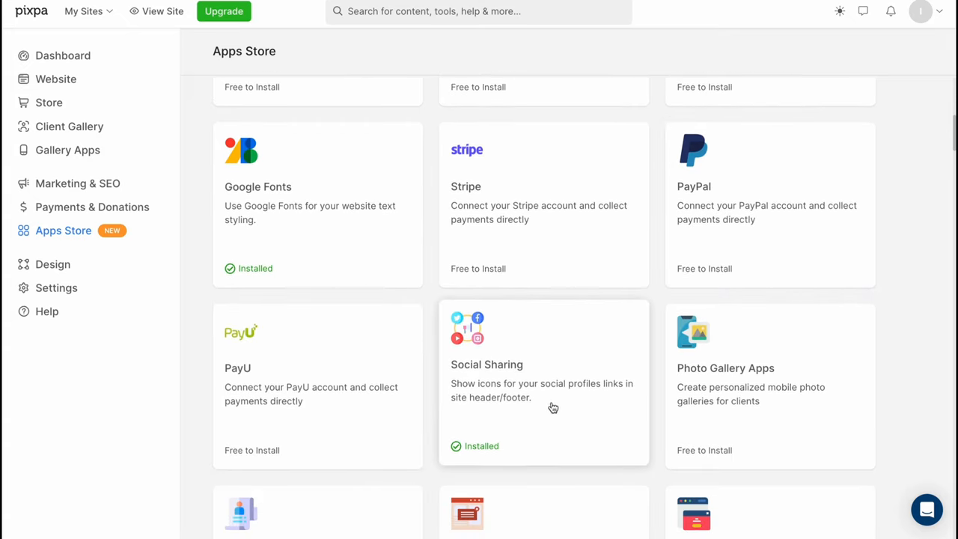
{"action": "scroll", "scroll_direction": "down", "scroll_amount": 3}
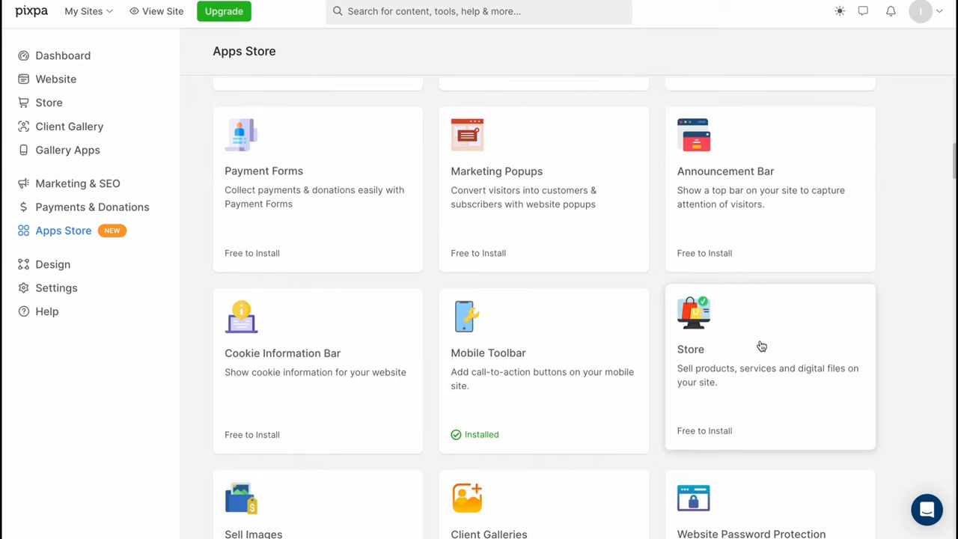
{"action": "scroll", "scroll_direction": "down", "scroll_amount": 3}
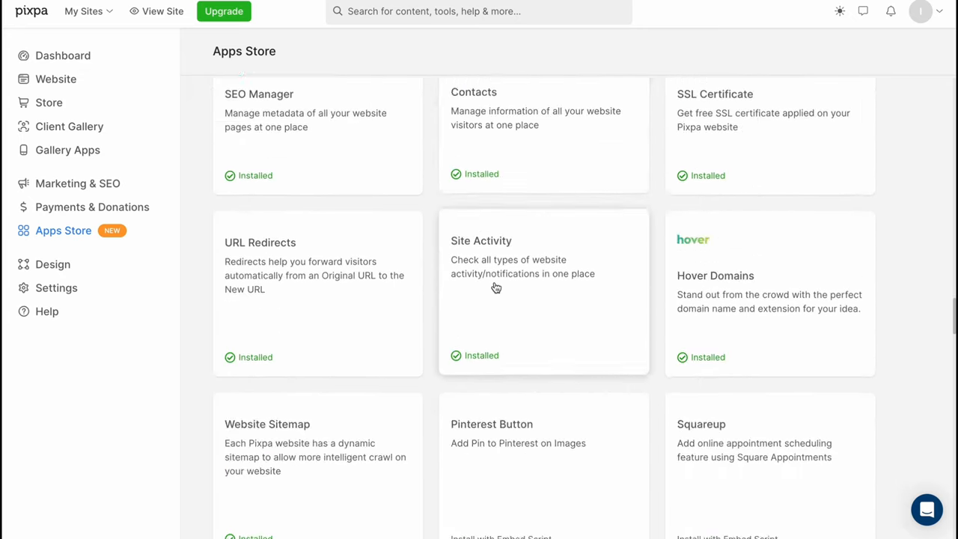
{"action": "scroll", "scroll_direction": "down", "scroll_amount": 3}
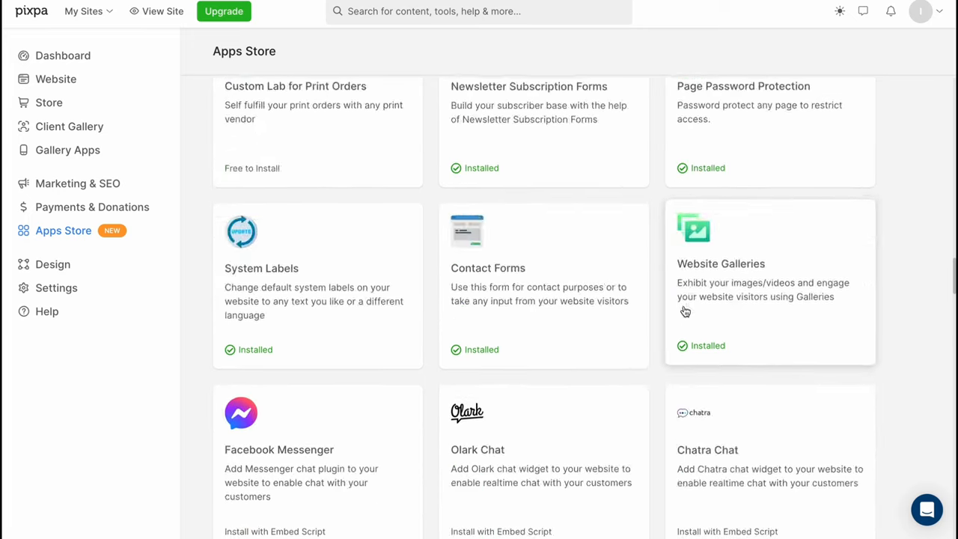
{"action": "scroll", "scroll_direction": "up", "scroll_amount": 3}
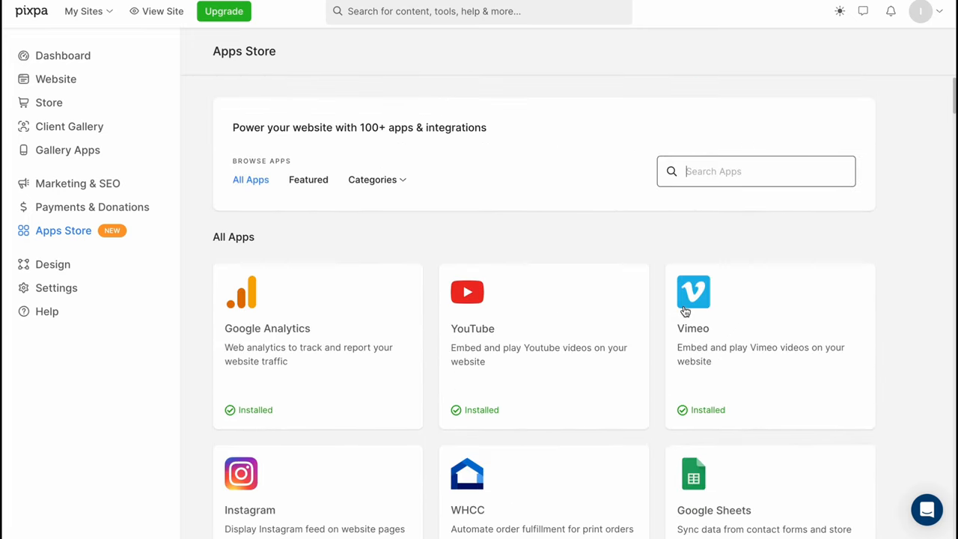
{"action": "mouse_move", "coordinate": [67, 150]}
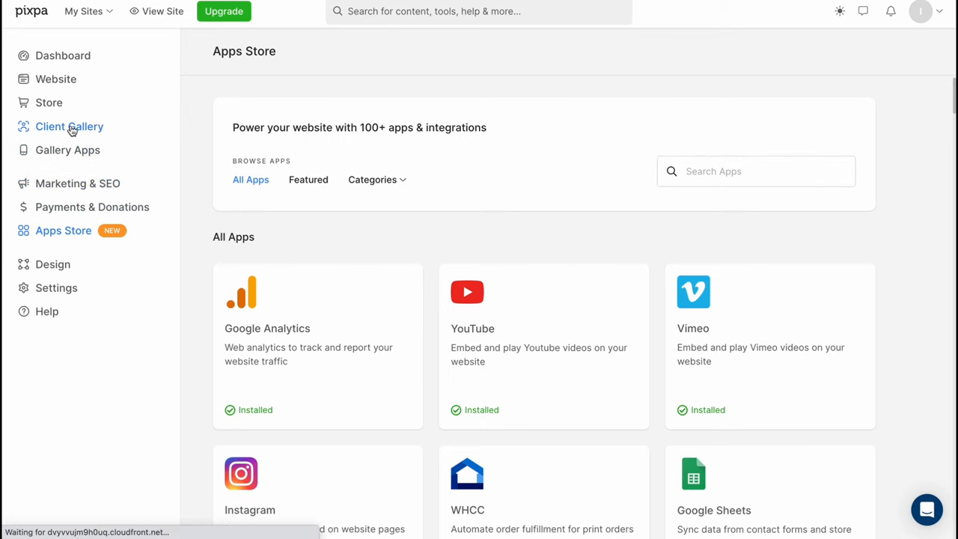
Step: Return via Client Gallery to the dashboard and drop down the My Sites list
{"action": "left_click", "coordinate": [69, 126]}
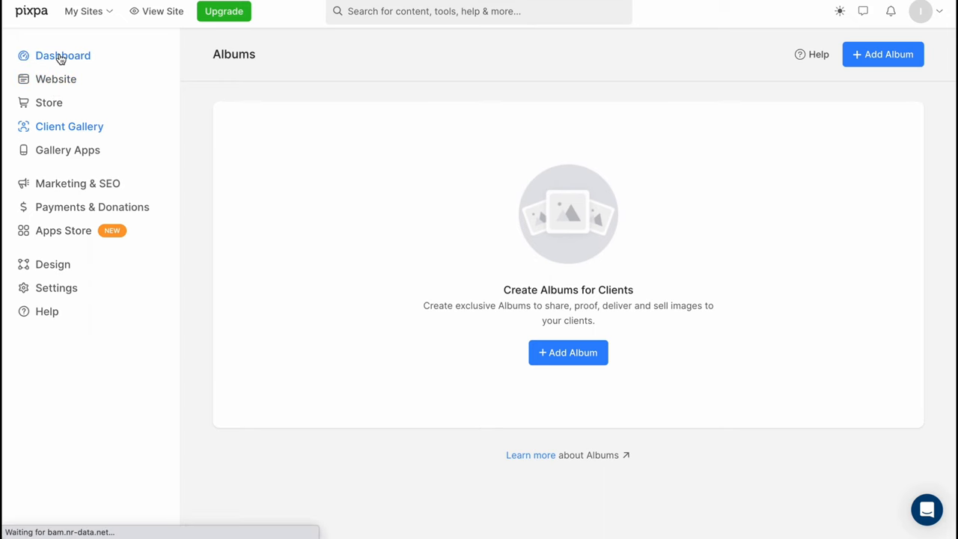
{"action": "left_click", "coordinate": [63, 55]}
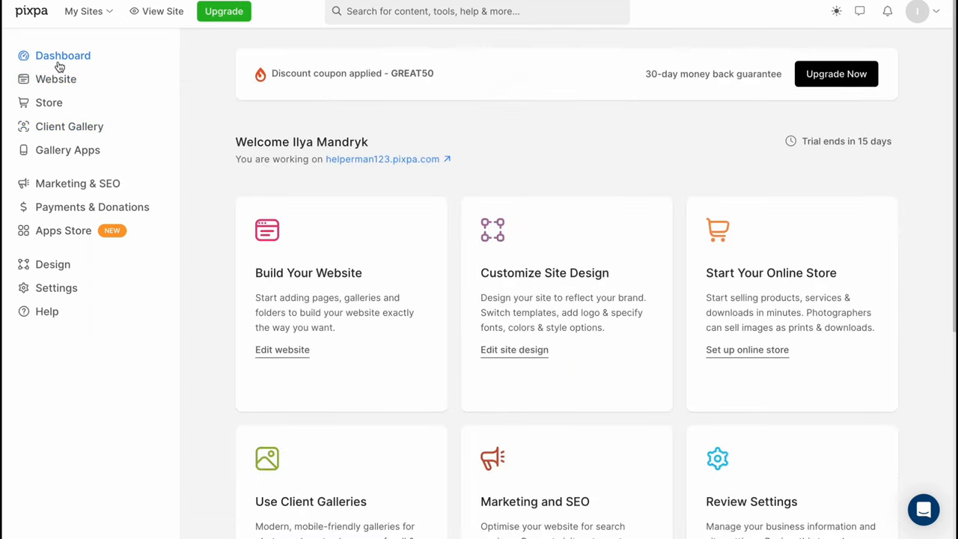
{"action": "left_click", "coordinate": [84, 12]}
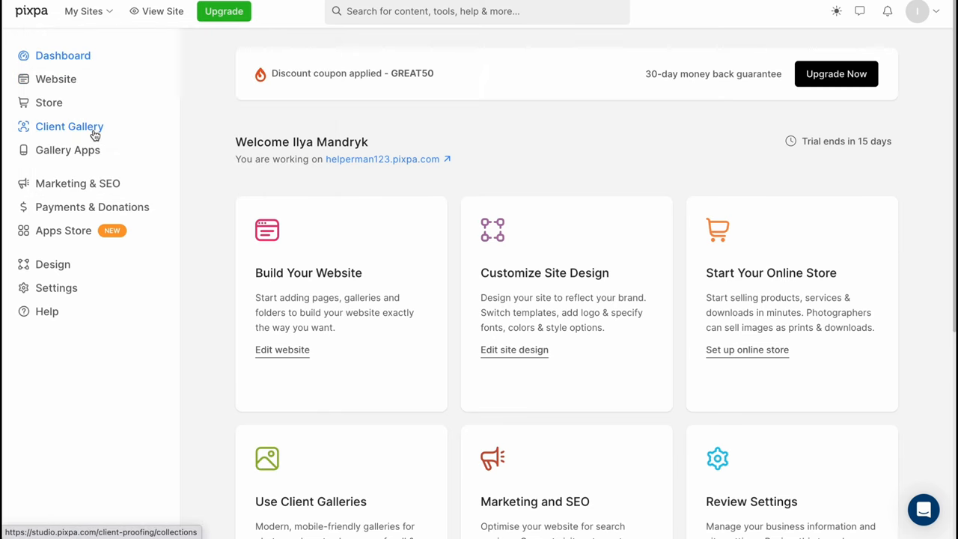
{"action": "left_click", "coordinate": [84, 12]}
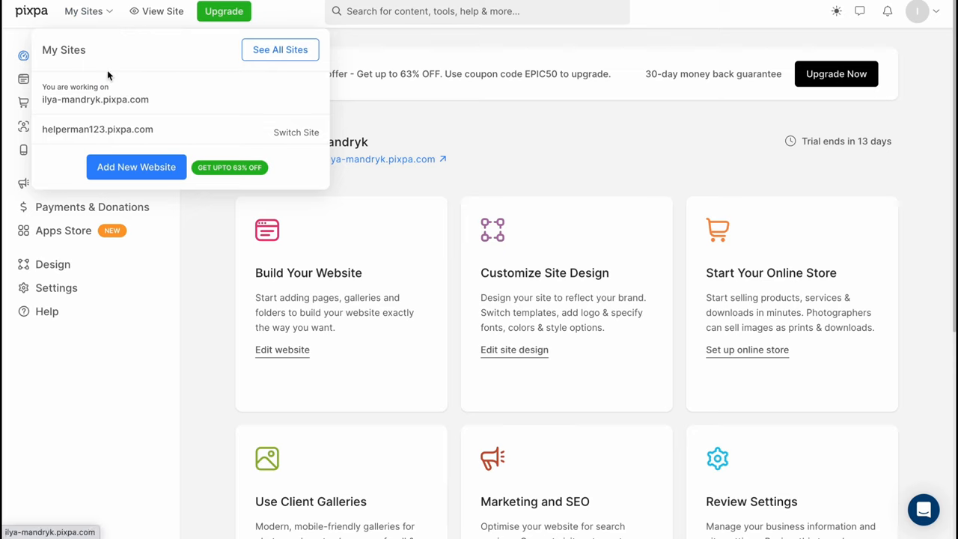
{"action": "mouse_move", "coordinate": [289, 69]}
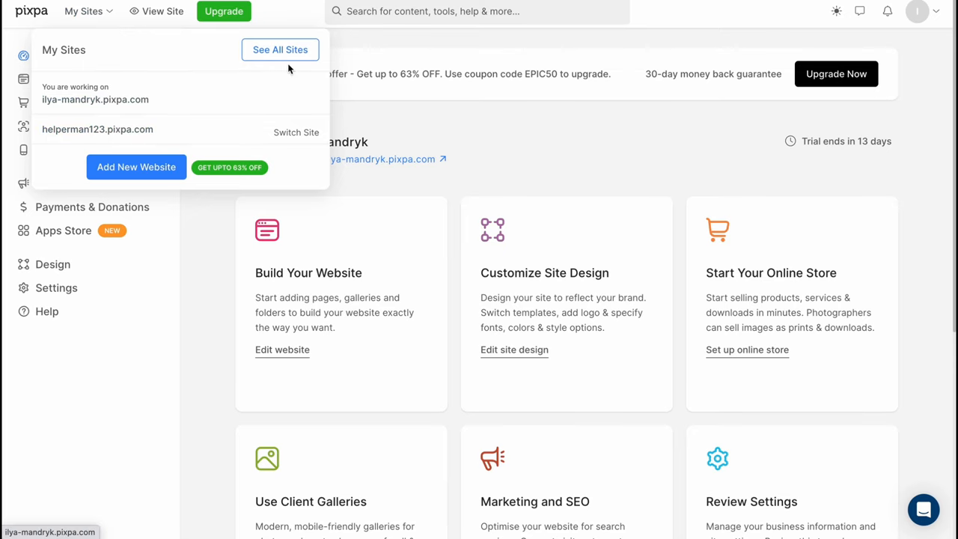
Step: Show the My Websites page listing ilya-mandryk and Helperman123 with trial expiry dates
{"action": "left_click", "coordinate": [280, 49]}
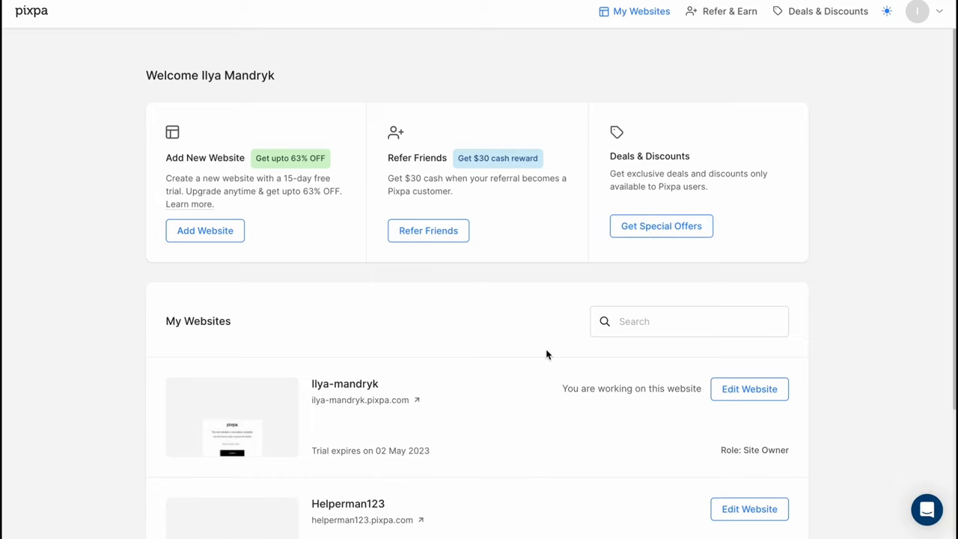
{"action": "scroll", "scroll_direction": "down", "scroll_amount": 3}
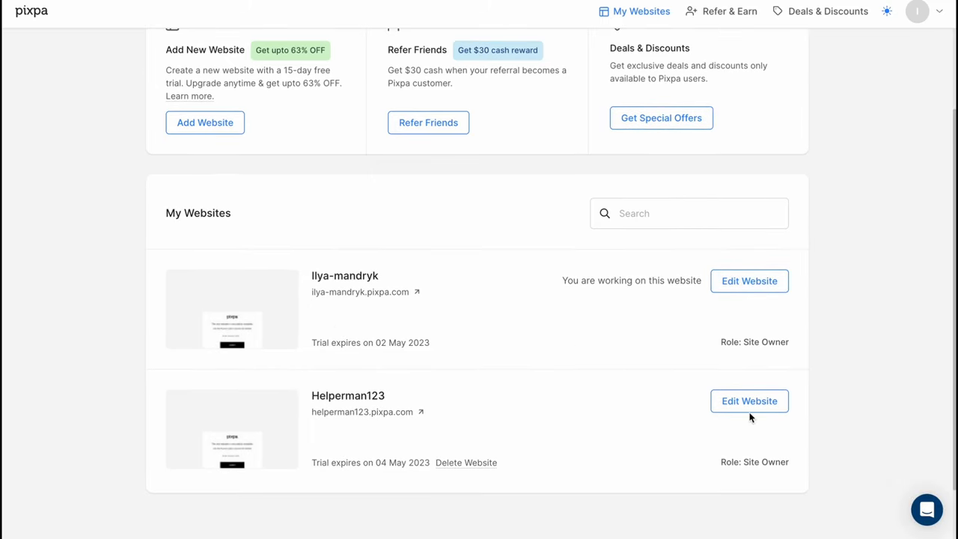
{"action": "mouse_move", "coordinate": [882, 213]}
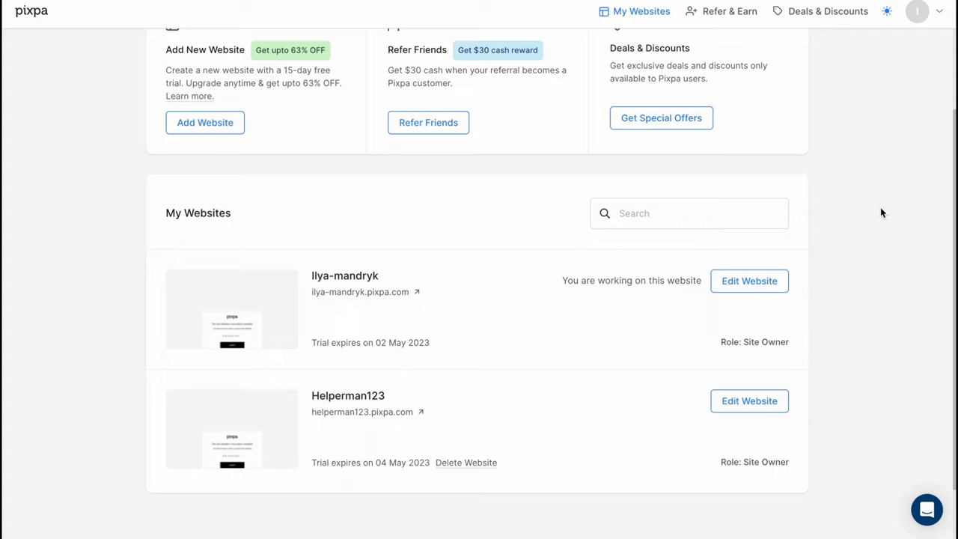
{"action": "mouse_move", "coordinate": [860, 198]}
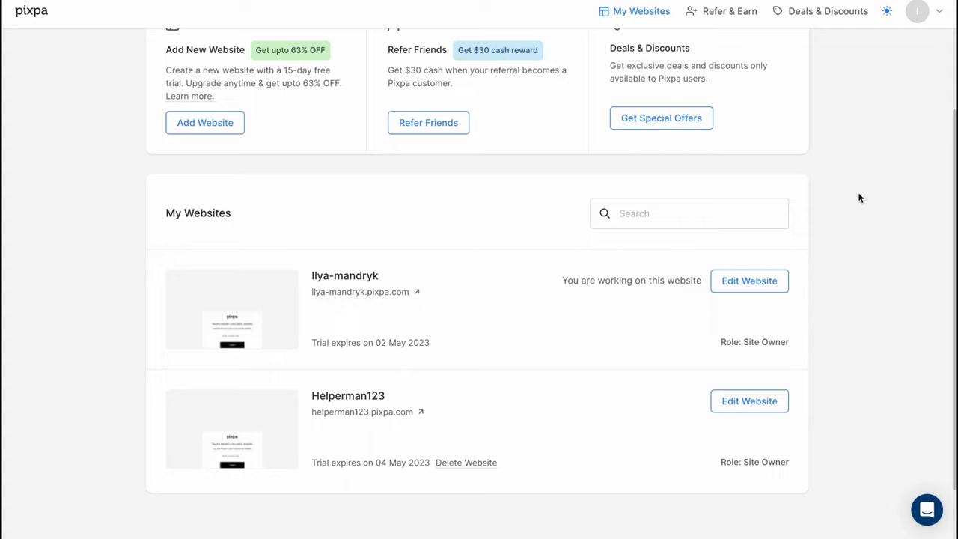
{"action": "mouse_move", "coordinate": [802, 155]}
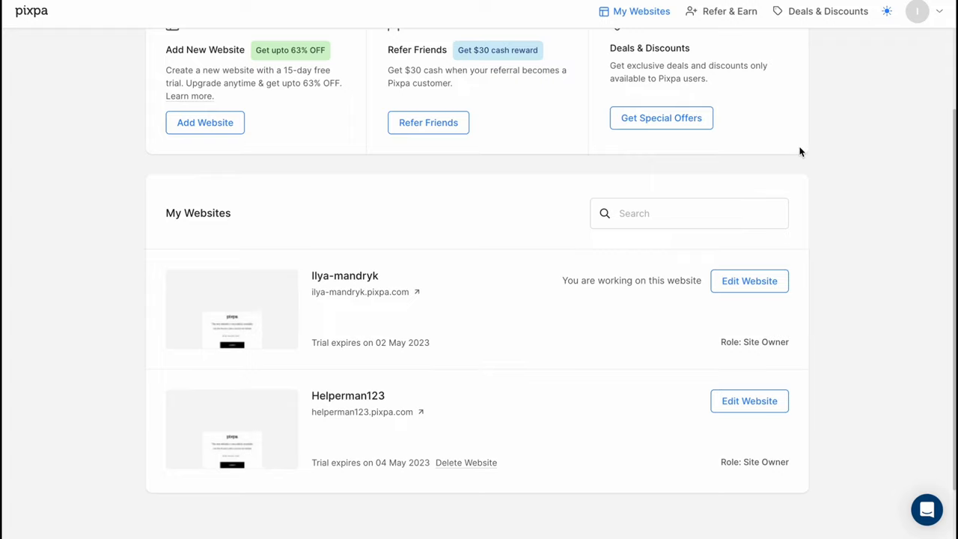
{"action": "mouse_move", "coordinate": [798, 153]}
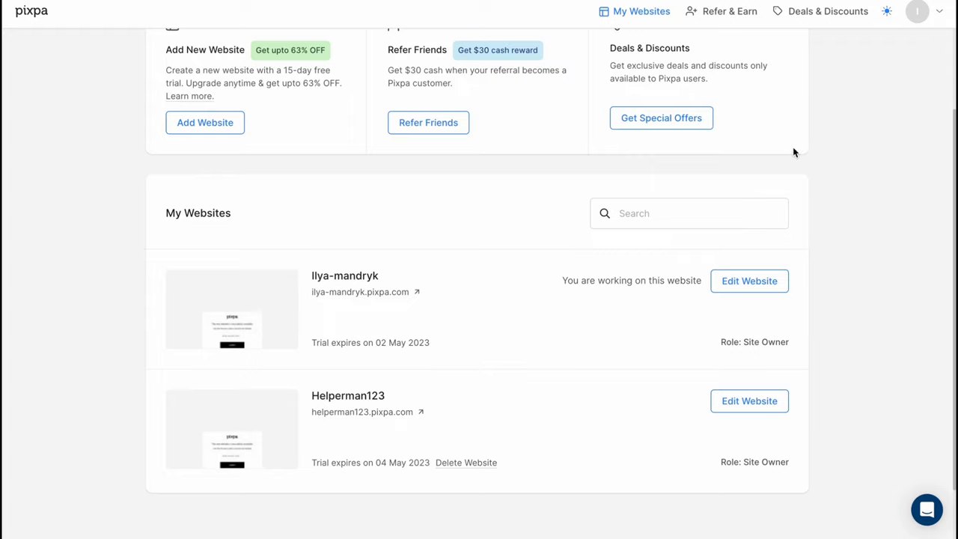
{"action": "scroll", "scroll_direction": "up", "scroll_amount": 3}
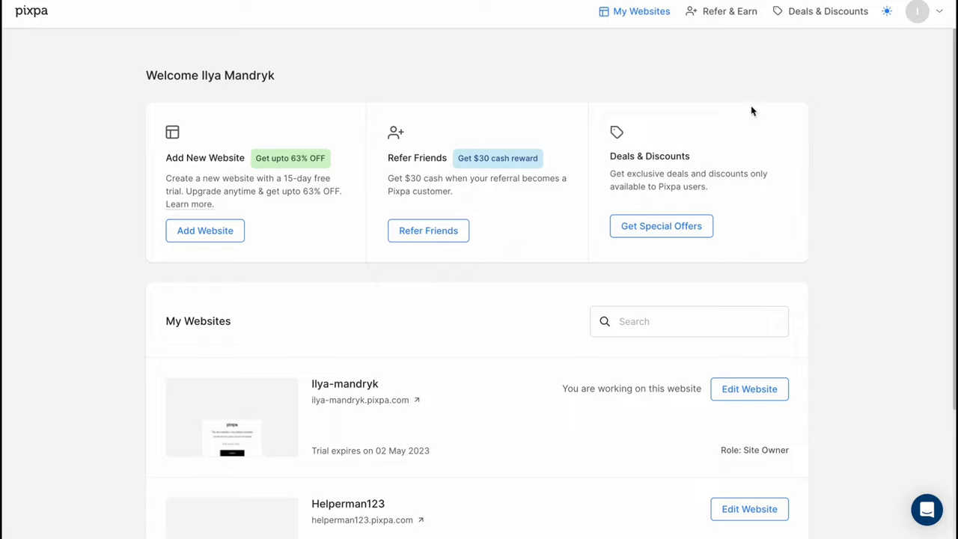
{"action": "mouse_move", "coordinate": [658, 43]}
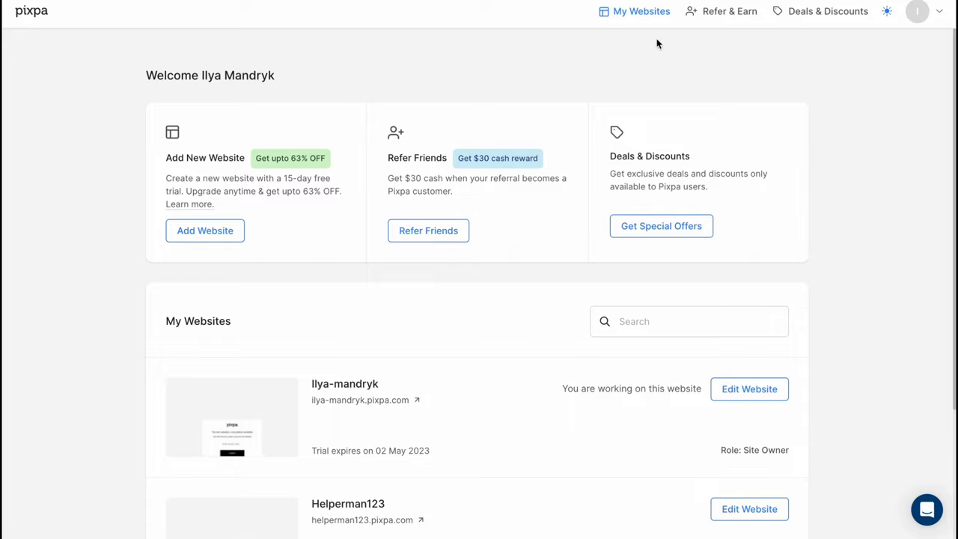